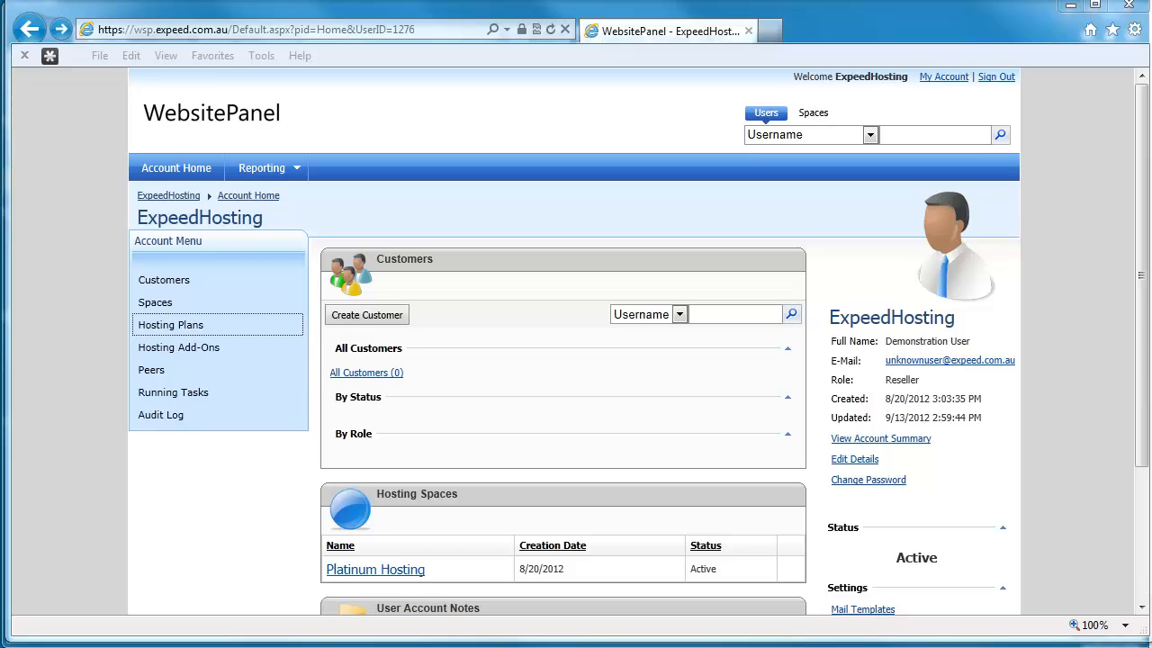
pyautogui.moveTo(483, 504)
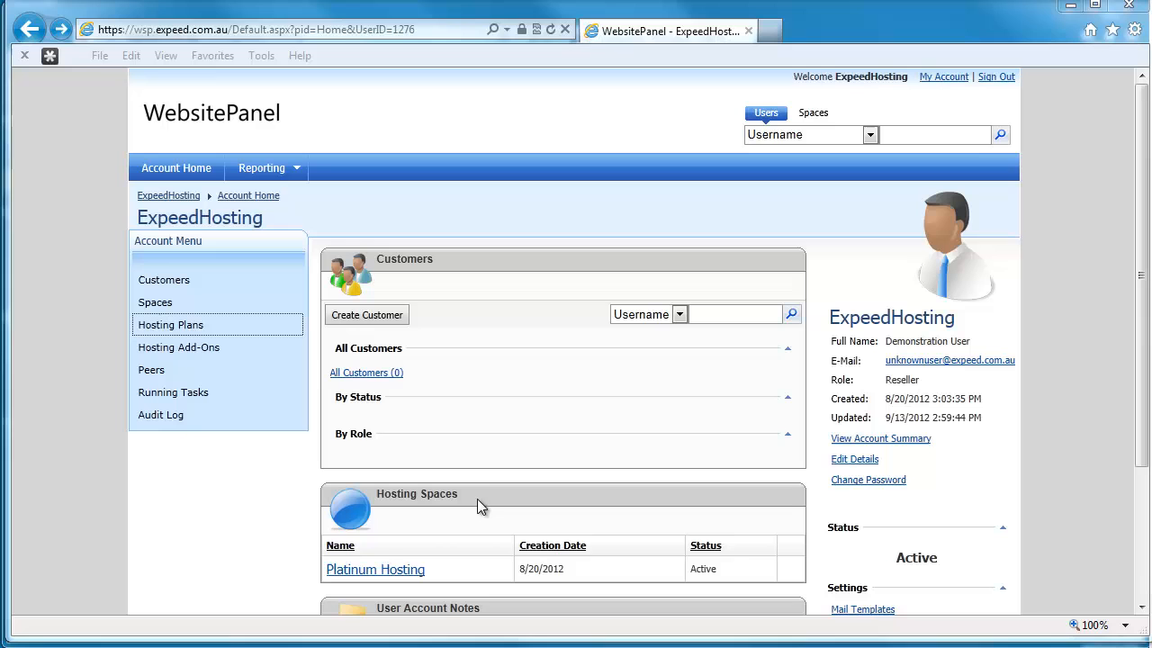
pyautogui.moveTo(340, 441)
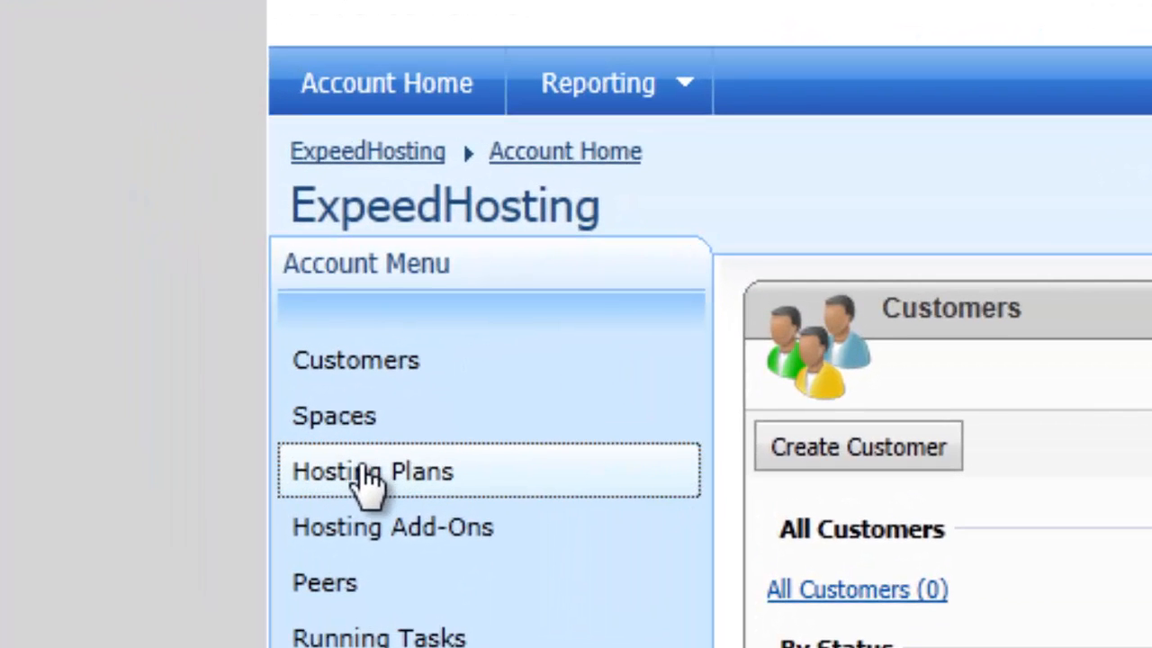
# Step: Bring up the Hosting Plans list for the ExpeedHosting reseller account, currently empty
pyautogui.click(372, 472)
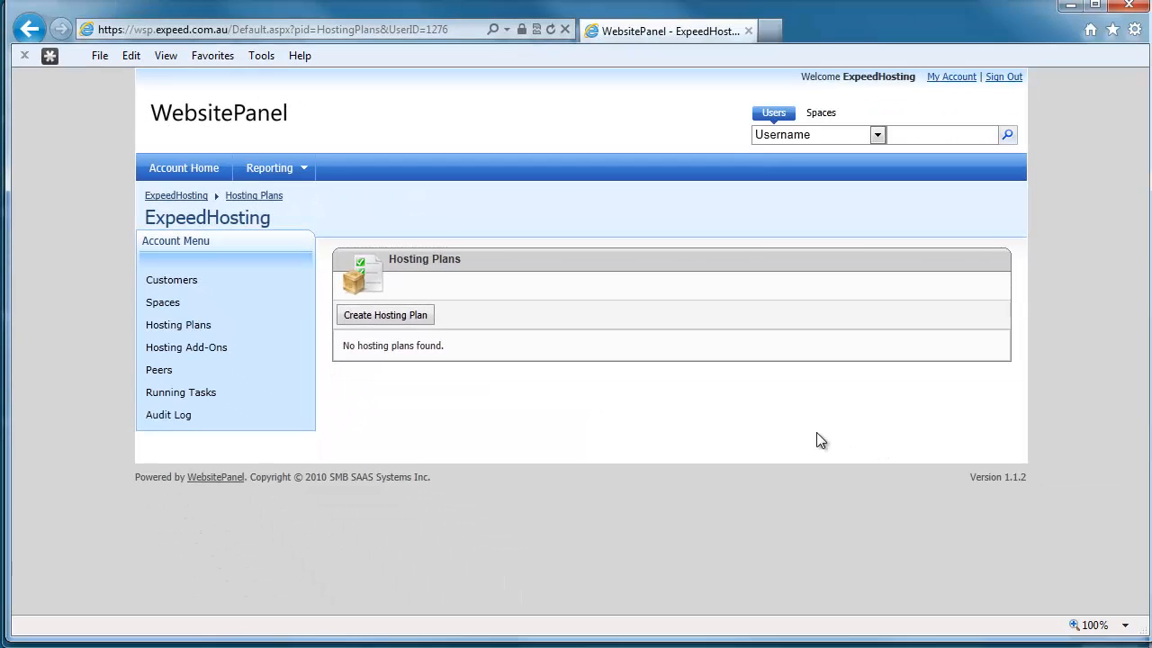
pyautogui.moveTo(386, 315)
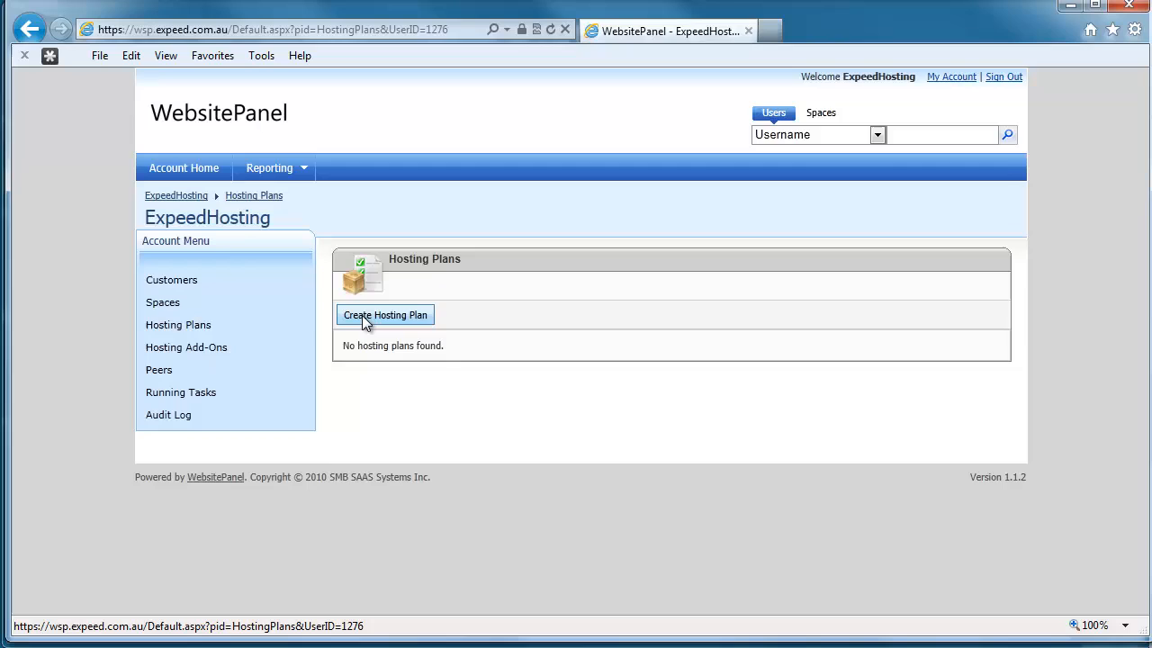
# Step: Start a new hosting plan and name it 'Simple web hosting with database'
pyautogui.click(386, 315)
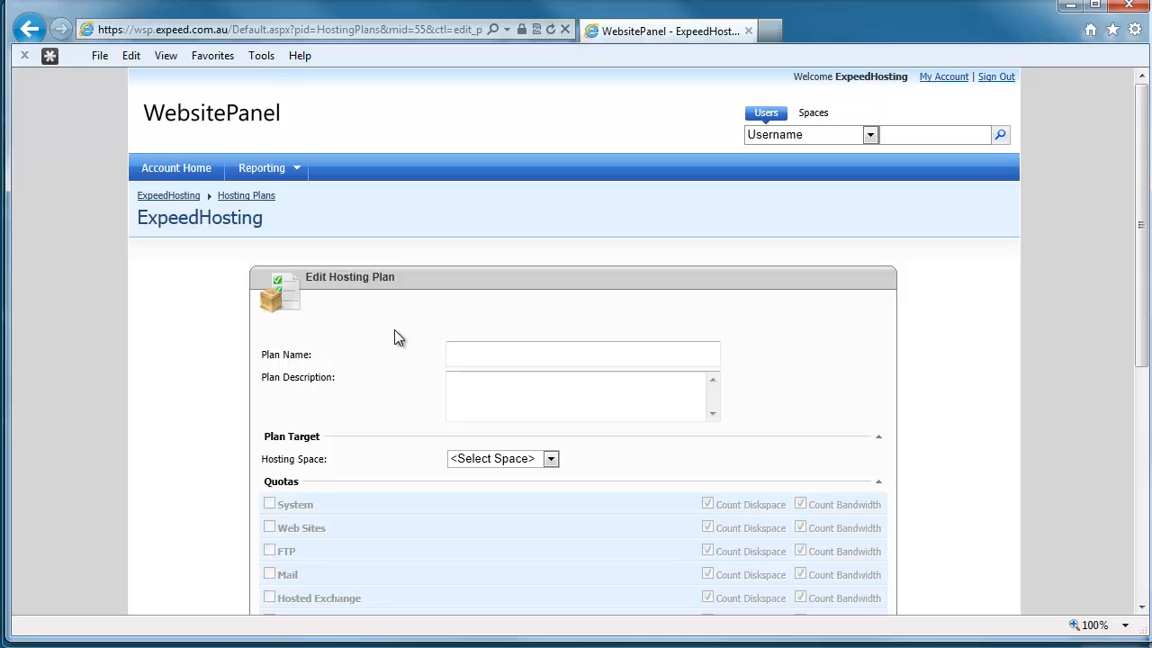
pyautogui.click(583, 353)
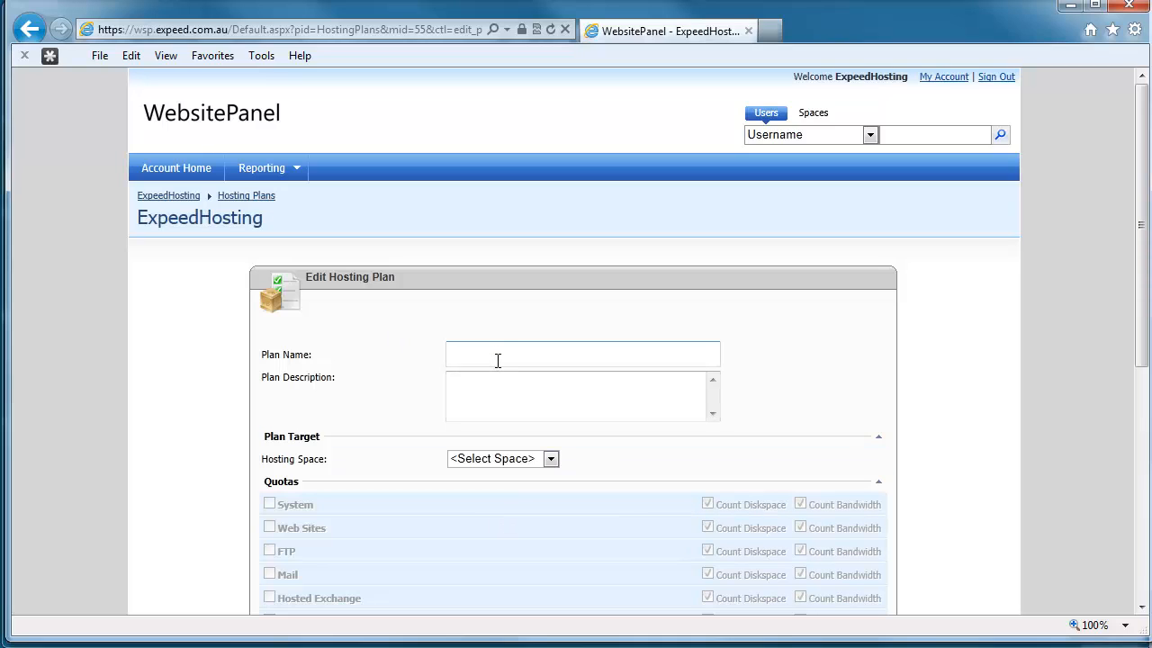
pyautogui.write('S')
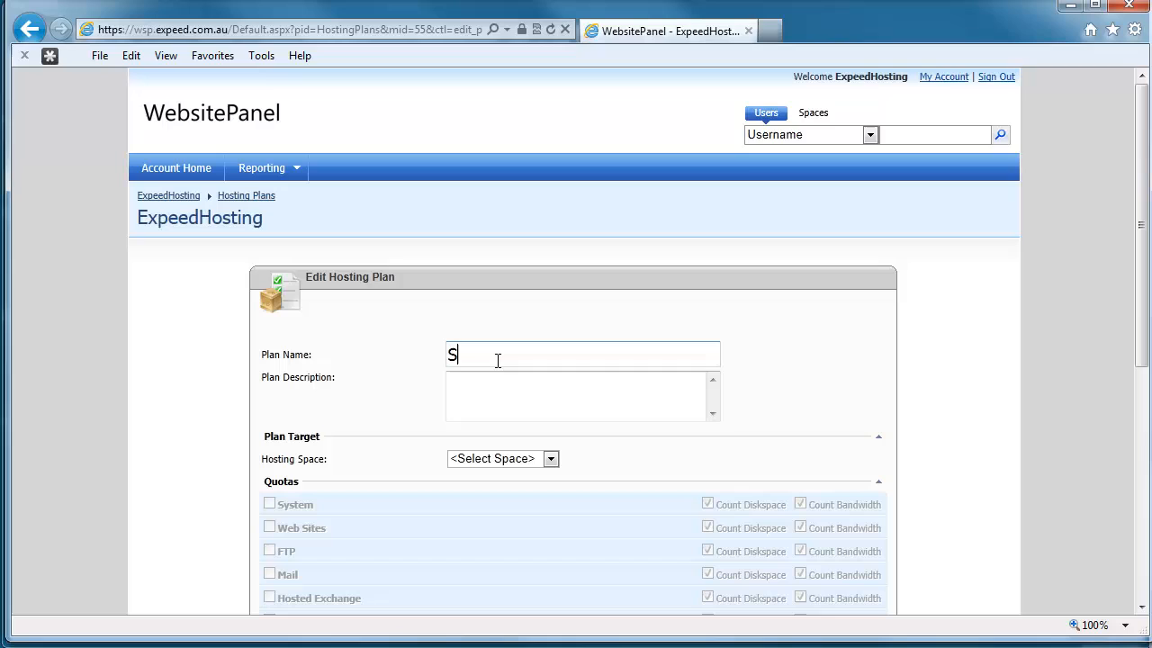
pyautogui.write('in')
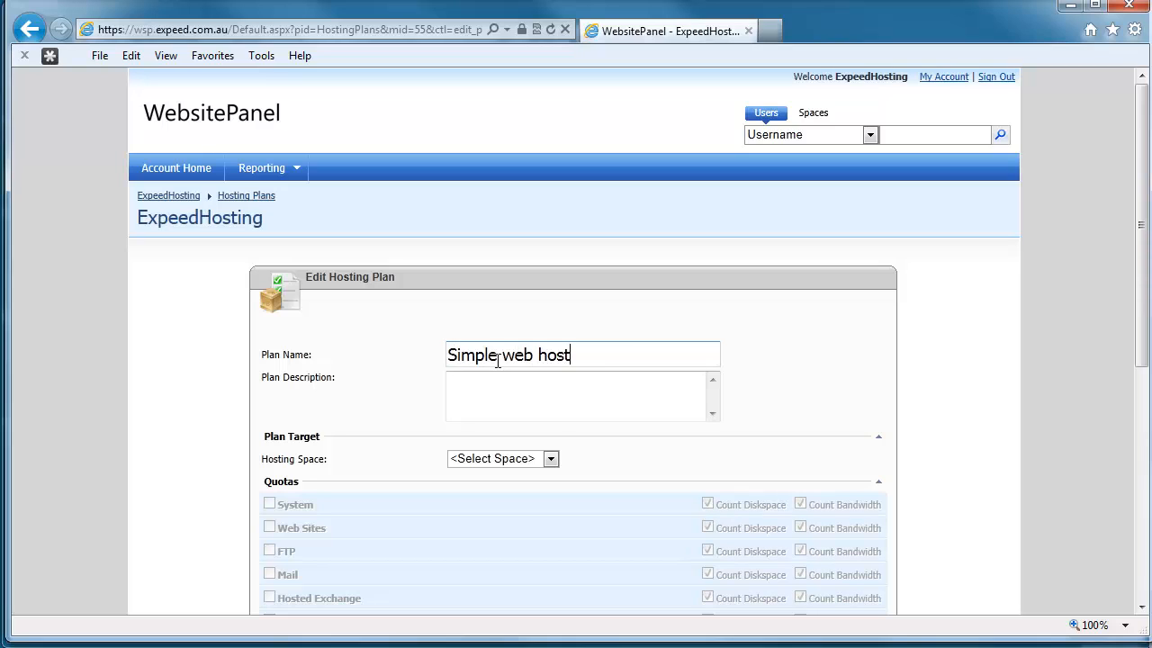
pyautogui.write('ing with da')
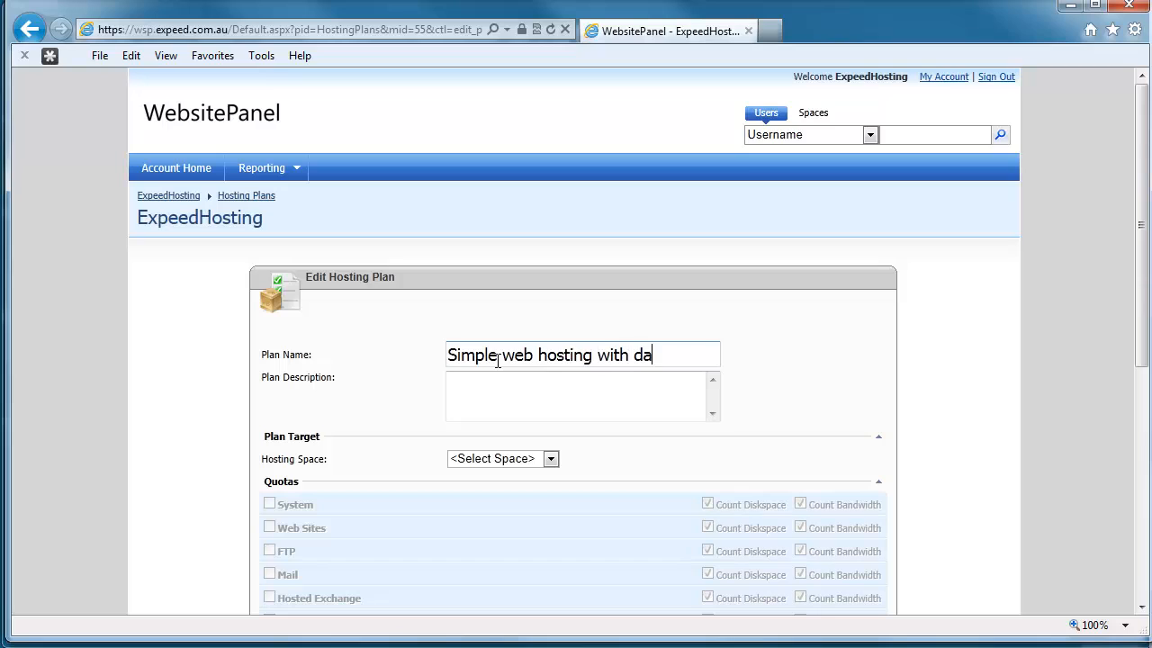
pyautogui.write('tabase')
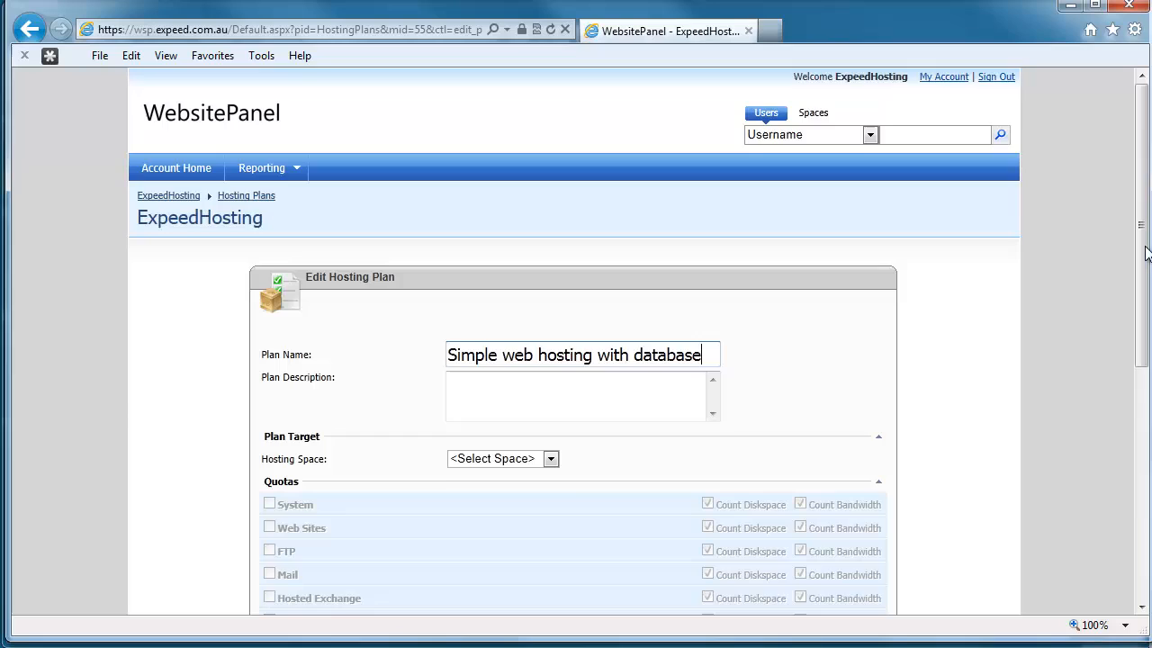
pyautogui.scroll(-3)
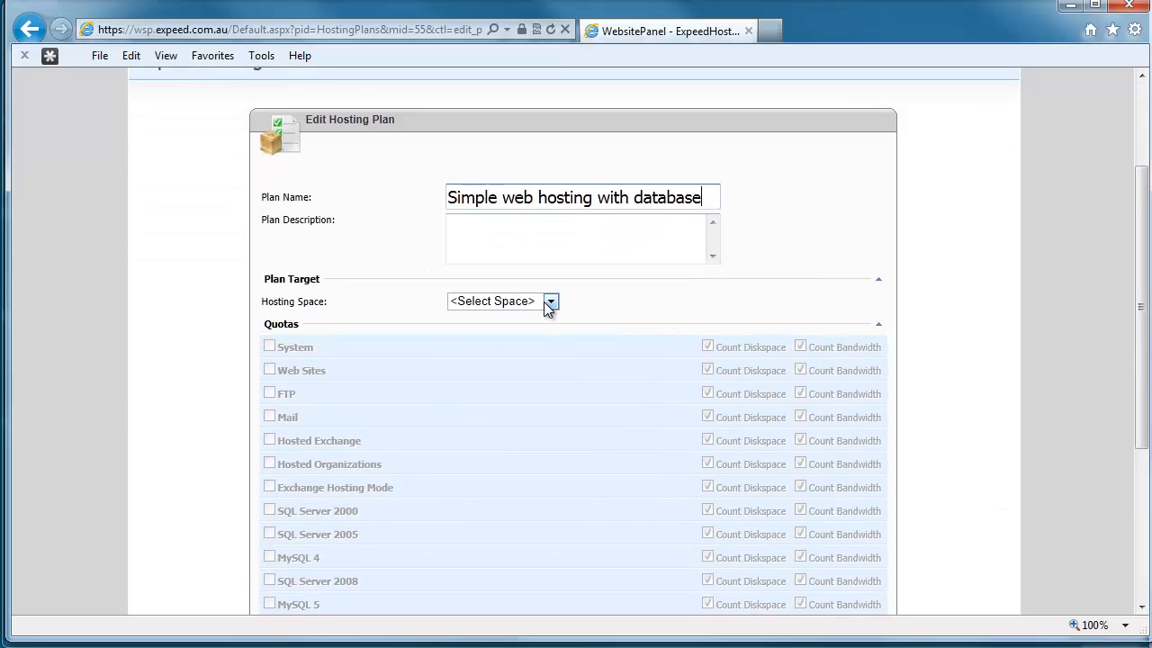
# Step: Target the plan at the Platinum Hosting space so its quota groups become available
pyautogui.click(551, 301)
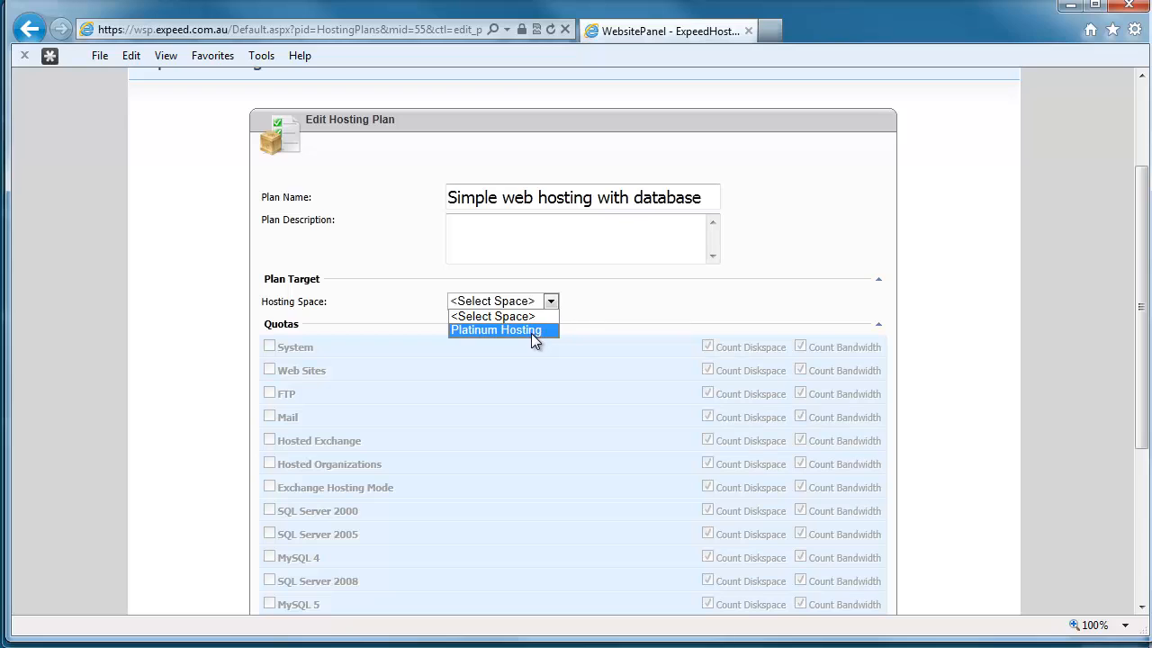
pyautogui.moveTo(520, 335)
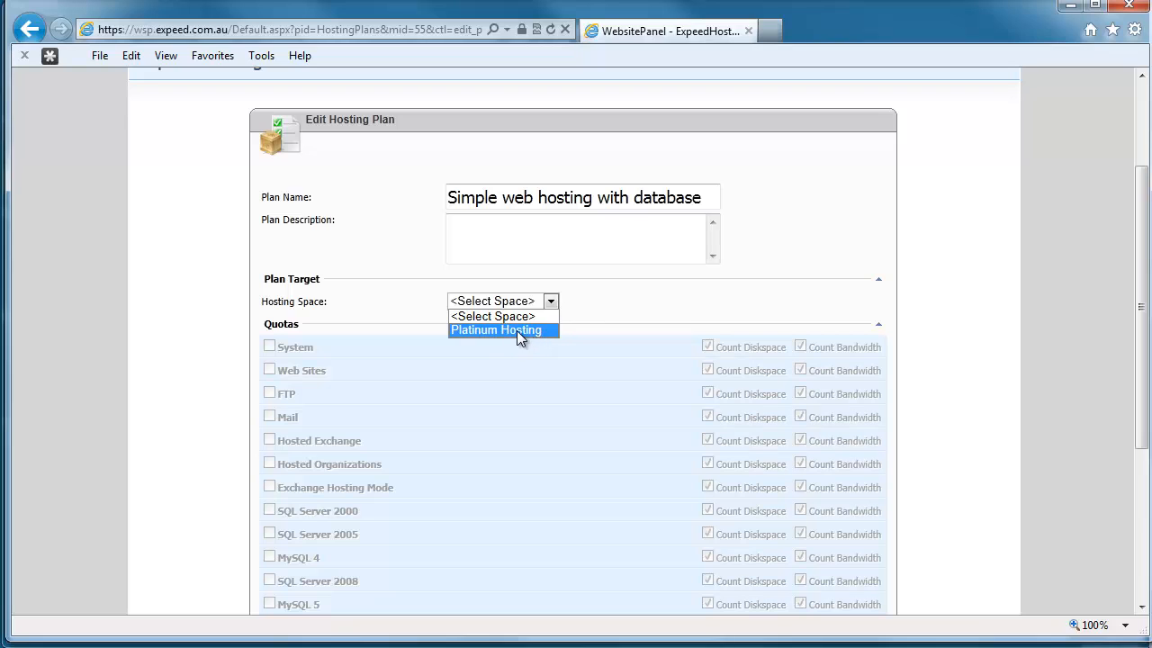
pyautogui.click(496, 329)
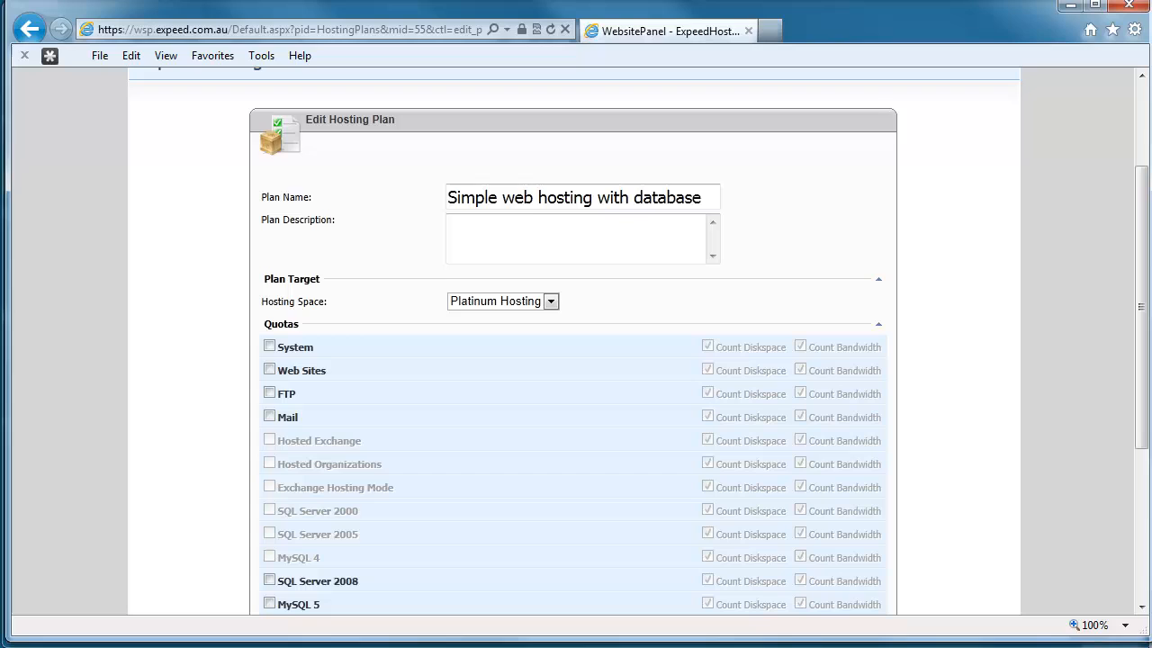
pyautogui.scroll(-3)
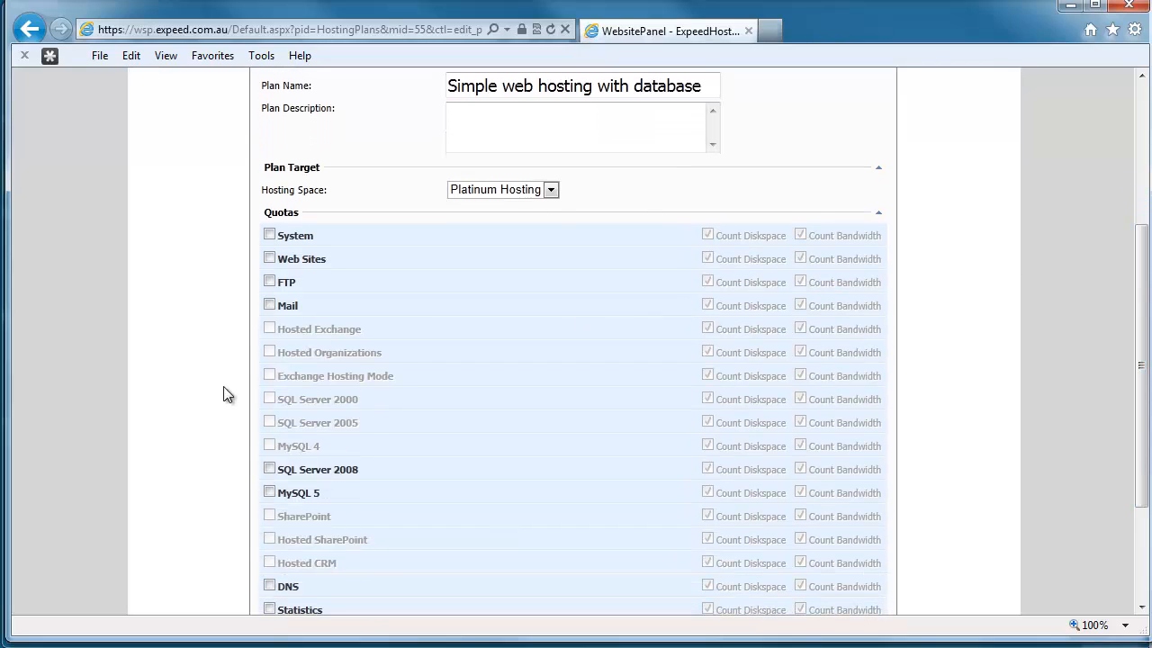
pyautogui.moveTo(340, 556)
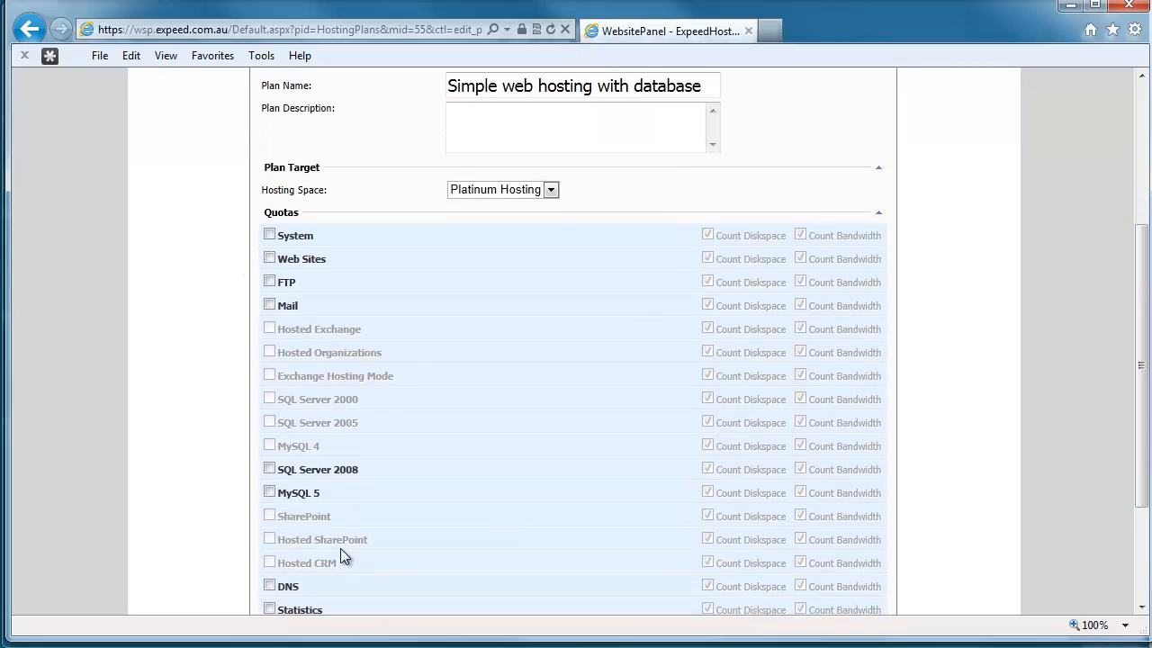
pyautogui.moveTo(475, 220)
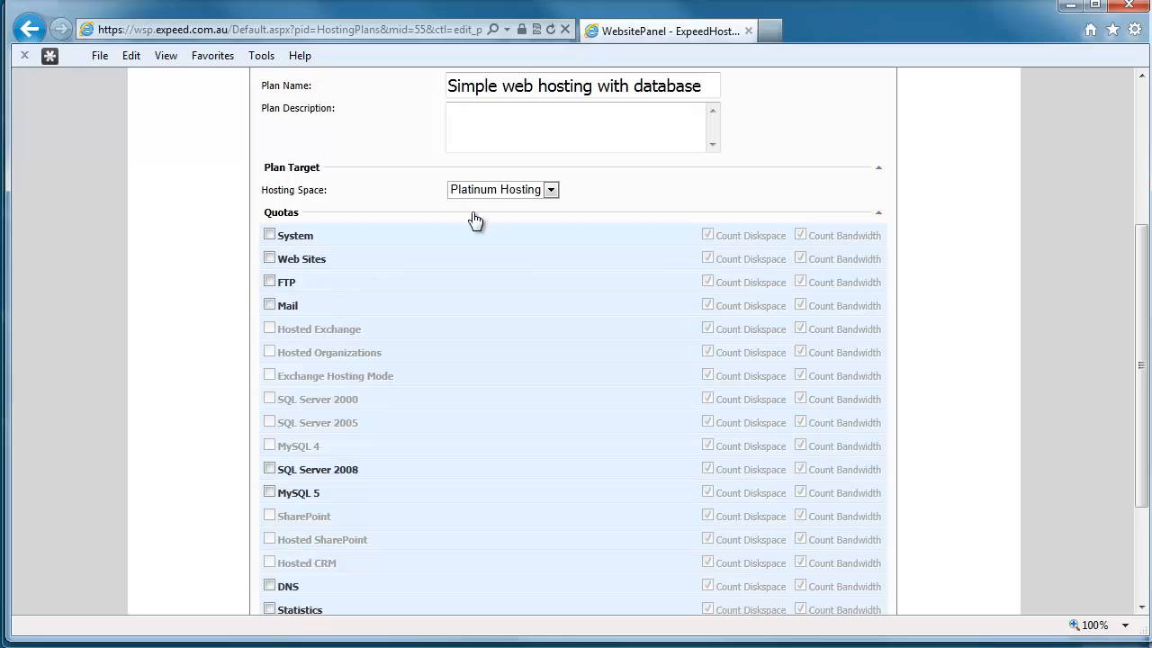
pyautogui.moveTo(504, 259)
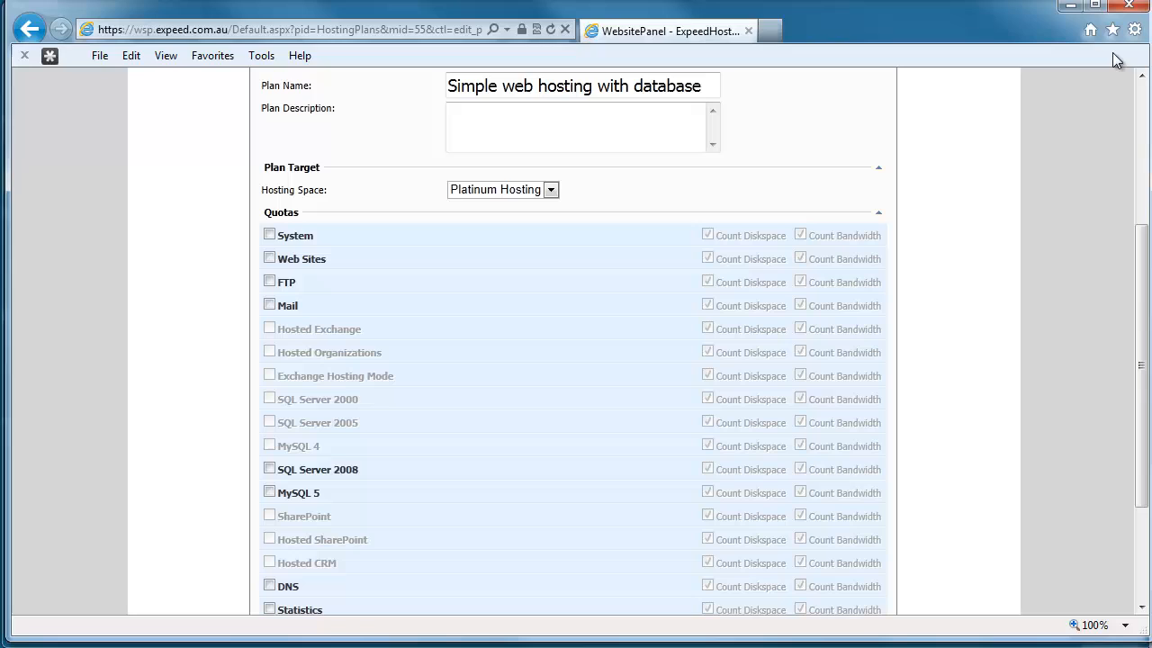
pyautogui.moveTo(612, 331)
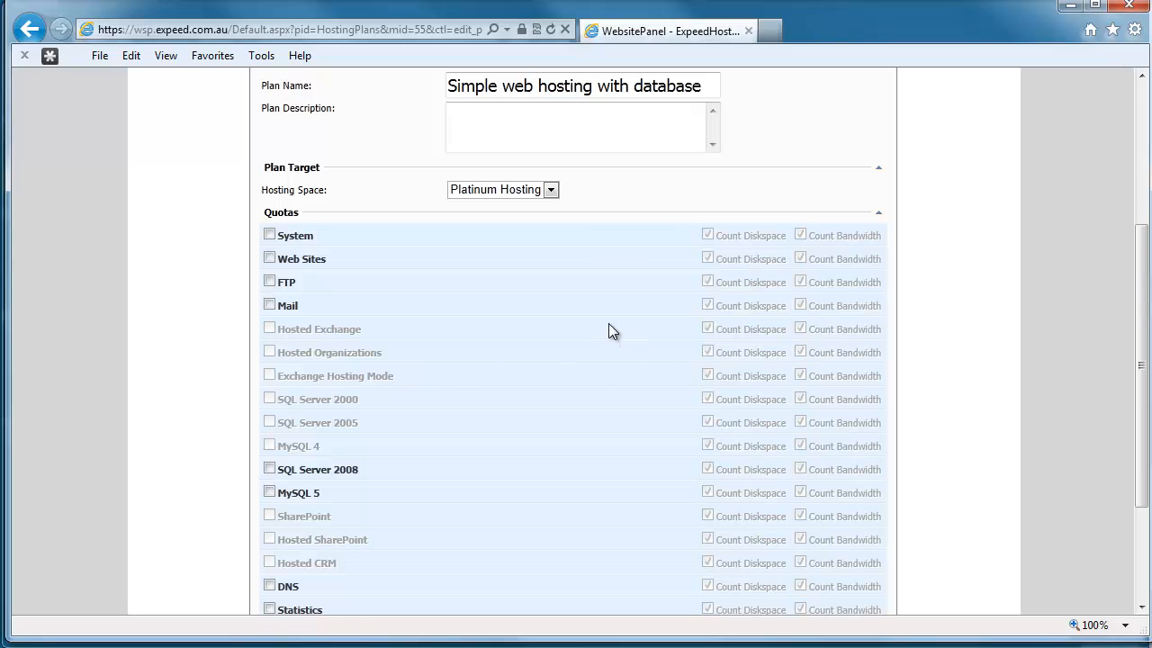
pyautogui.moveTo(306, 306)
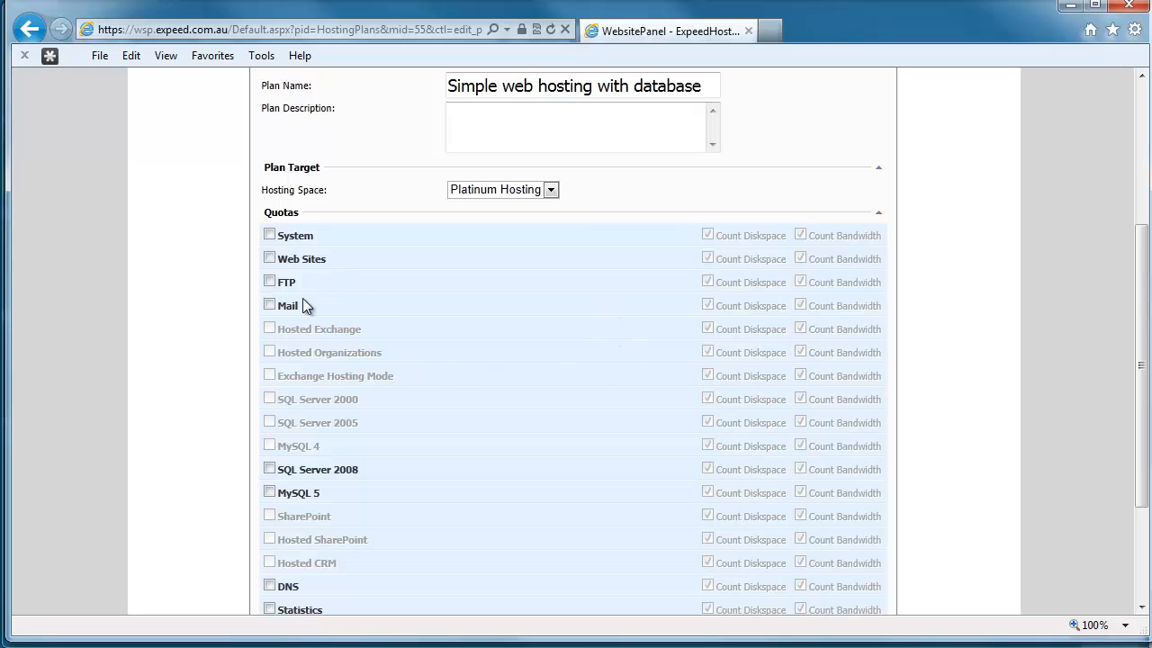
pyautogui.moveTo(471, 270)
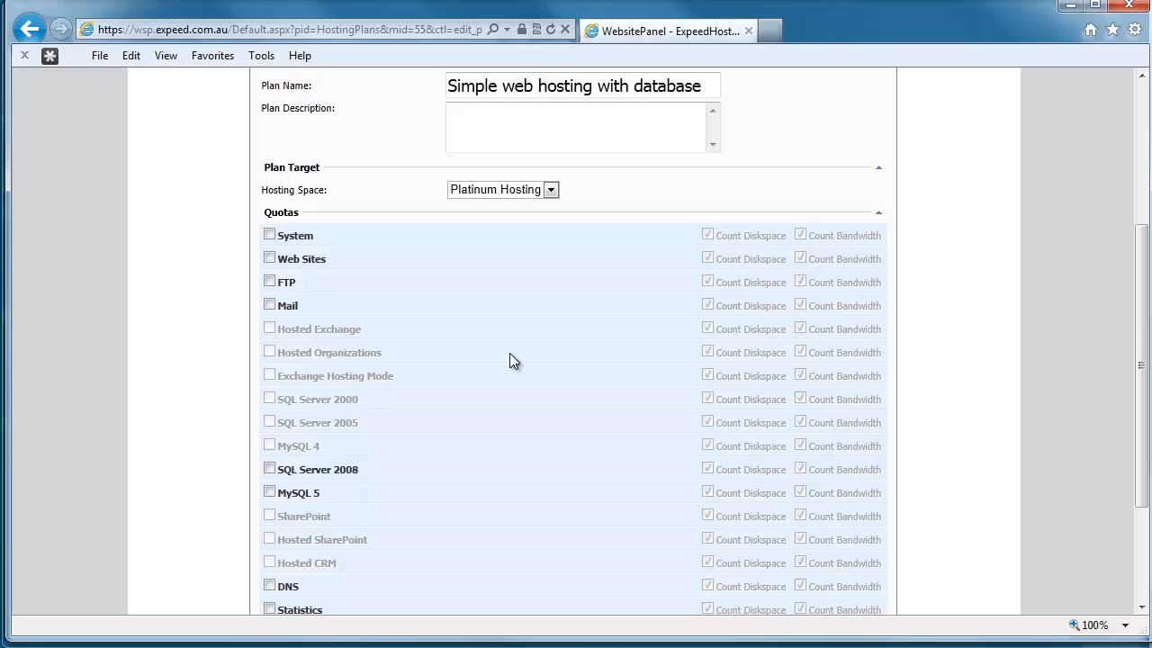
# Step: Enable System quotas with 2000 MB disk space and 5000 MB bandwidth
pyautogui.click(270, 234)
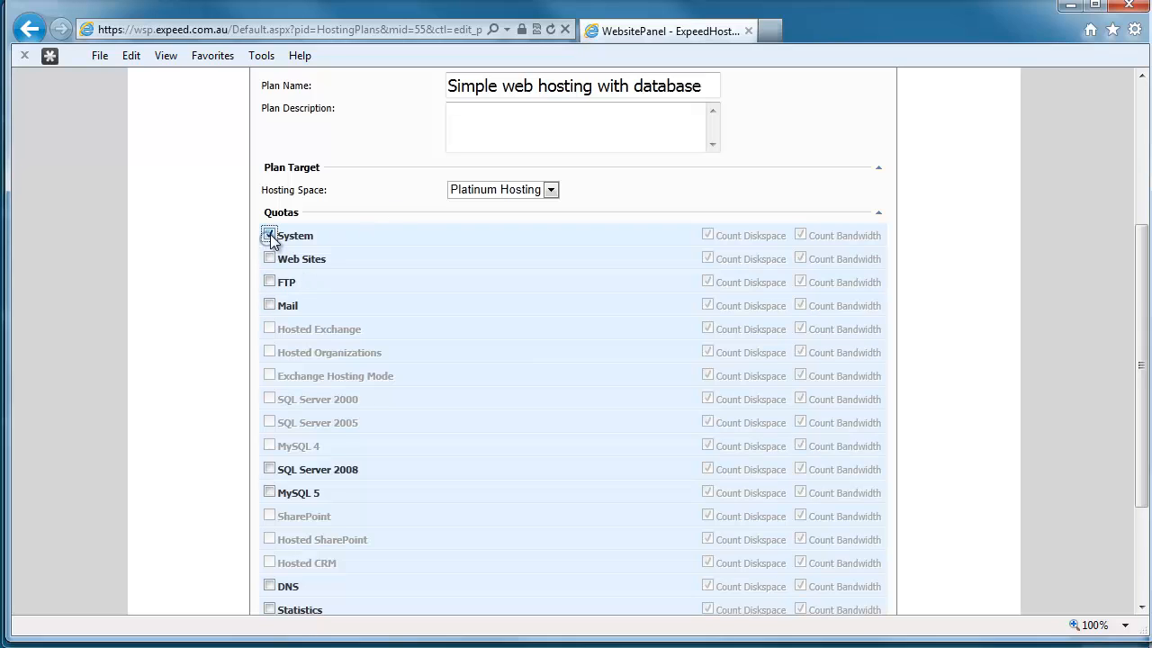
pyautogui.click(270, 234)
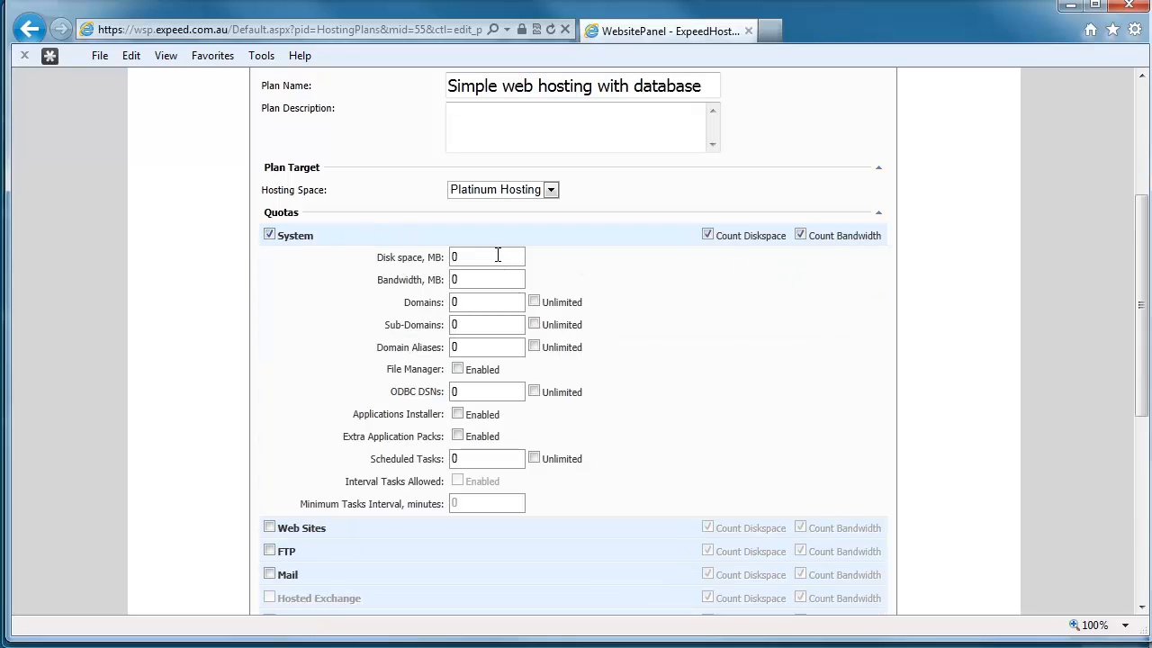
pyautogui.click(486, 255)
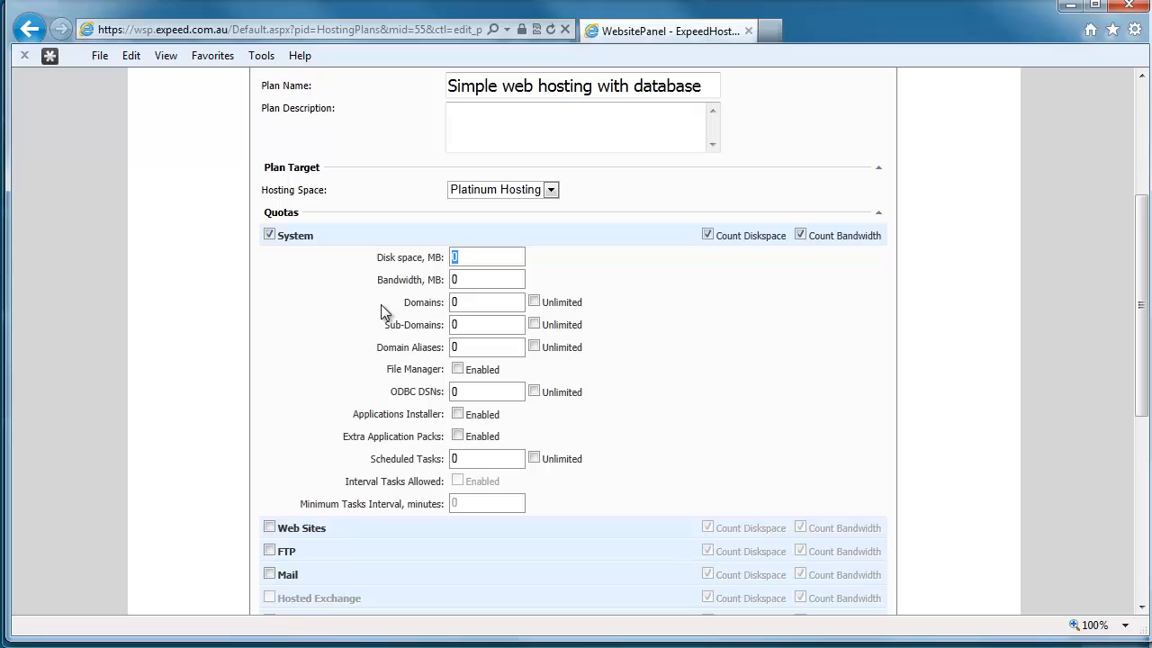
pyautogui.write('2000')
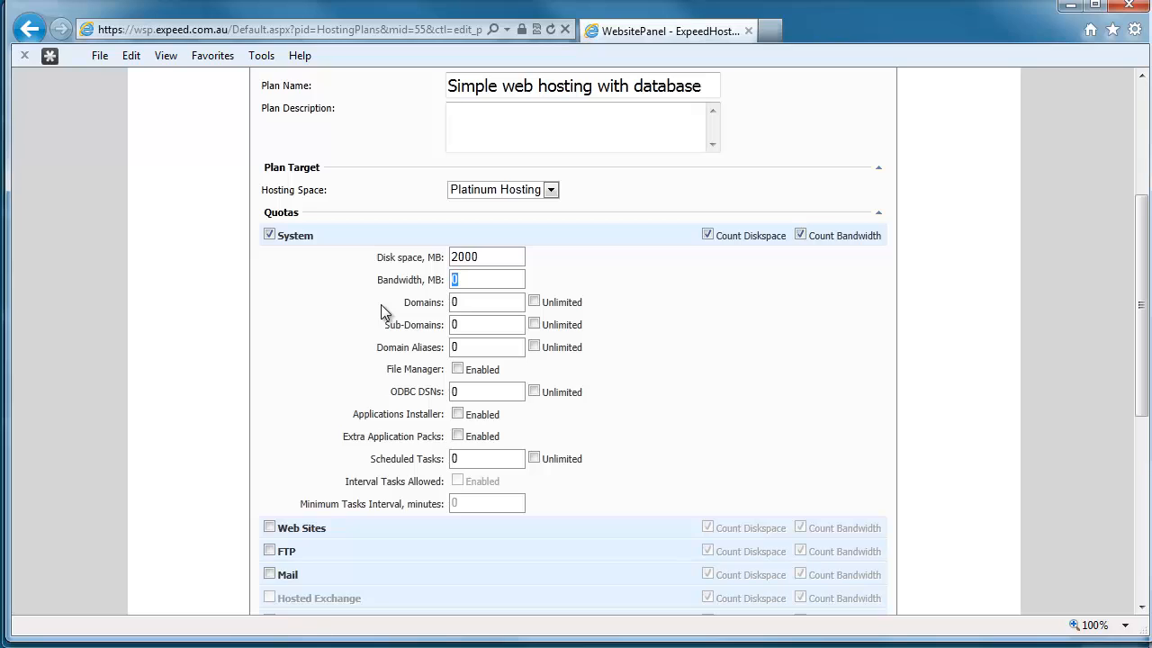
pyautogui.write('5000')
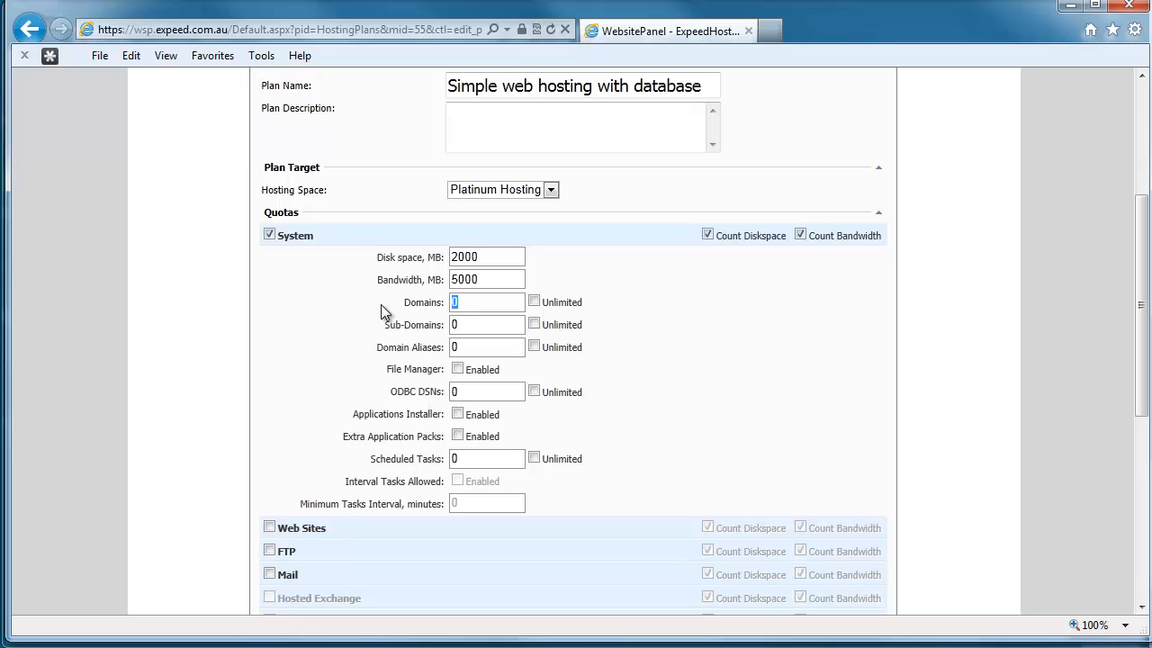
pyautogui.moveTo(511, 321)
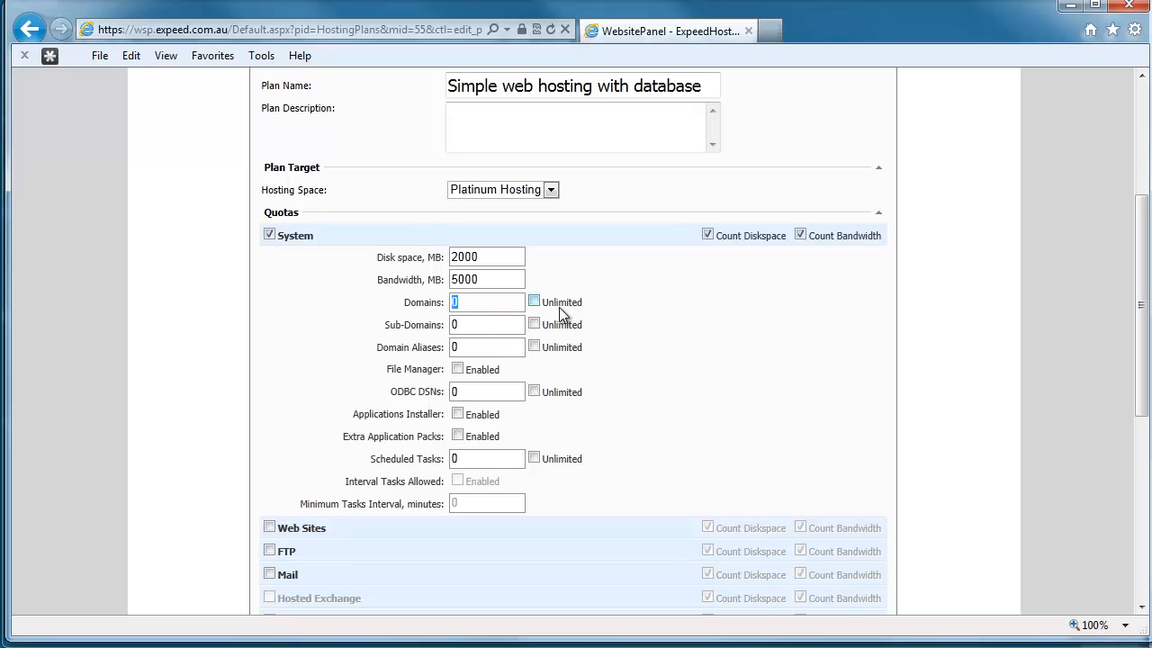
# Step: Make domains, sub-domains, domain aliases, ODBC DSNs and scheduled tasks unlimited
pyautogui.click(532, 302)
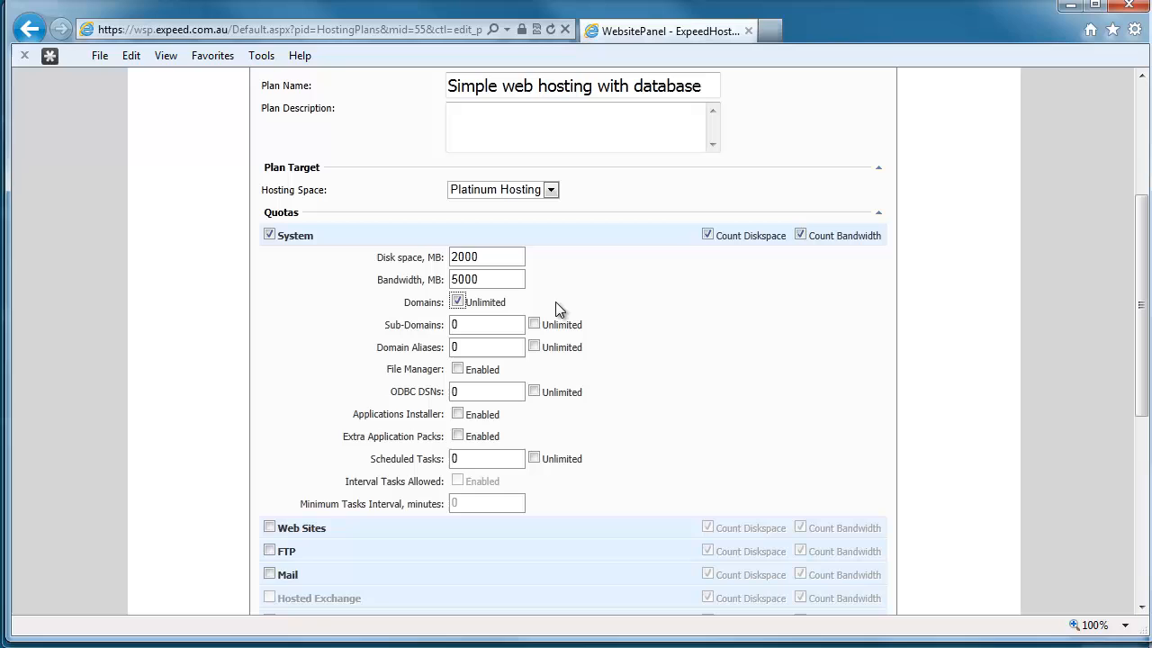
pyautogui.click(533, 324)
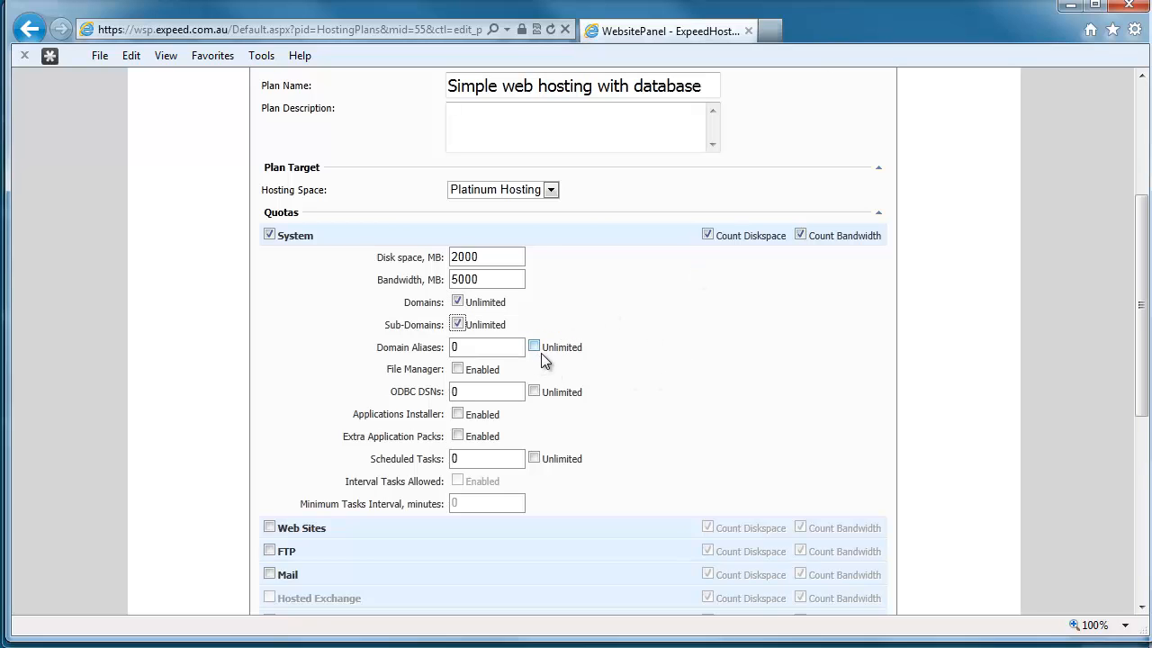
pyautogui.click(533, 346)
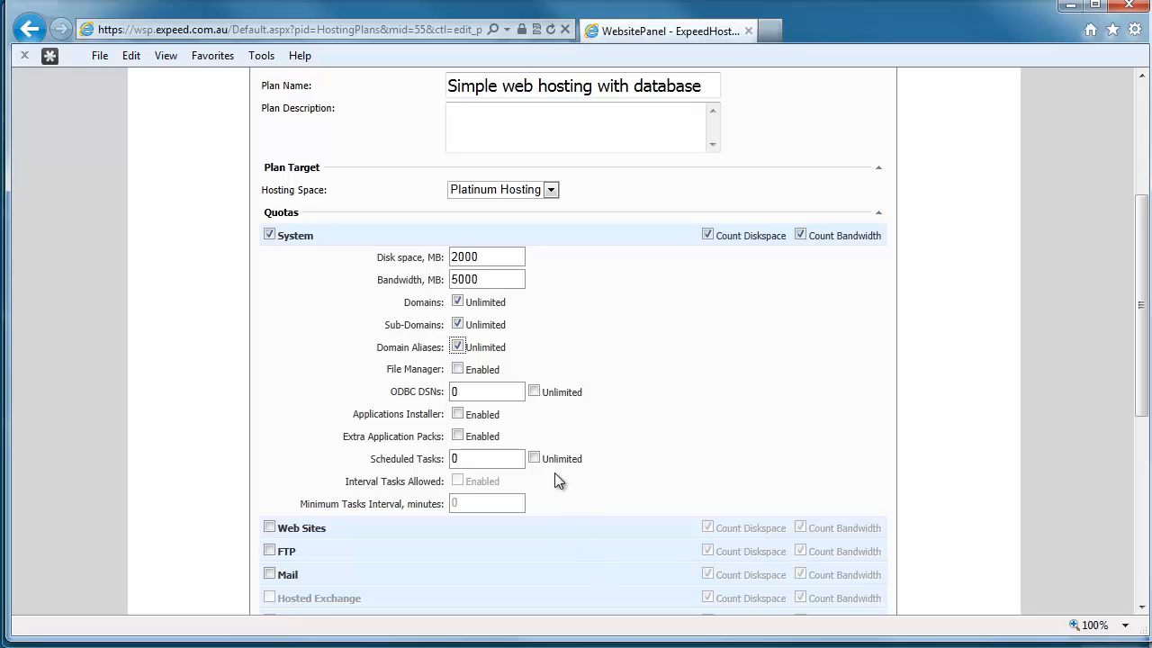
pyautogui.moveTo(553, 448)
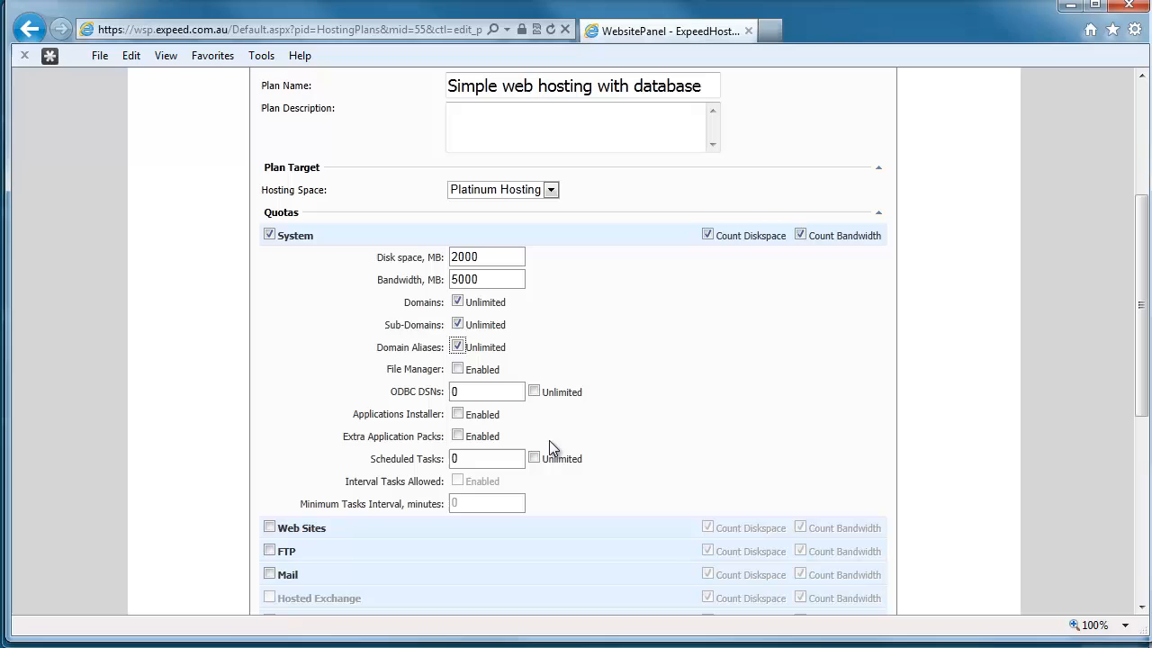
pyautogui.click(458, 368)
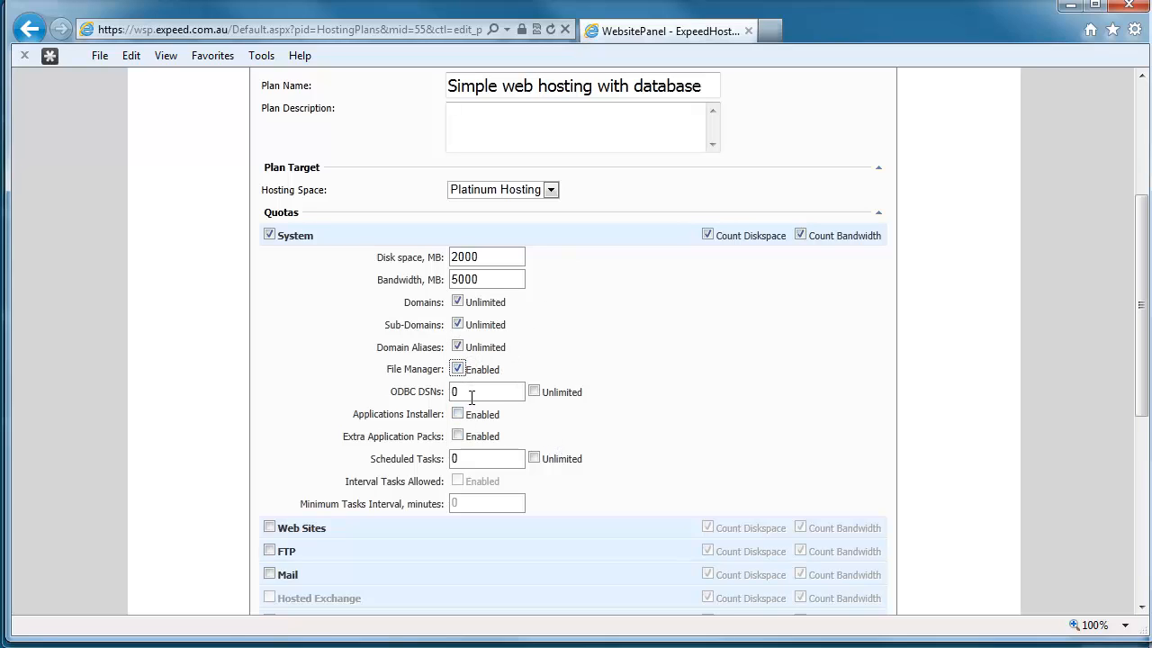
pyautogui.scroll(-3)
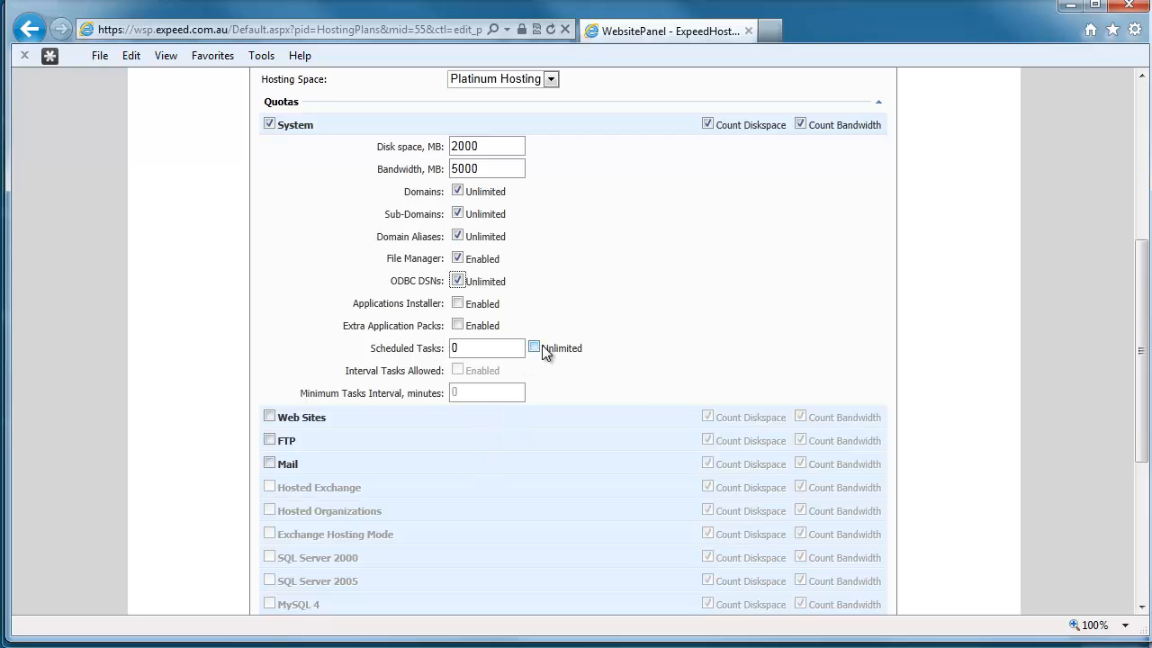
pyautogui.click(535, 350)
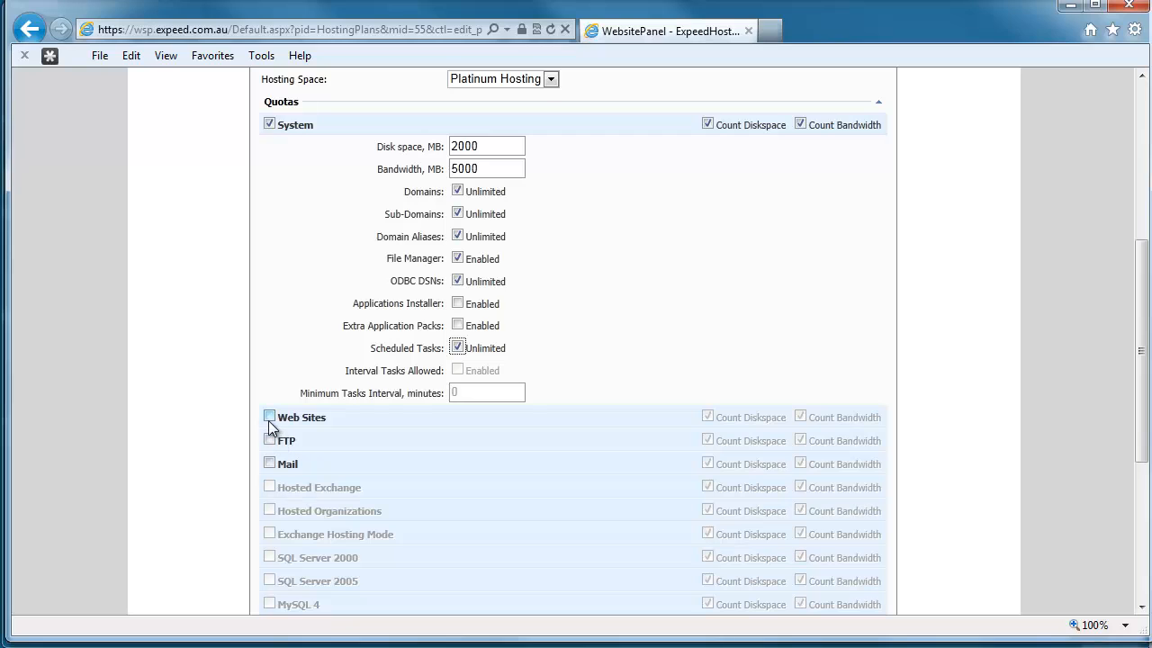
# Step: Enable Web Sites quotas allowing 2 web sites with ASP, ASP.NET, PHP 5 and site features
pyautogui.click(270, 418)
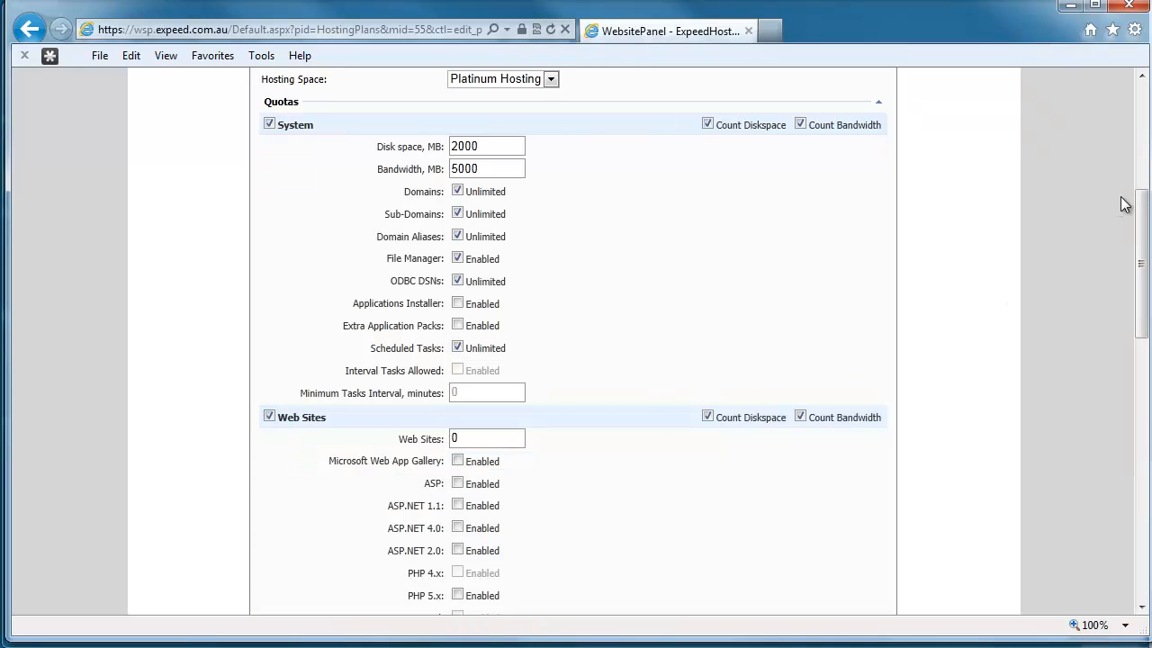
pyautogui.scroll(-3)
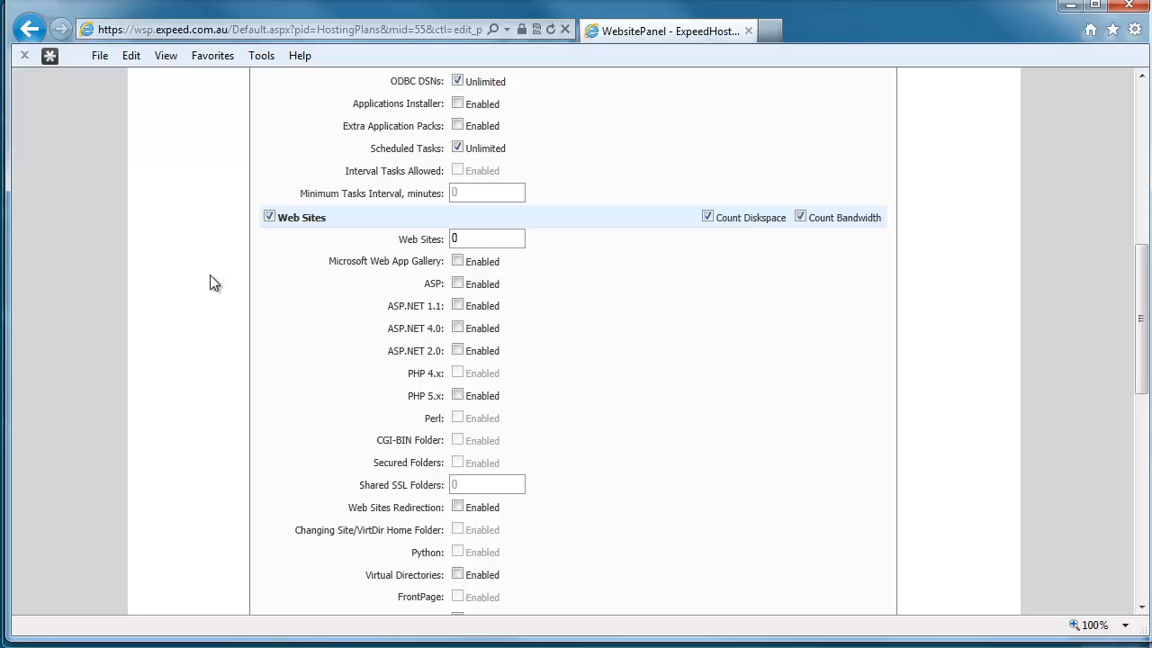
pyautogui.click(486, 238)
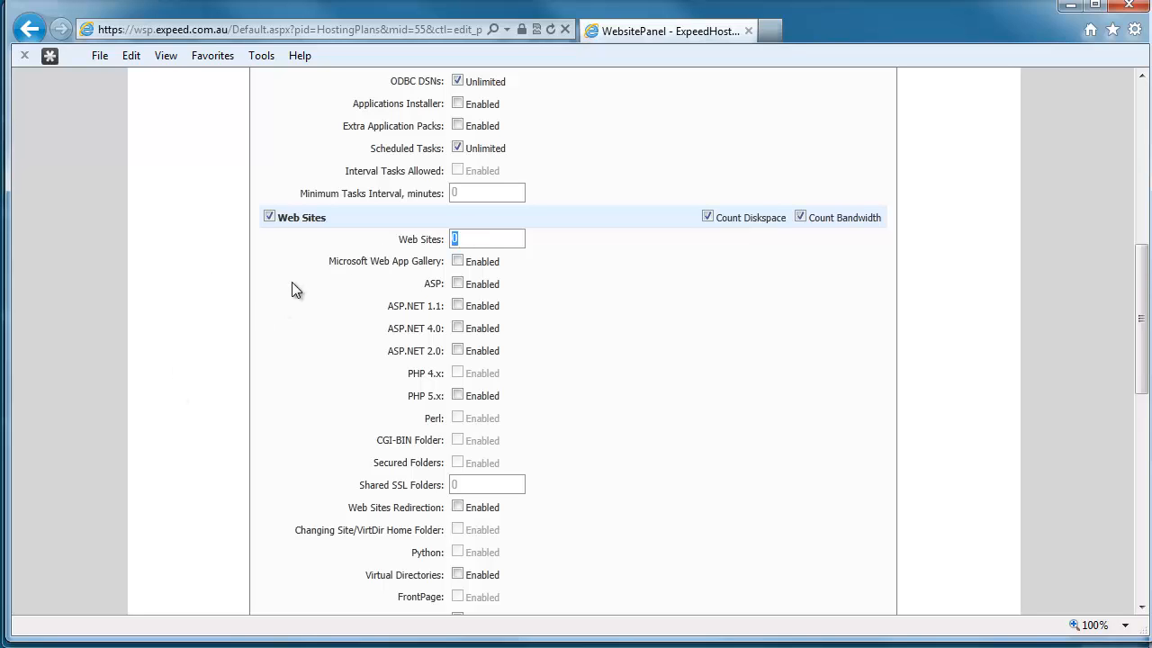
pyautogui.write('2')
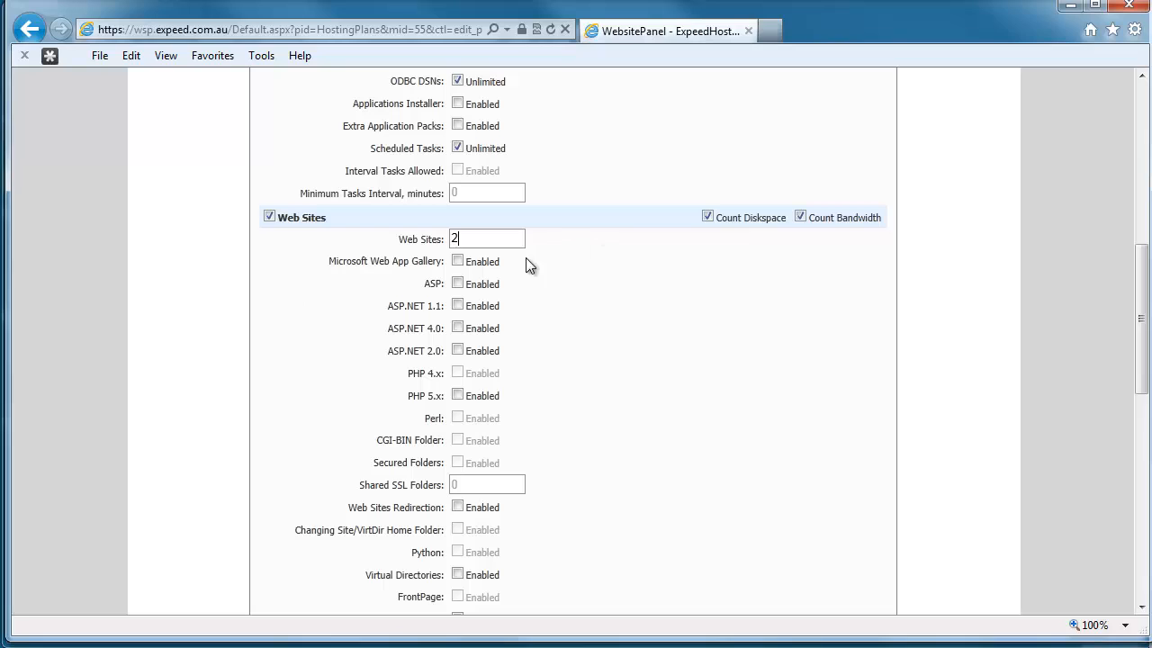
pyautogui.moveTo(482, 525)
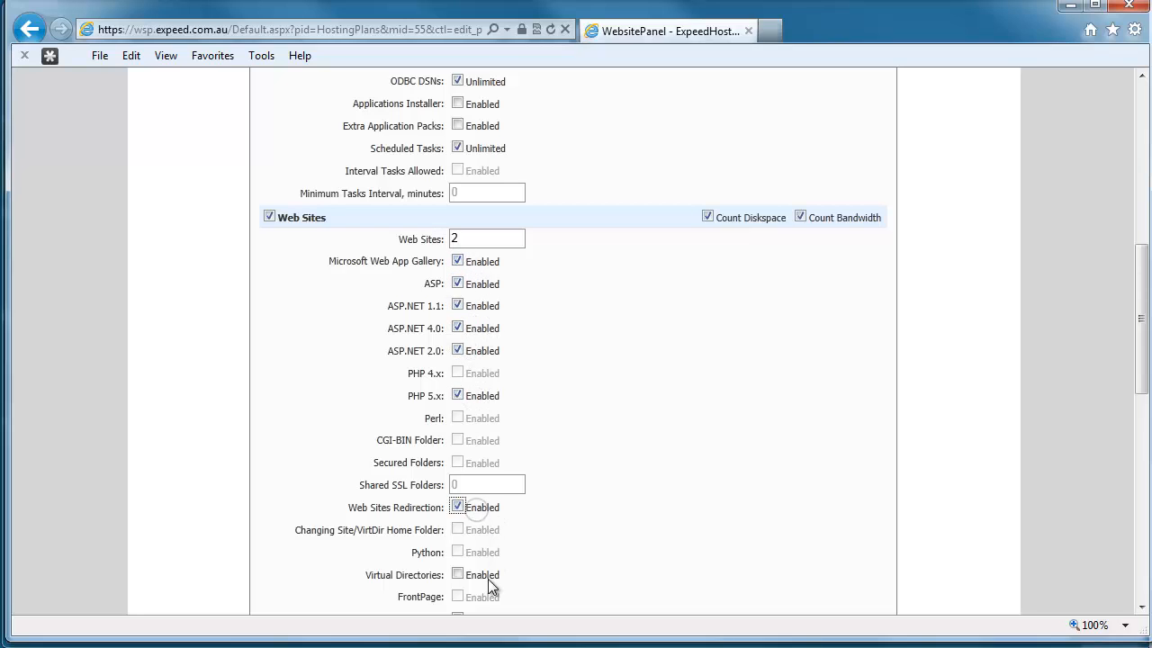
pyautogui.scroll(-3)
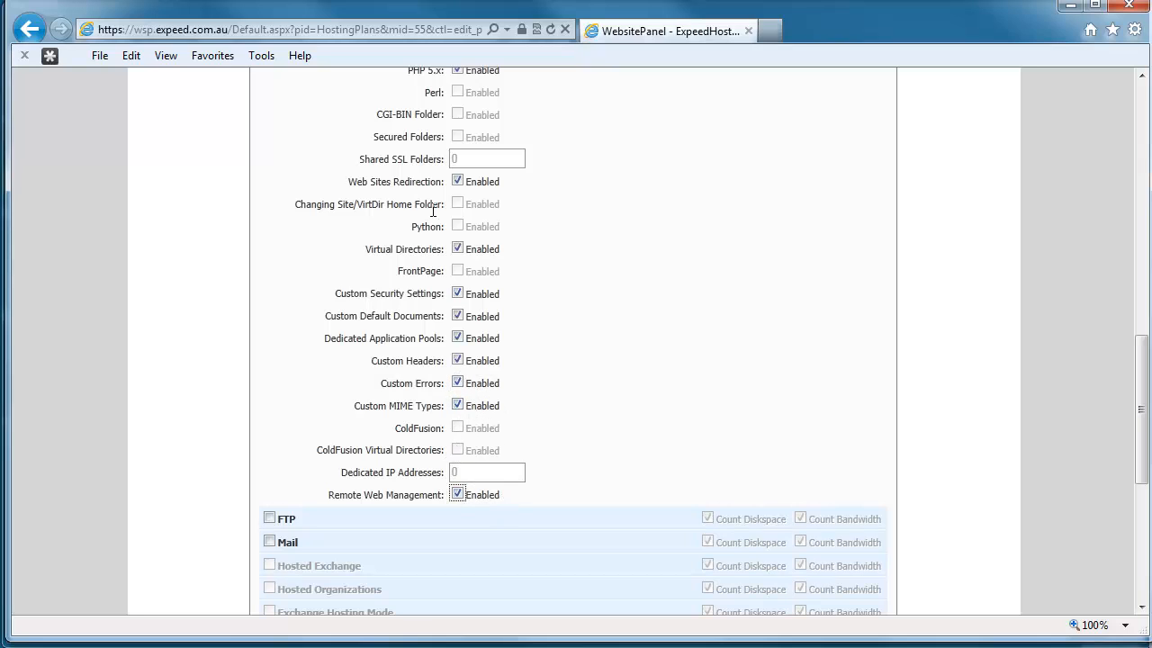
pyautogui.moveTo(711, 324)
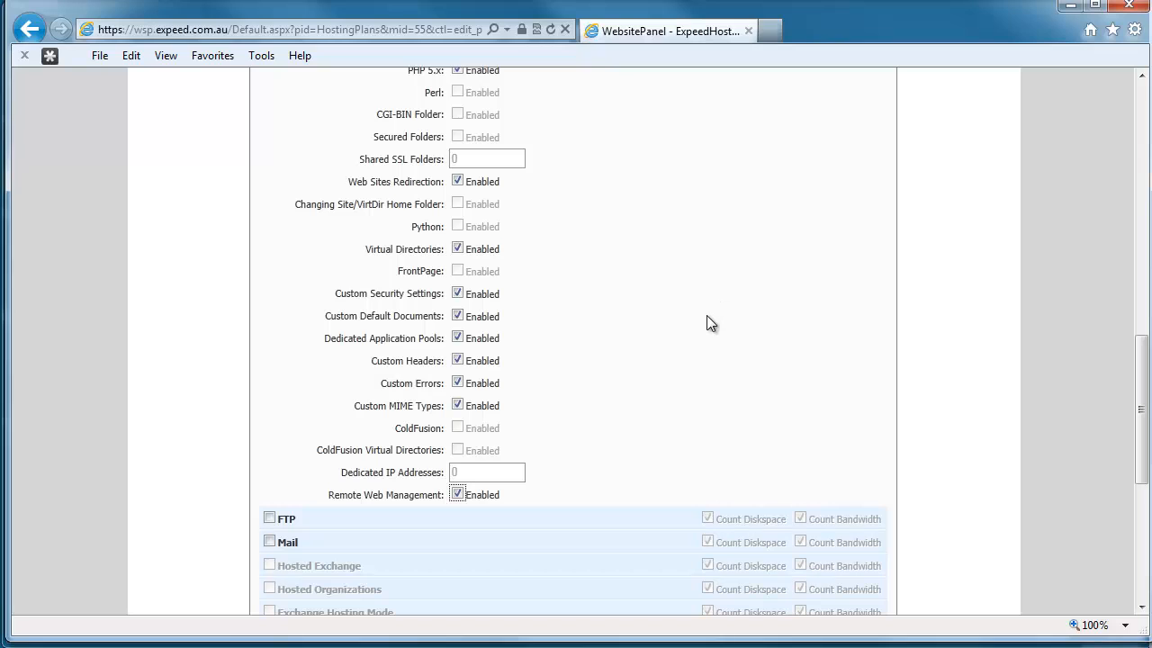
pyautogui.scroll(-3)
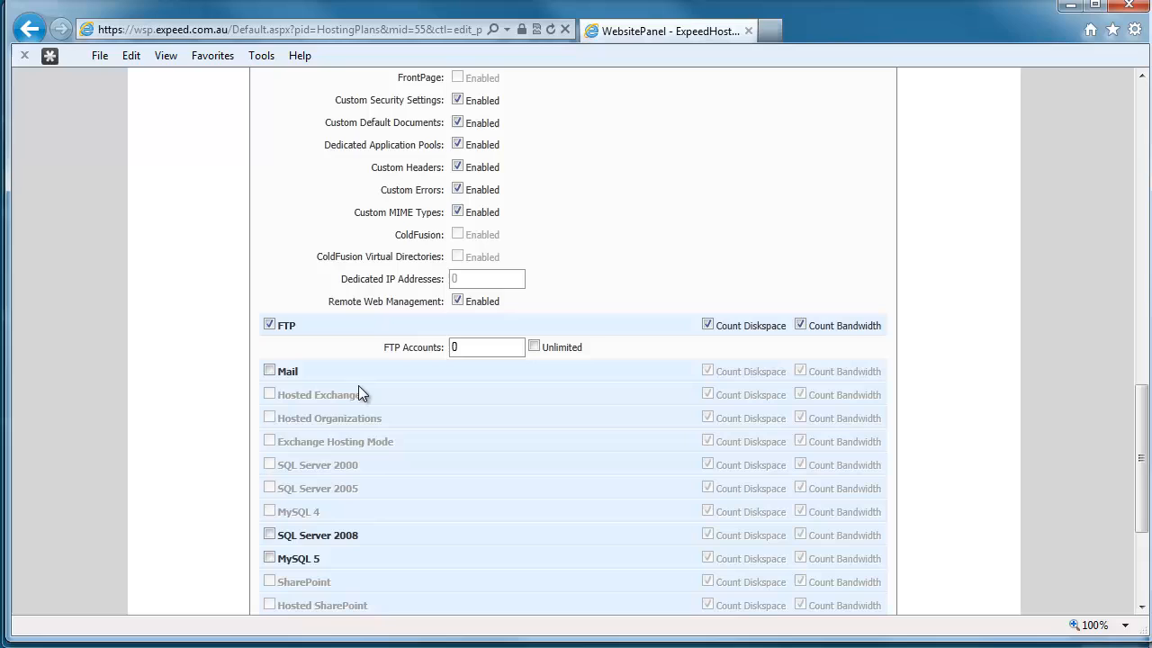
# Step: Allow 5 FTP accounts and enable Mail with 50 mailboxes of 100 MB, other mail limits unlimited
pyautogui.click(486, 346)
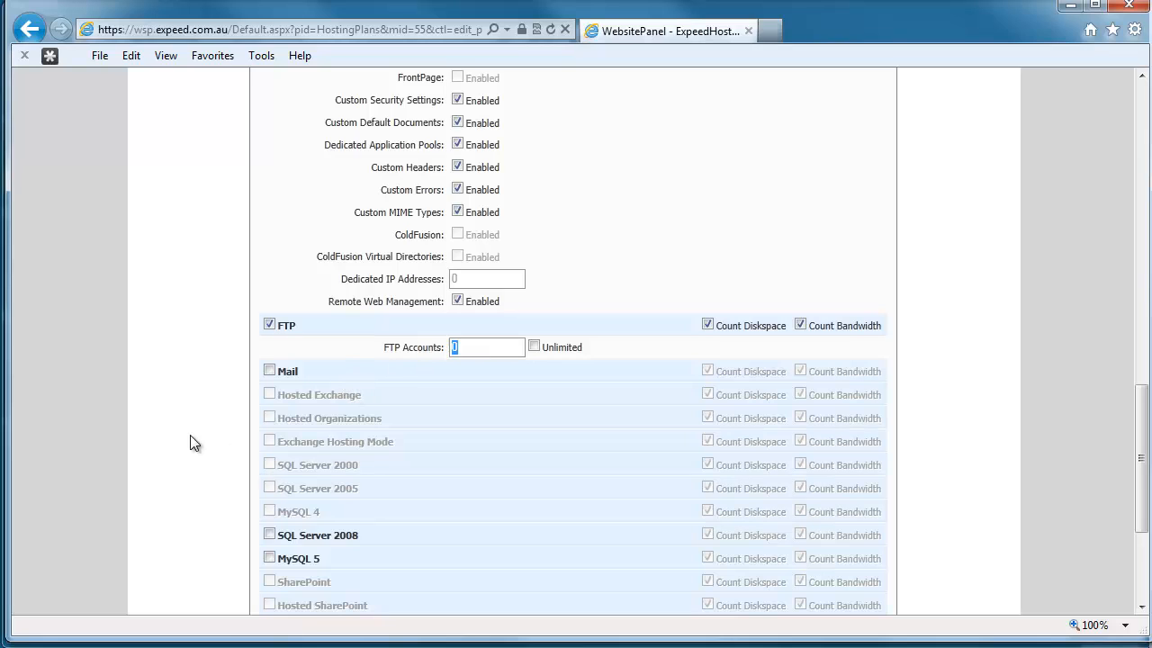
pyautogui.write('5')
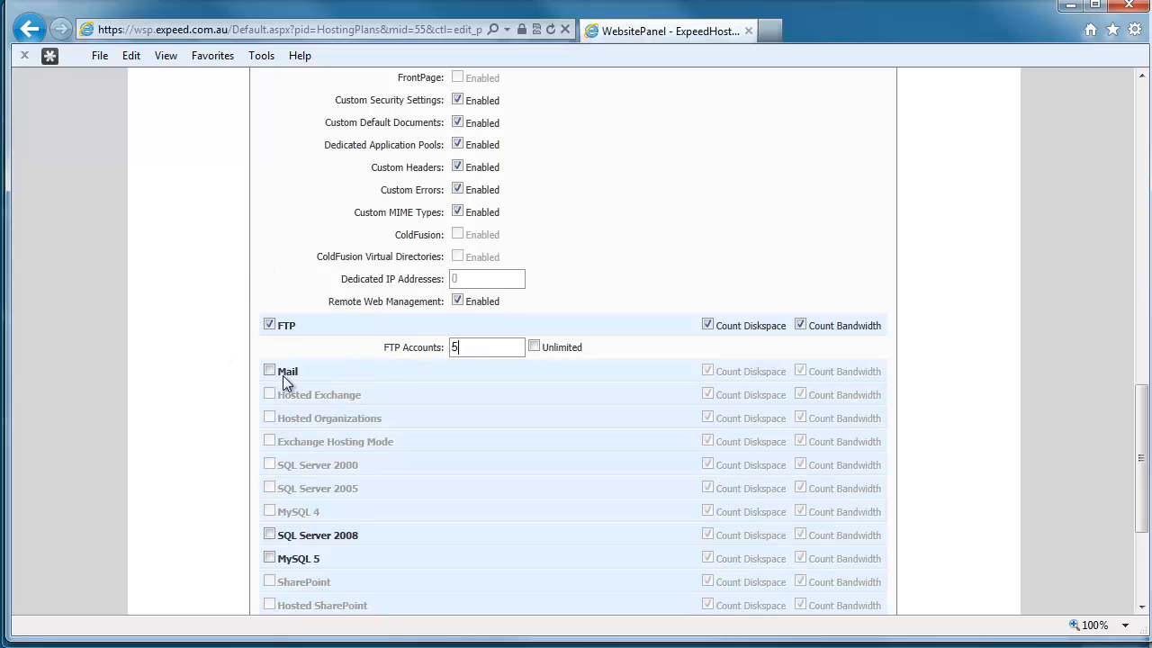
pyautogui.click(270, 371)
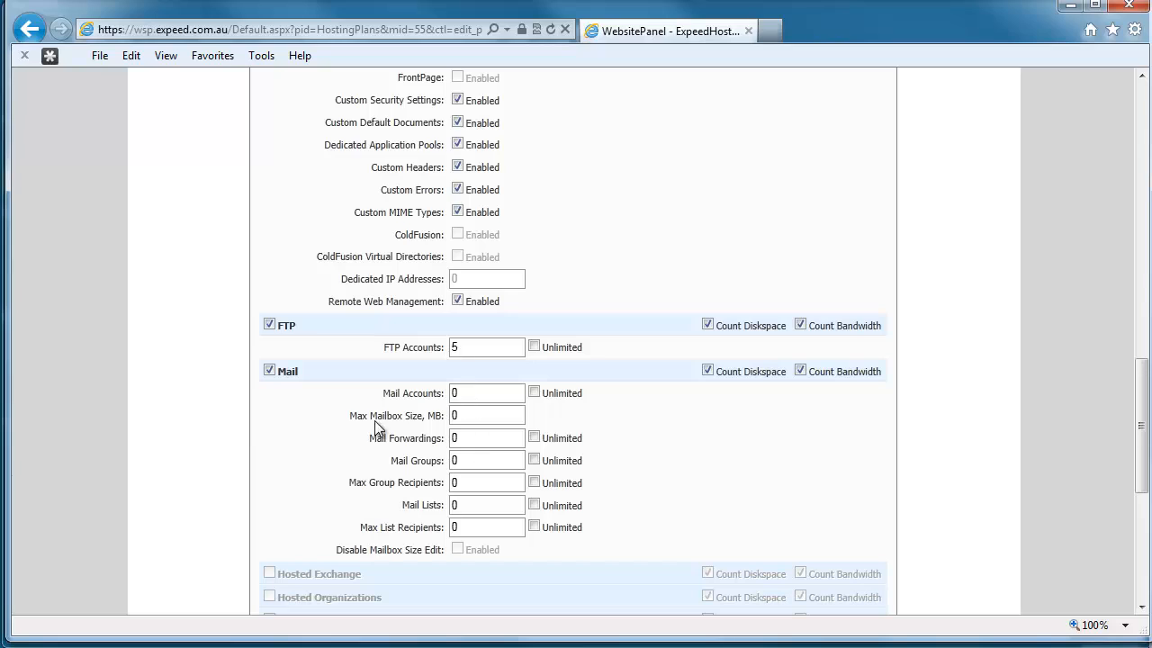
pyautogui.write('50')
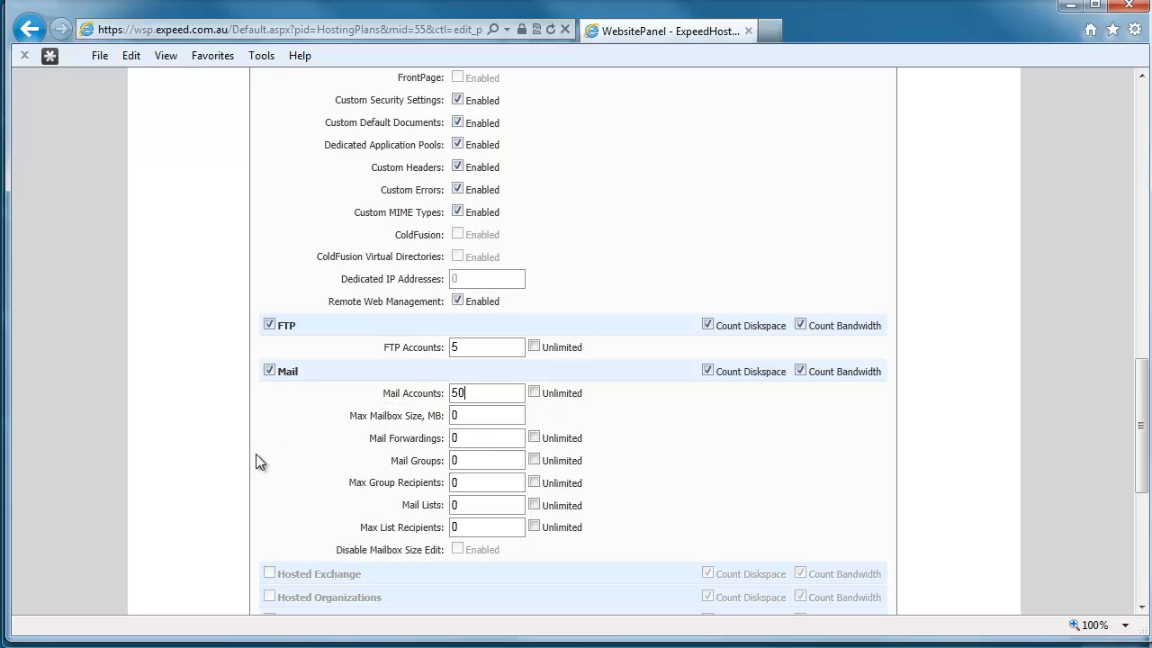
pyautogui.click(486, 414)
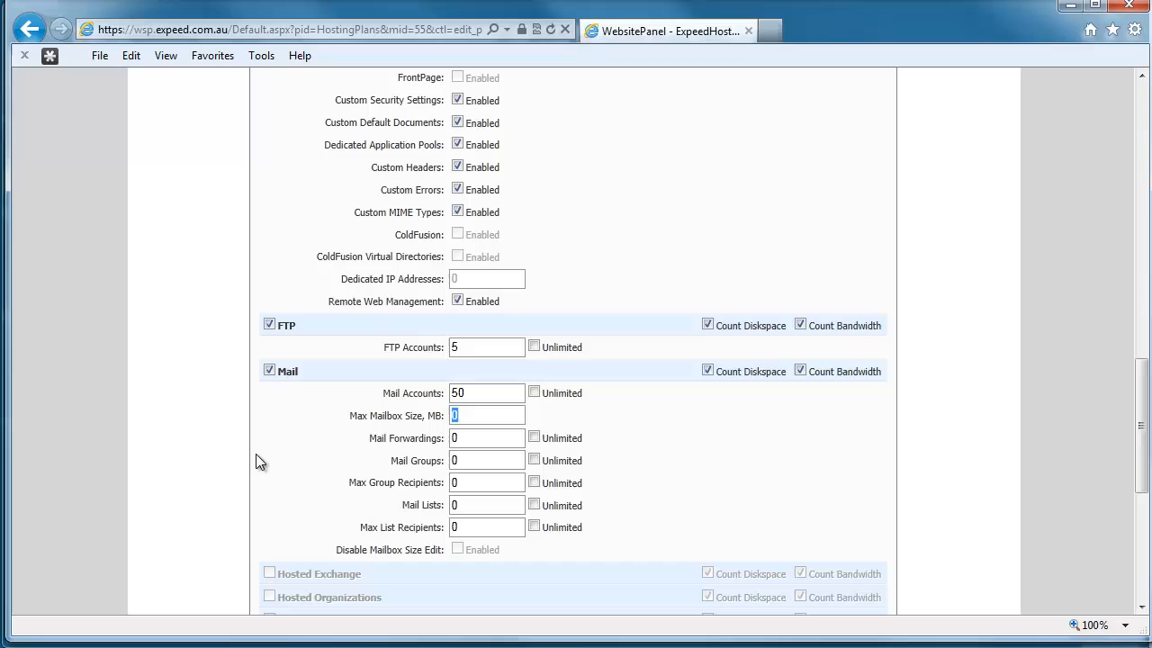
pyautogui.write('100')
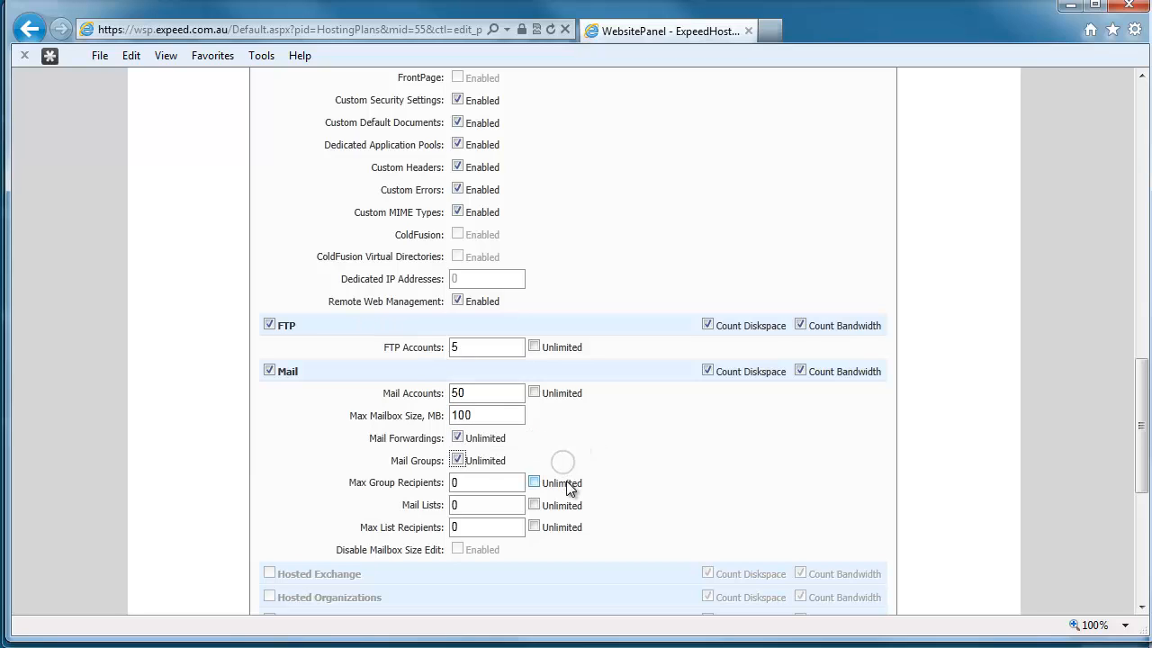
pyautogui.click(532, 482)
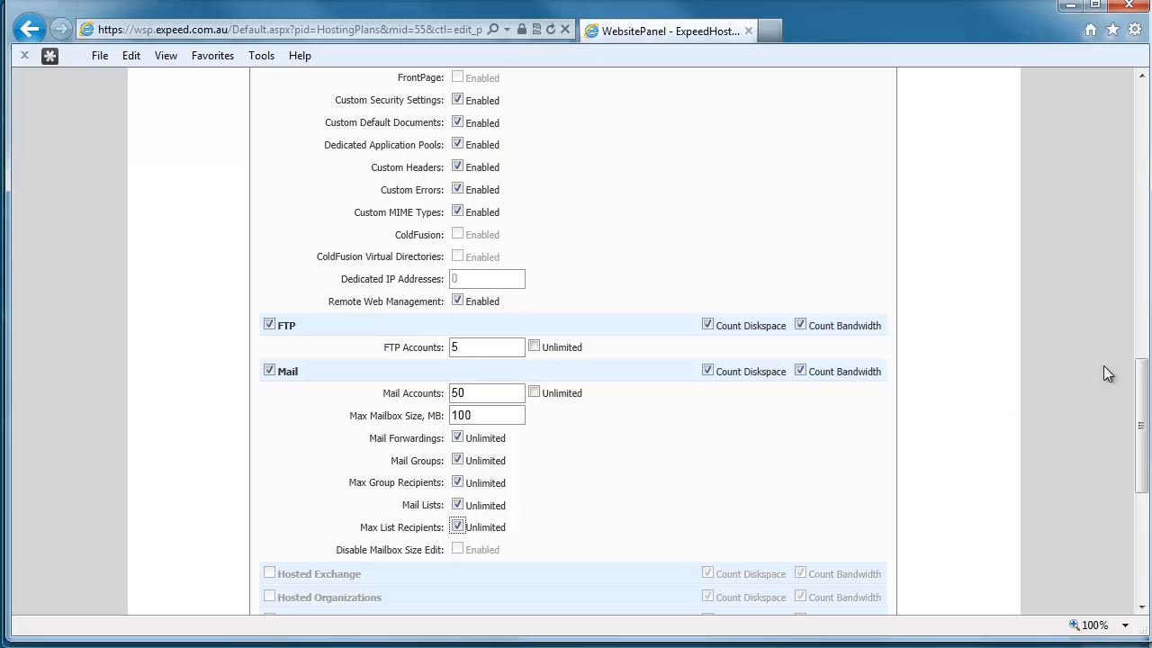
pyautogui.scroll(-3)
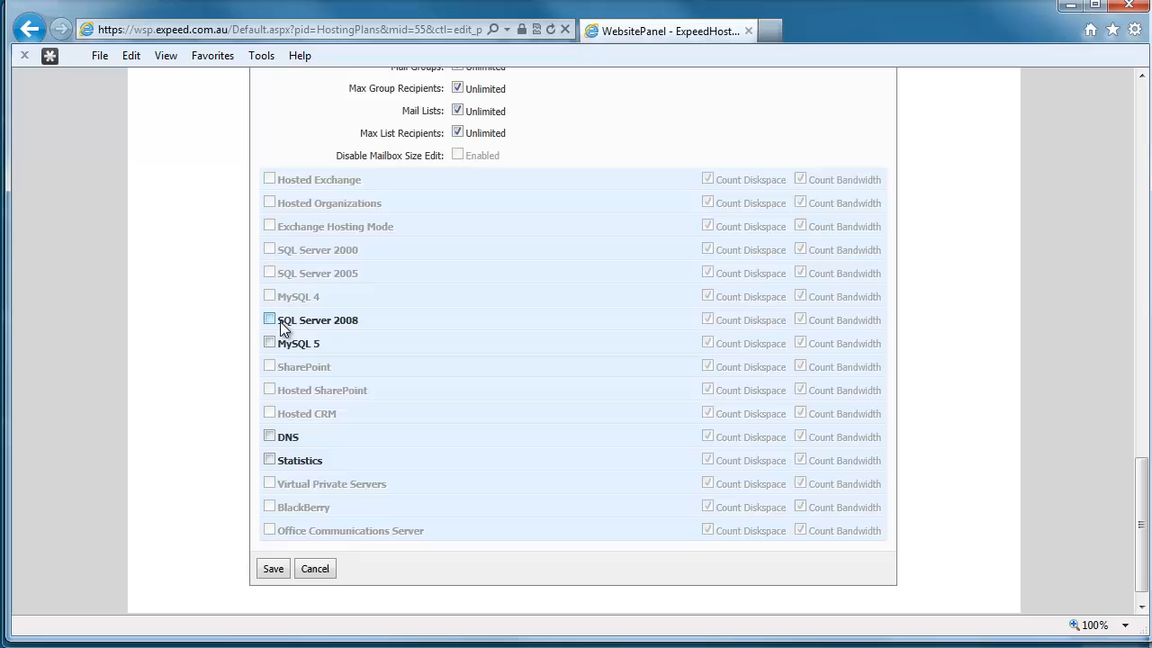
# Step: Enable SQL Server 2008 with 1 database, 3 users and 50 MB database and log sizes
pyautogui.click(268, 320)
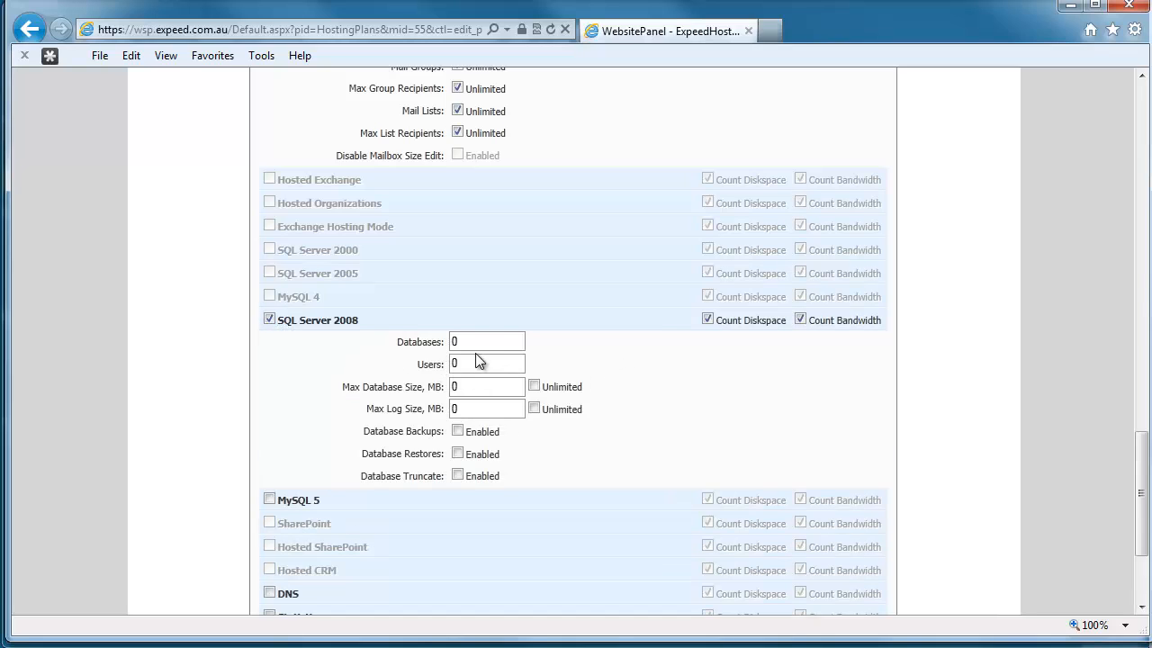
pyautogui.write('1')
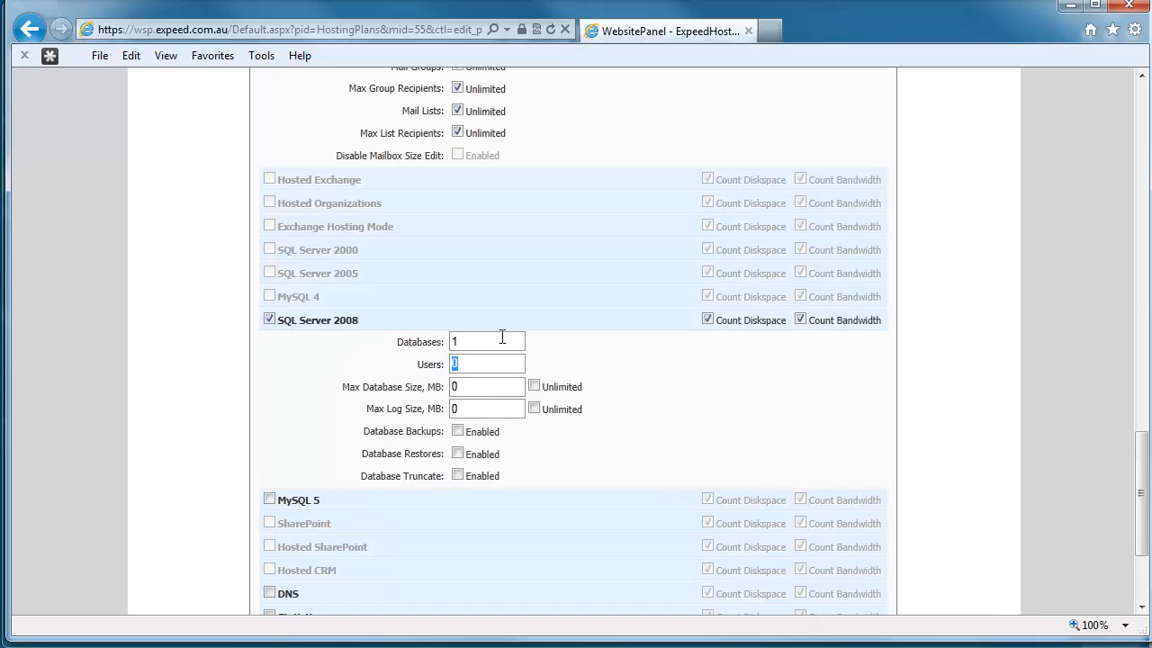
pyautogui.write('3')
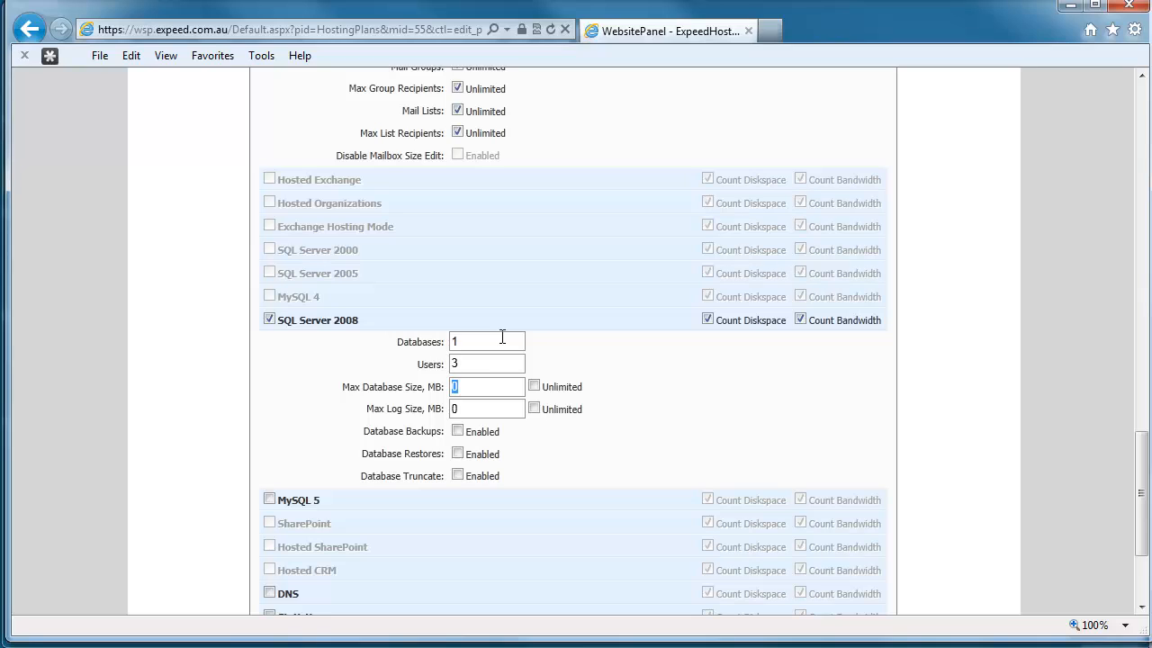
pyautogui.write('50')
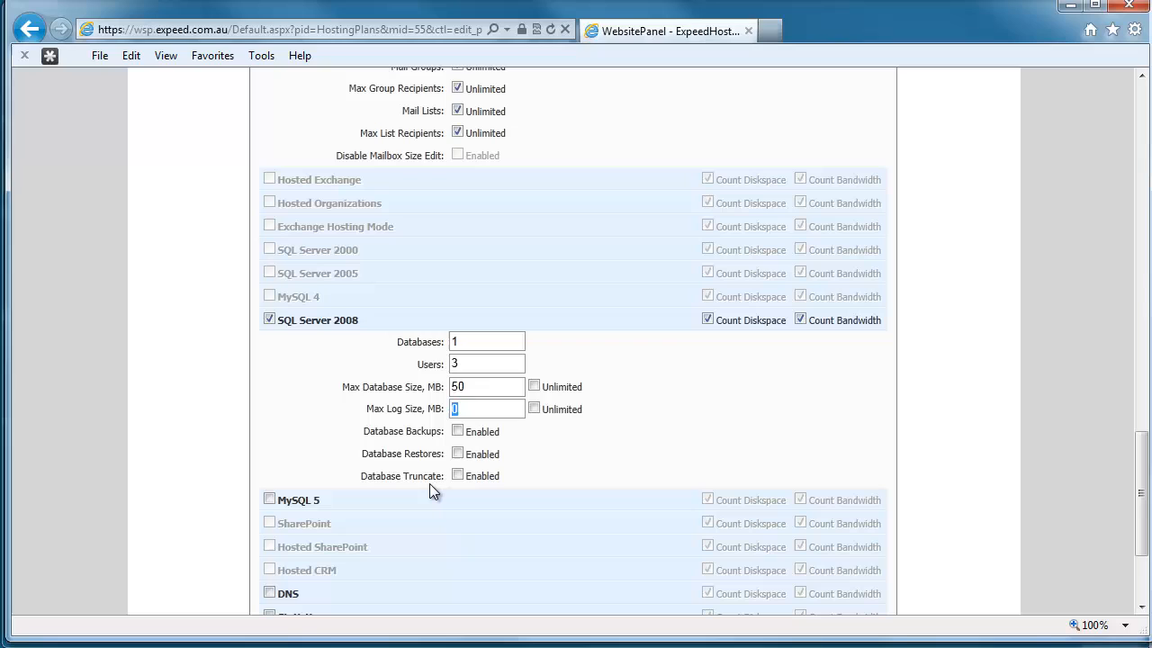
pyautogui.write('50')
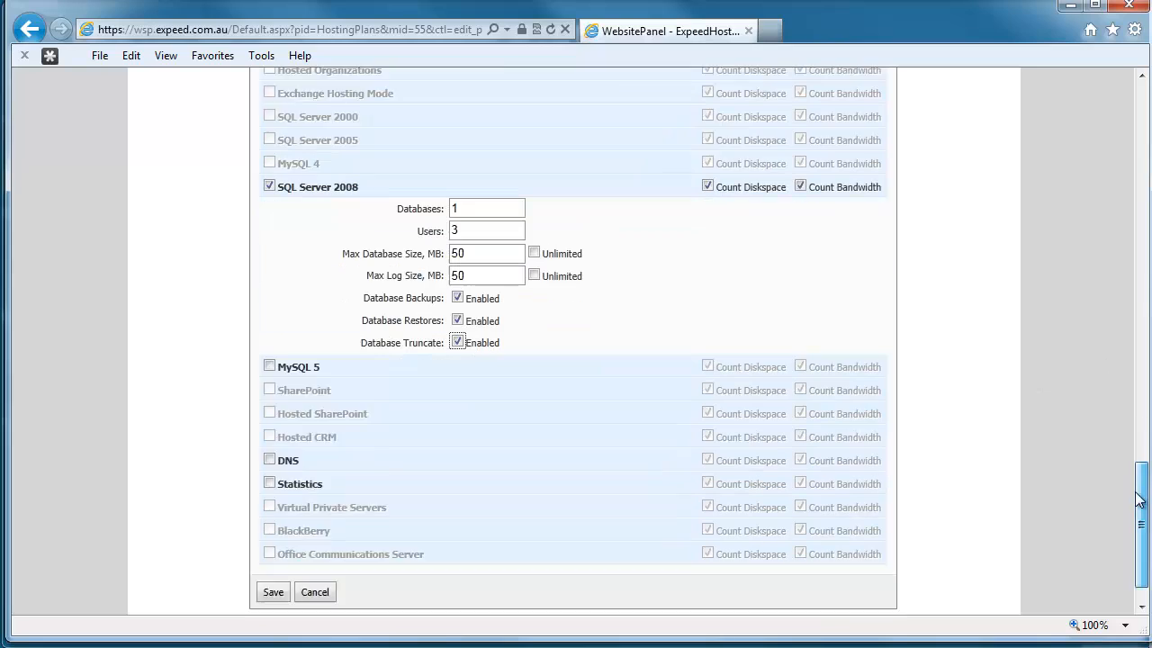
# Step: Enable MySQL 5 with 1 database, 3 users and database backups allowed
pyautogui.click(270, 367)
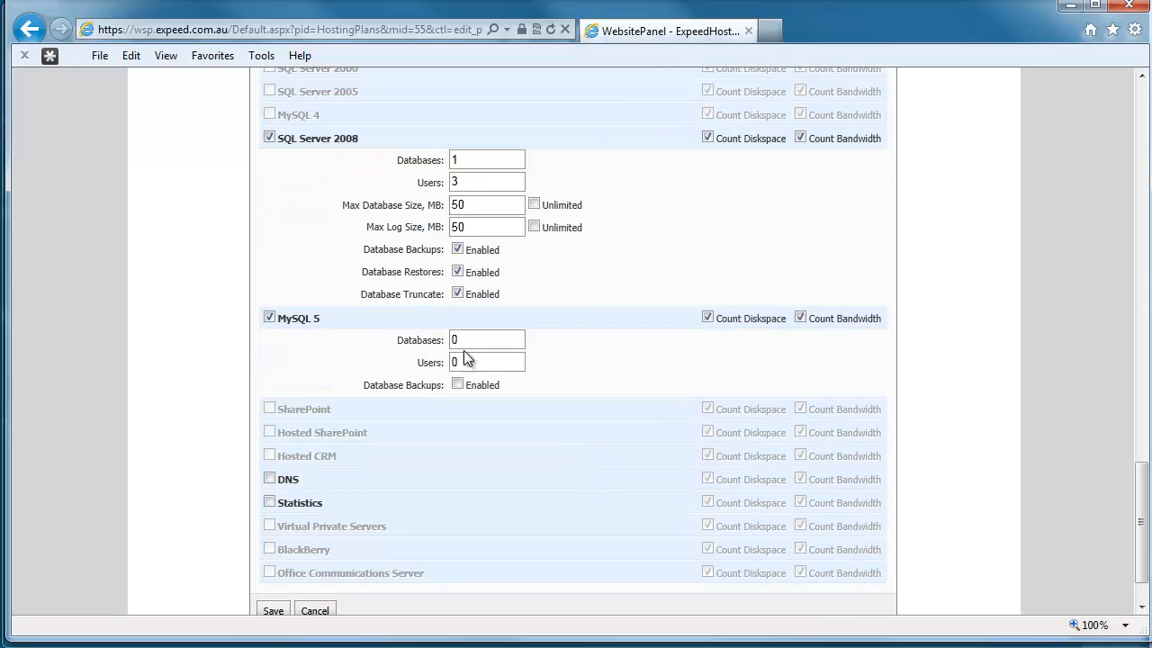
pyautogui.write('1')
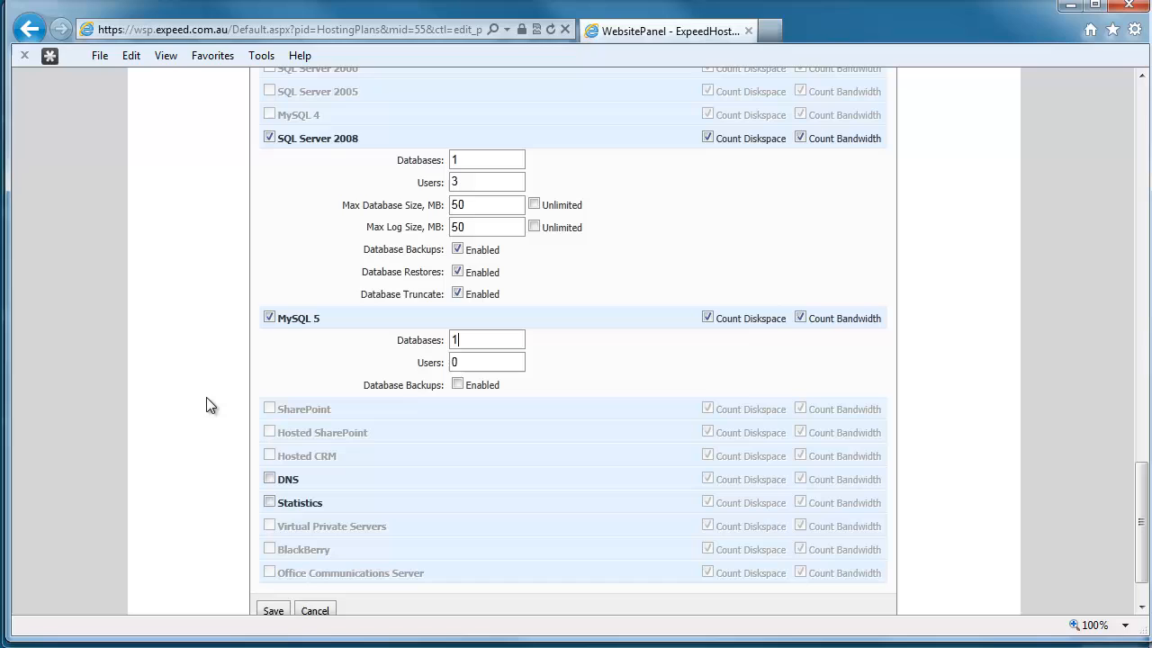
pyautogui.write('3')
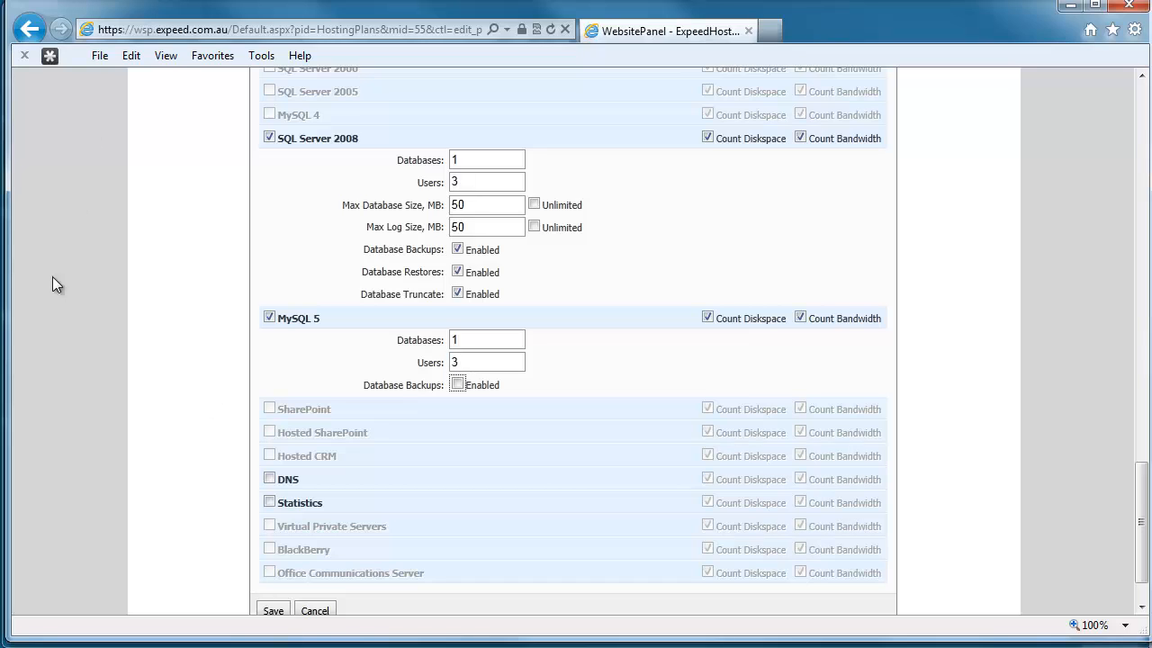
pyautogui.click(457, 385)
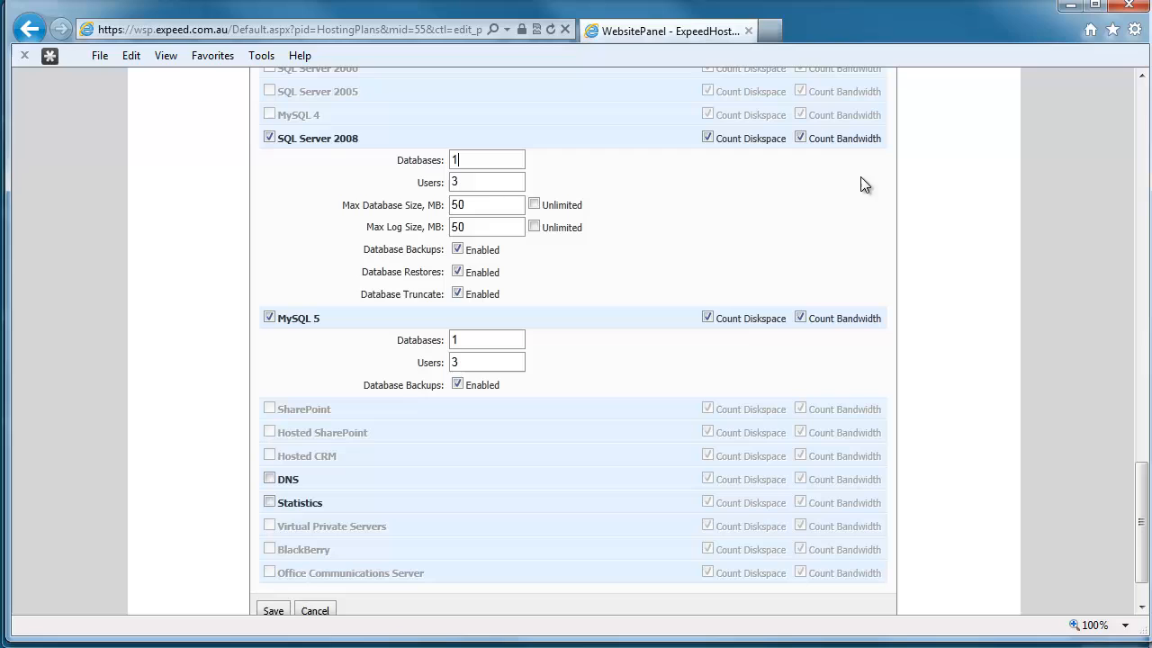
pyautogui.moveTo(290, 500)
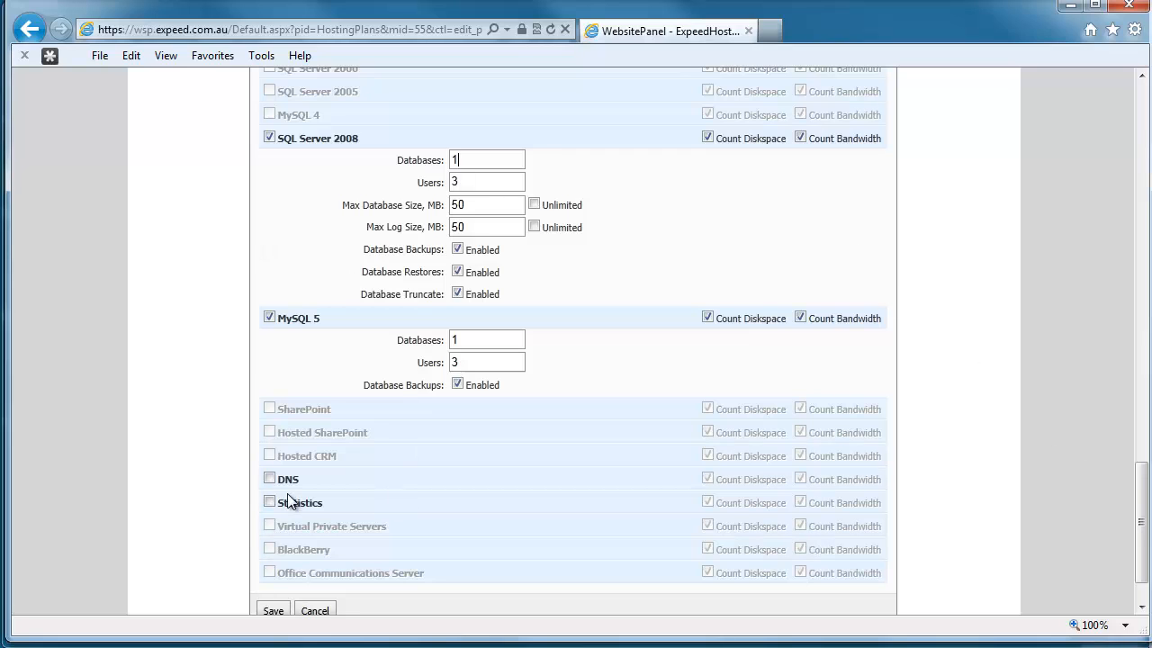
# Step: Enable DNS with the DNS editor and 1 statistics site, then save the hosting plan
pyautogui.click(270, 479)
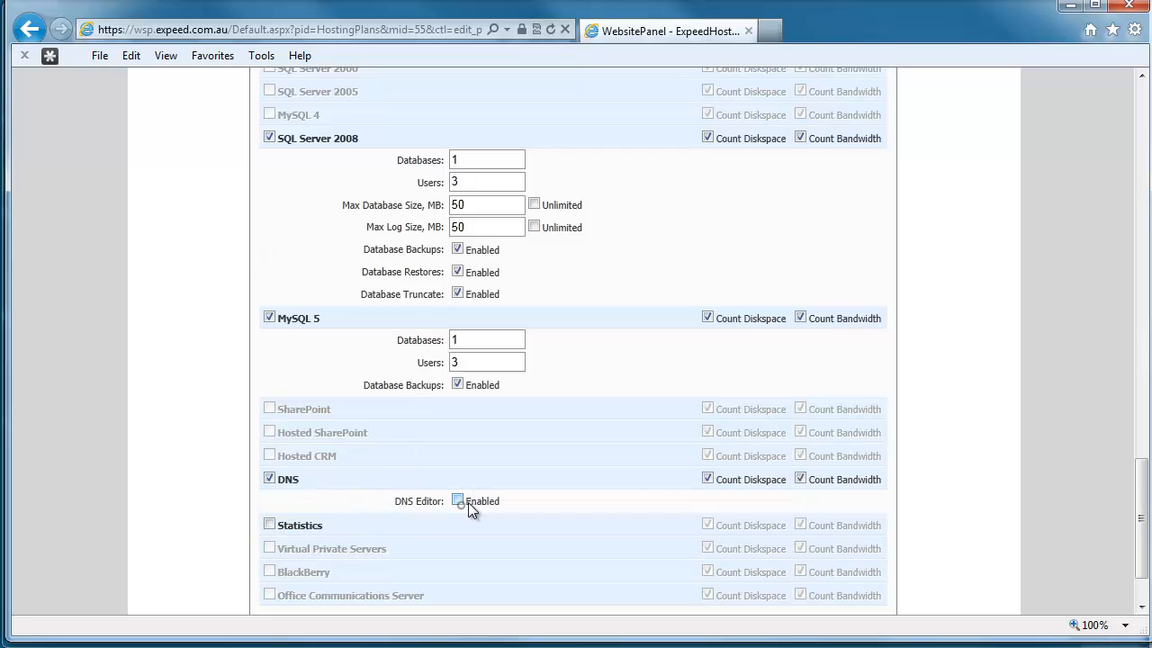
pyautogui.click(457, 501)
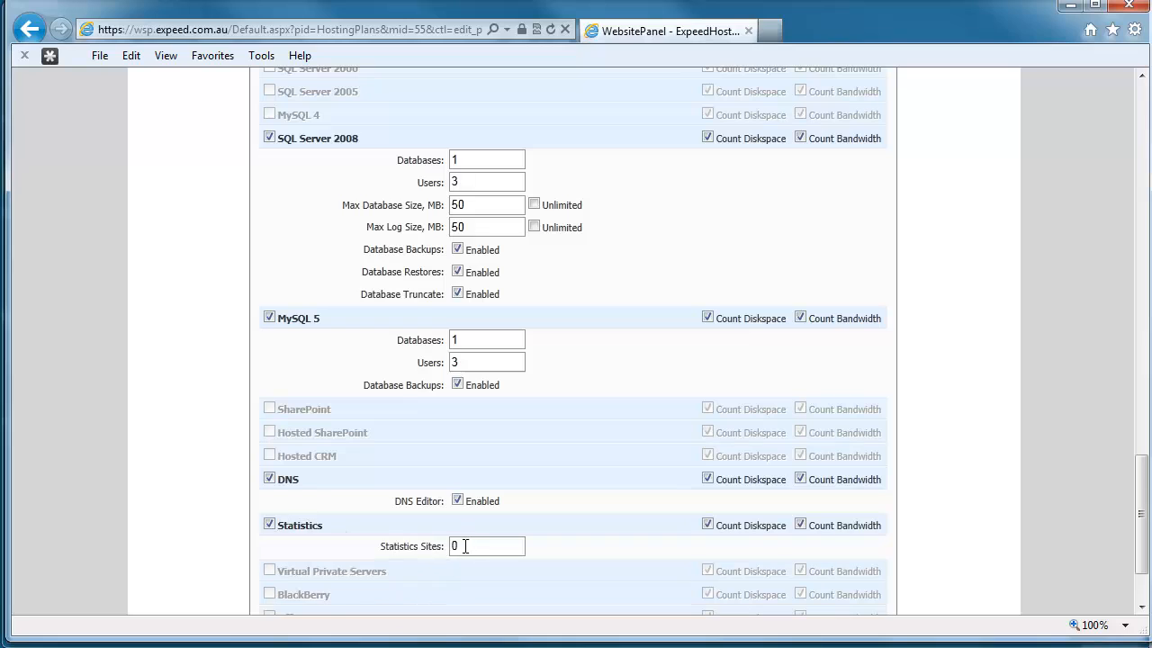
pyautogui.write('1')
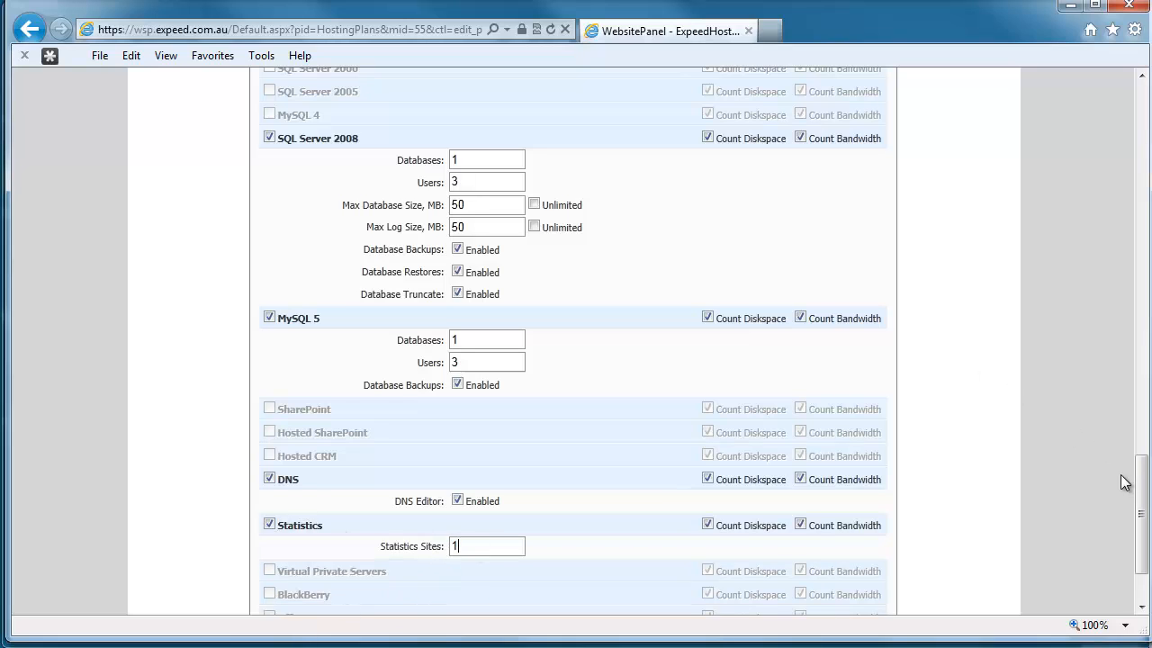
pyautogui.scroll(-3)
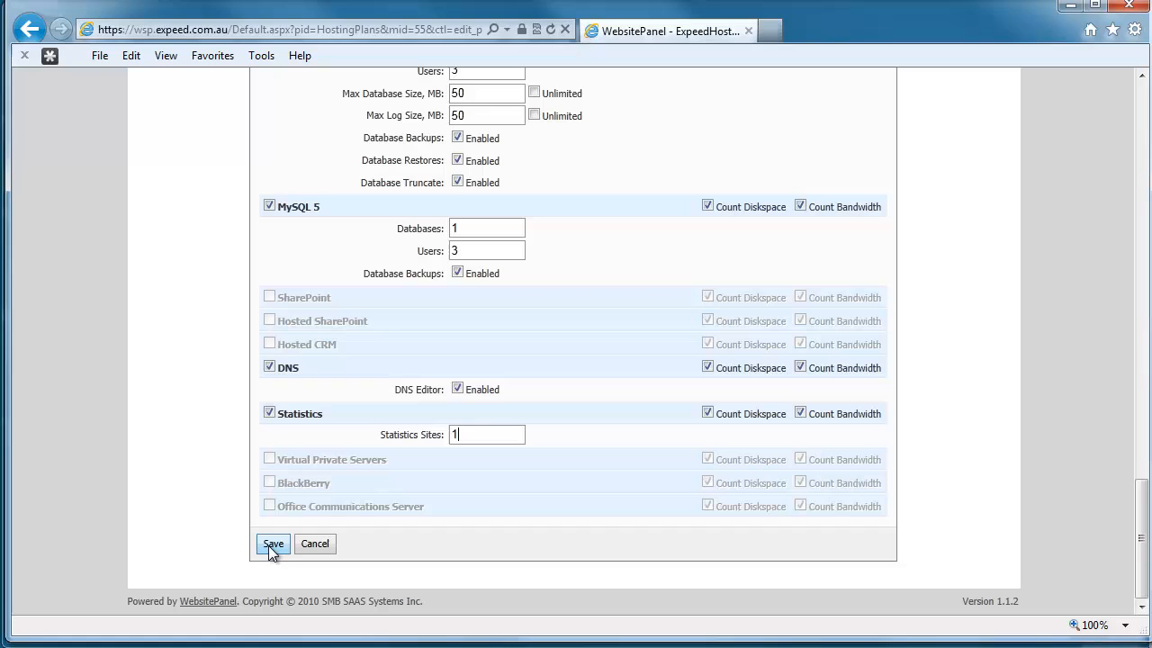
pyautogui.click(274, 544)
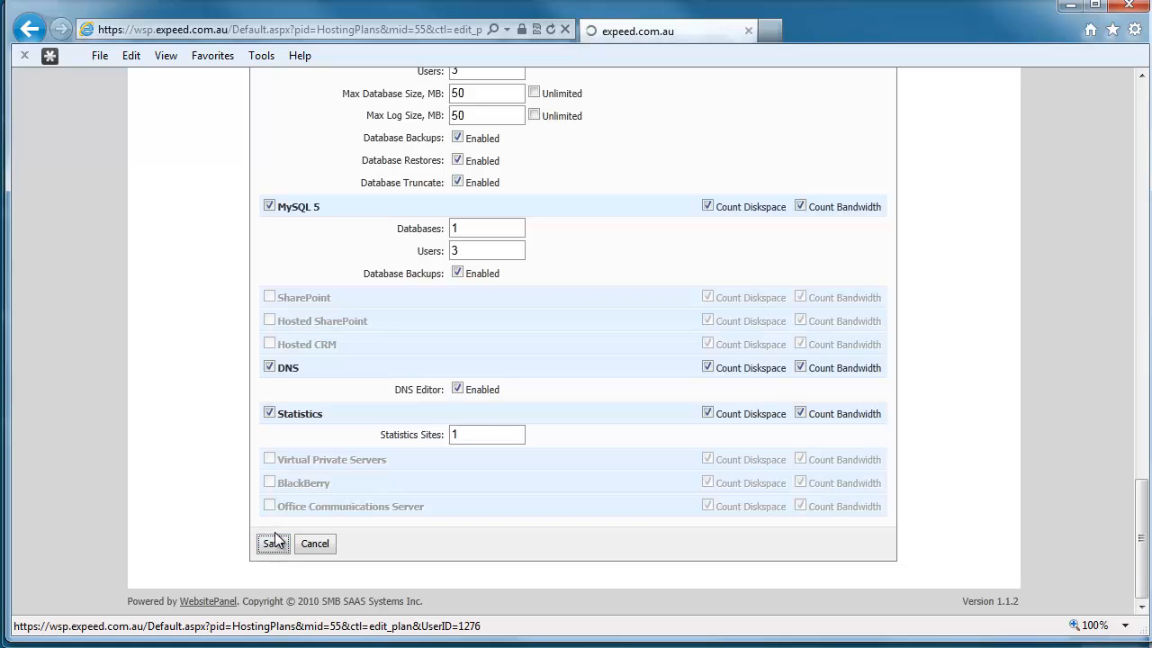
pyautogui.click(272, 544)
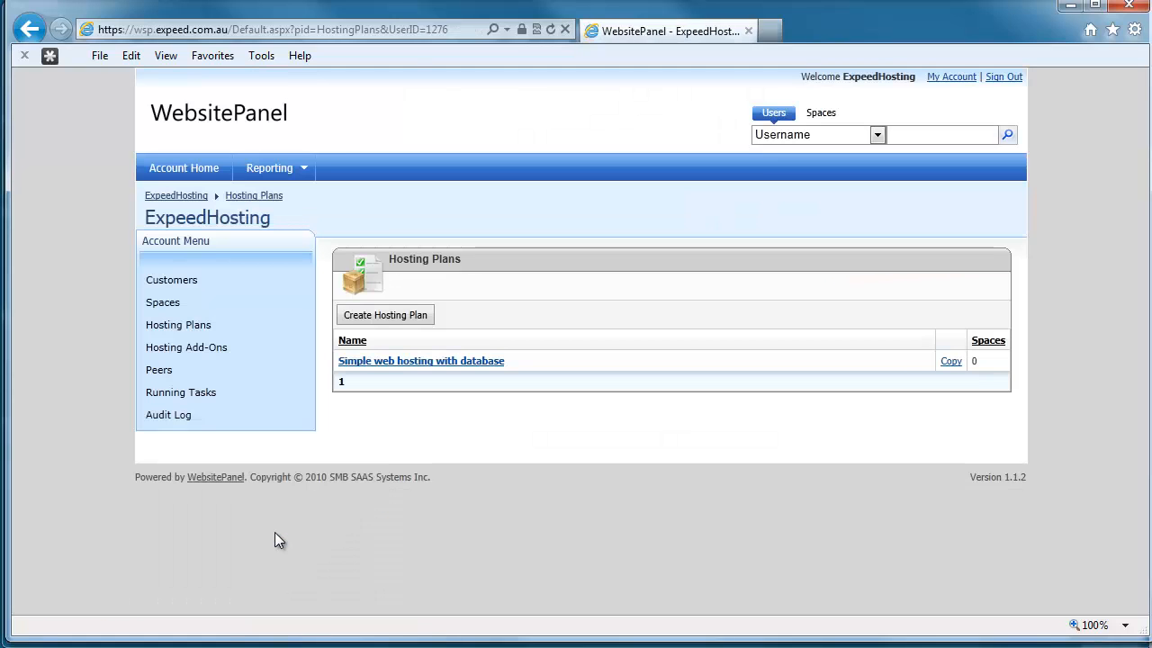
pyautogui.moveTo(493, 412)
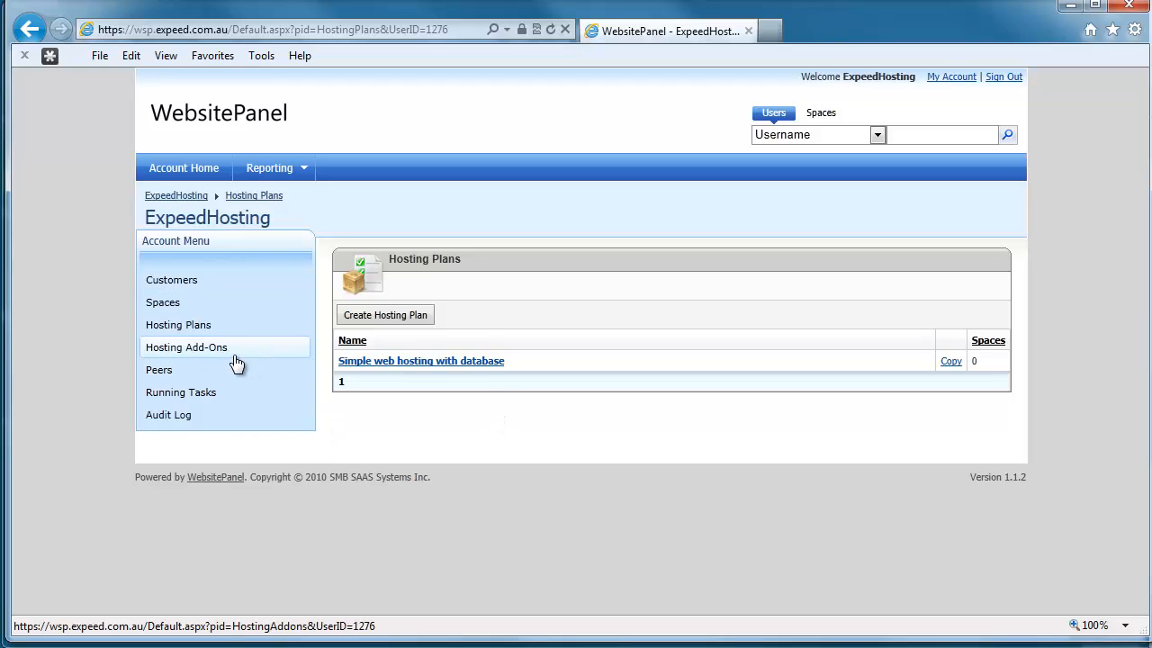
pyautogui.moveTo(215, 358)
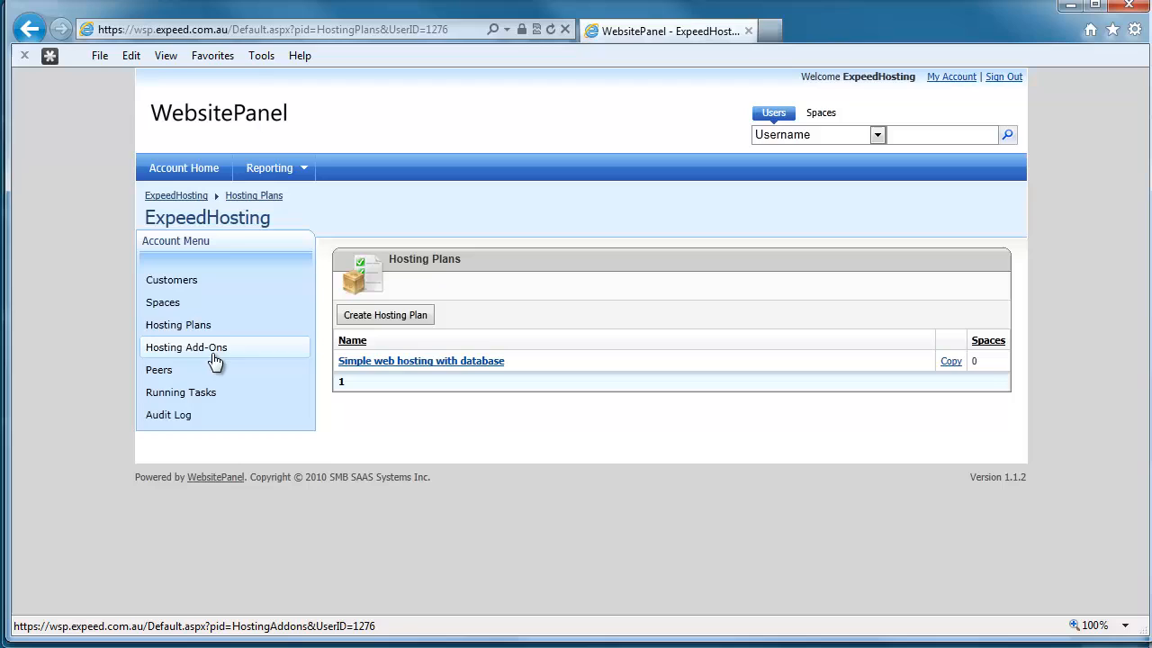
pyautogui.moveTo(236, 353)
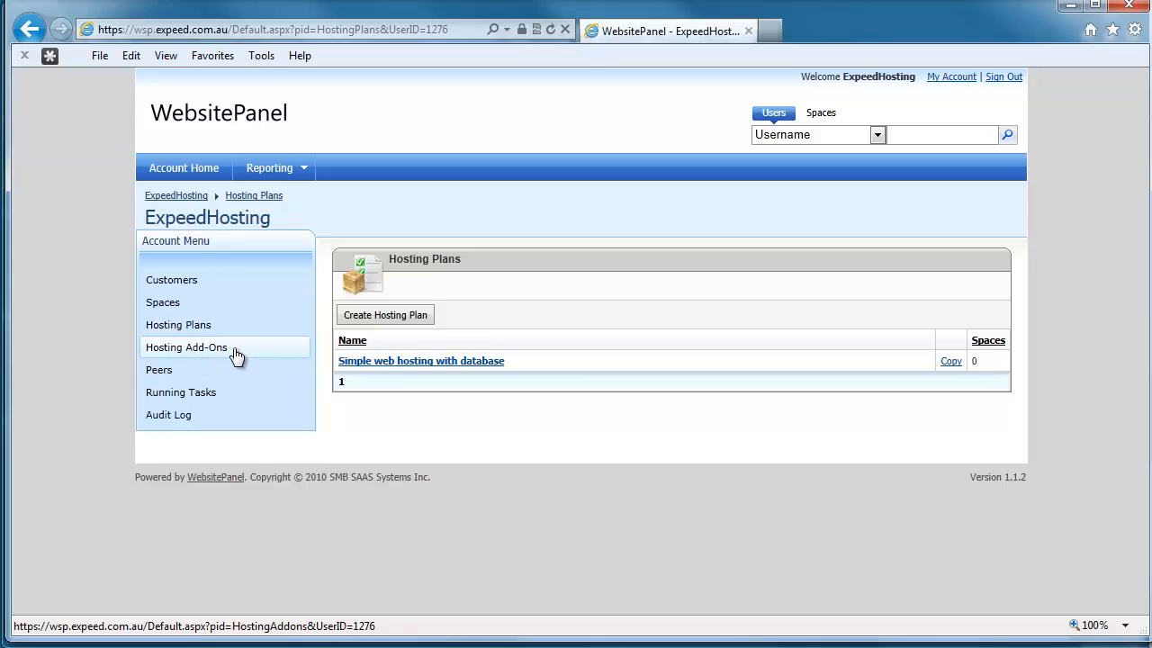
# Step: Bring up the Hosting Add-Ons list, currently empty
pyautogui.click(187, 347)
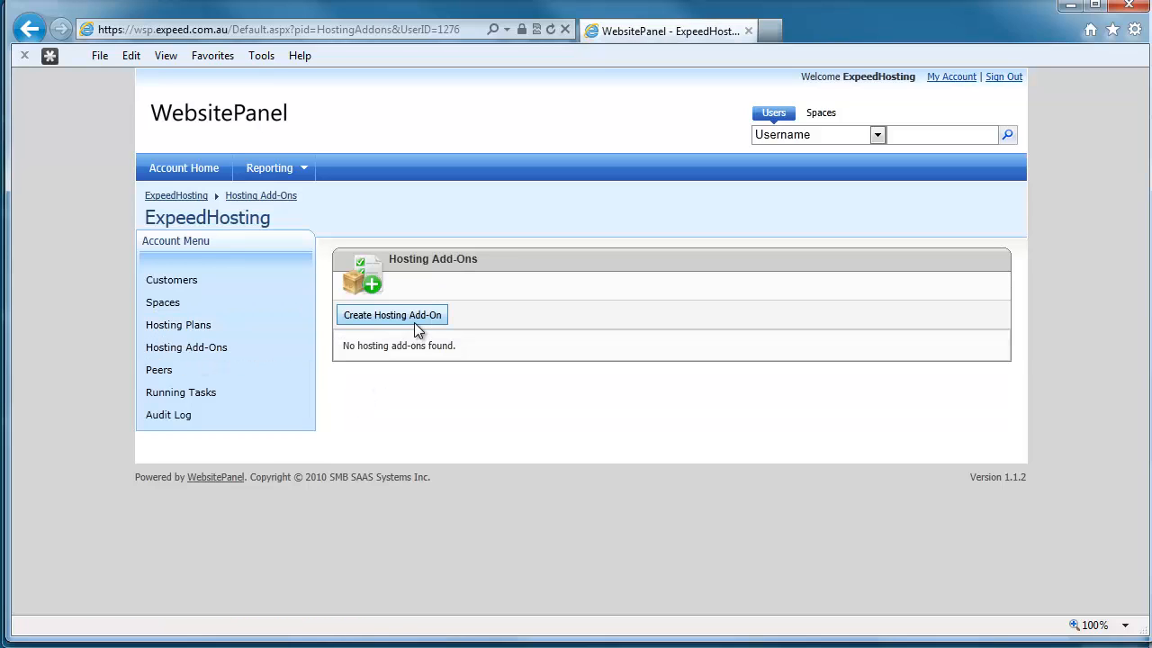
# Step: Start a new hosting add-on named 'Extra bandwidth (1GB)'
pyautogui.click(392, 313)
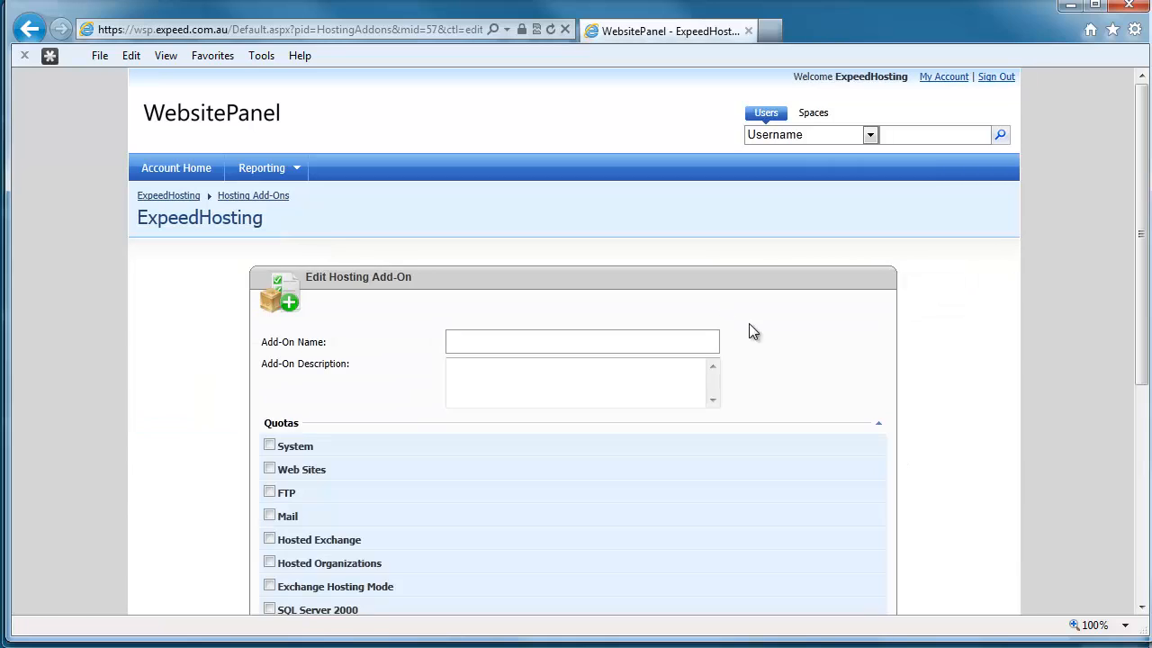
pyautogui.scroll(-3)
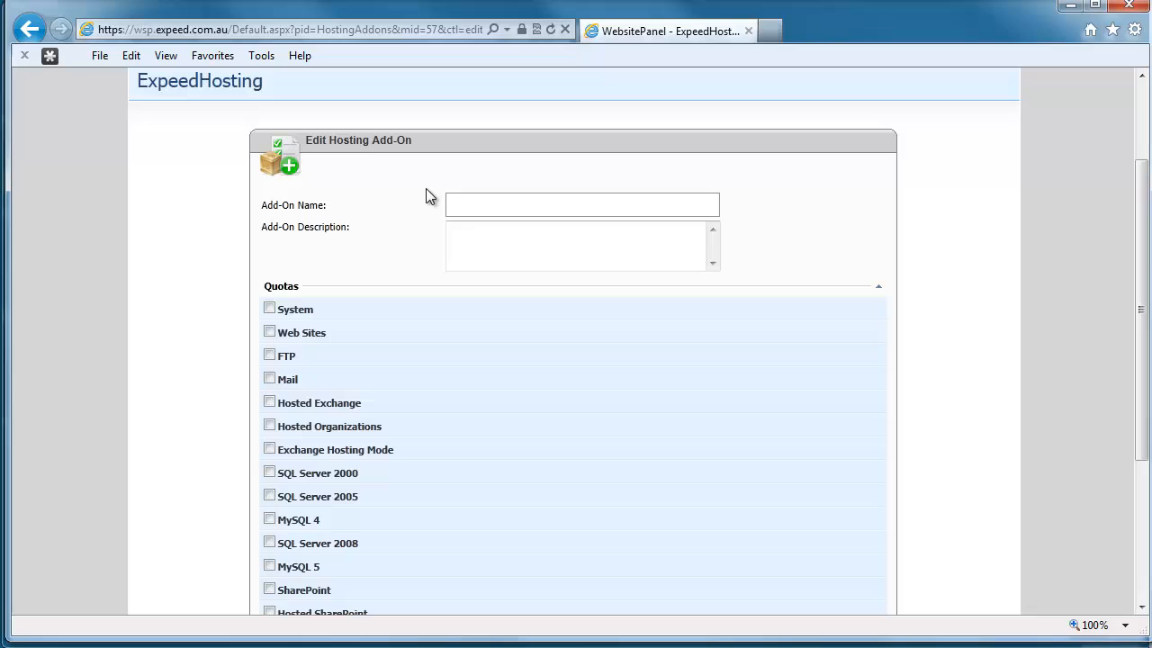
pyautogui.write('Extra')
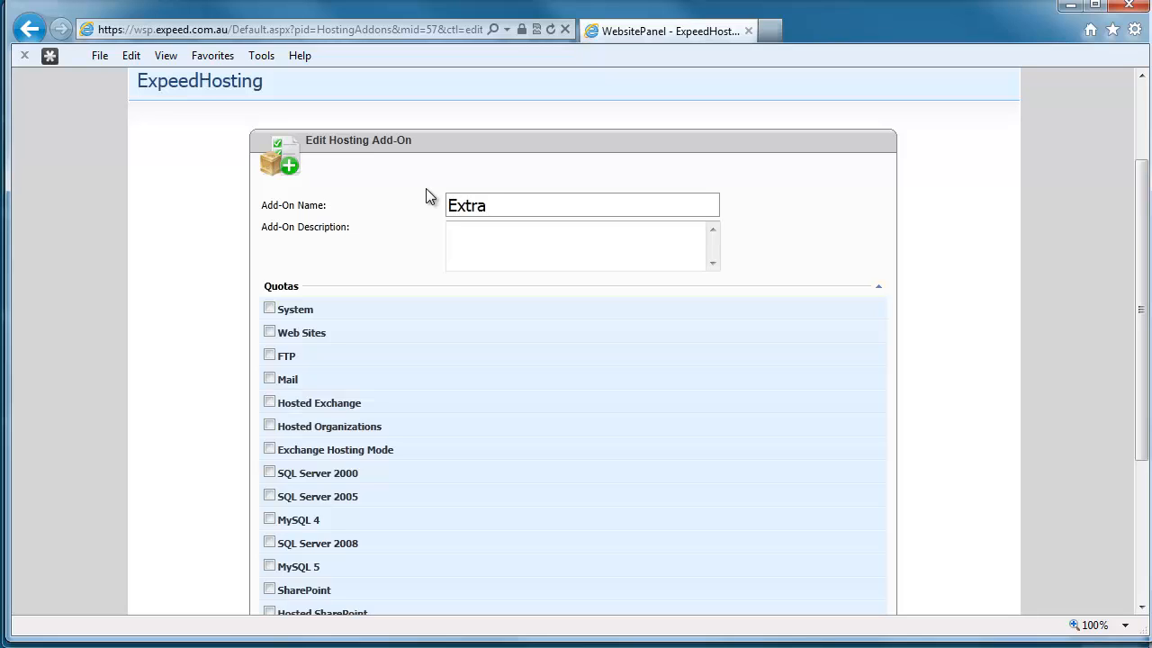
pyautogui.write('bandwidt')
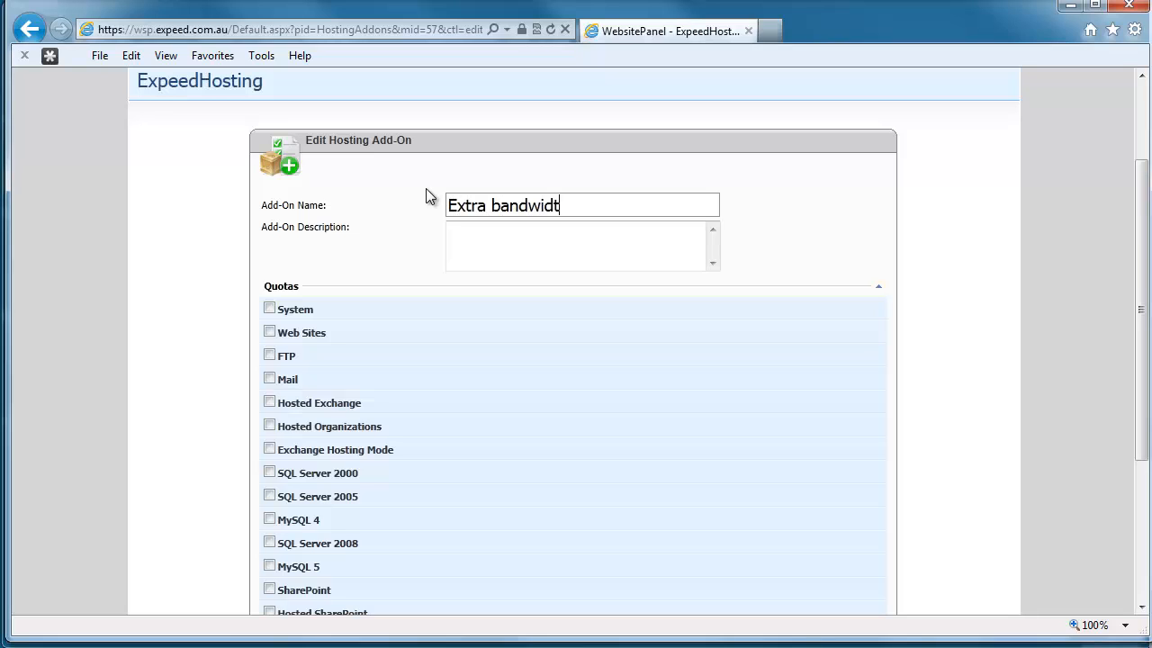
pyautogui.write('h (1GB)')
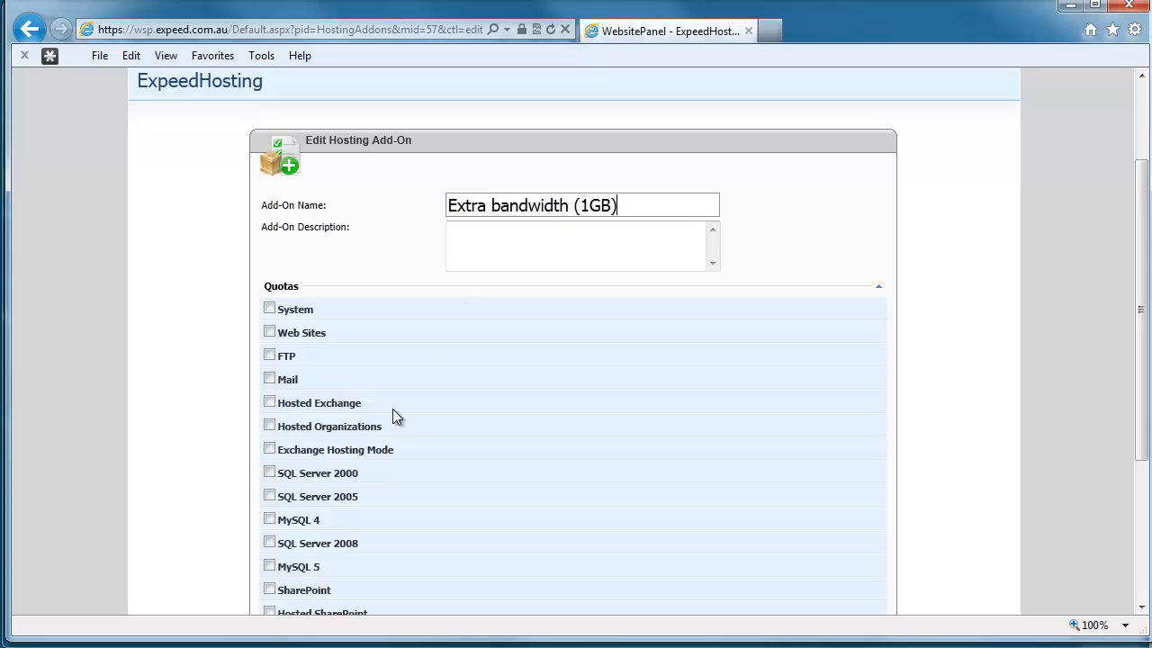
# Step: Give the add-on System quotas with 1000 MB bandwidth and save it
pyautogui.click(270, 308)
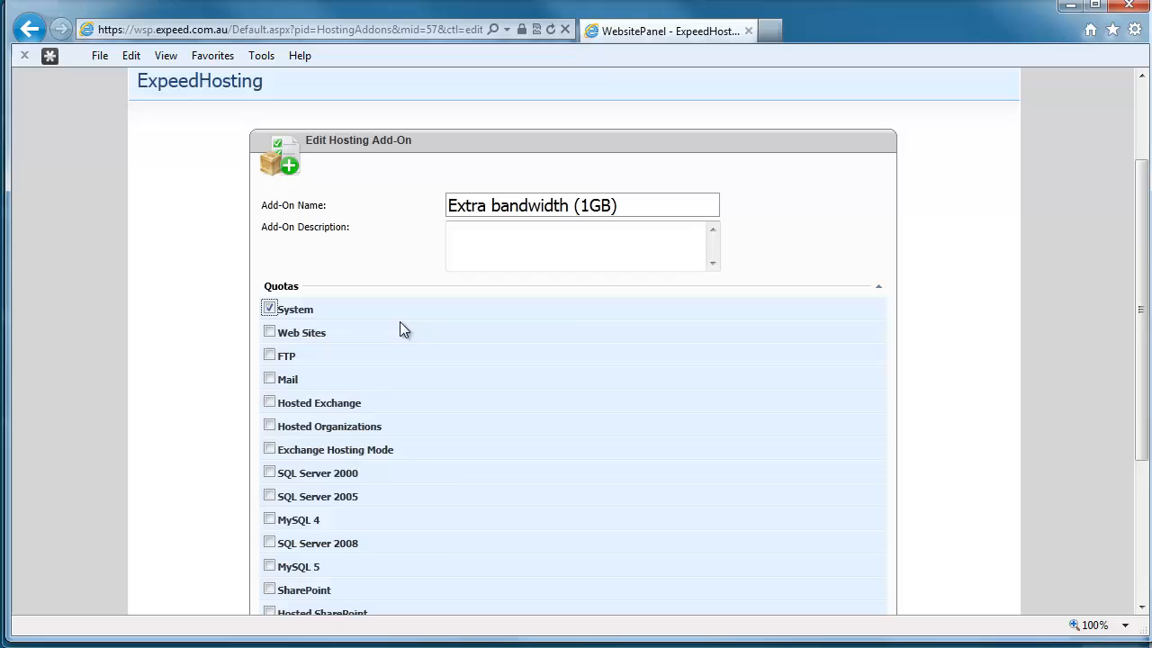
pyautogui.click(270, 309)
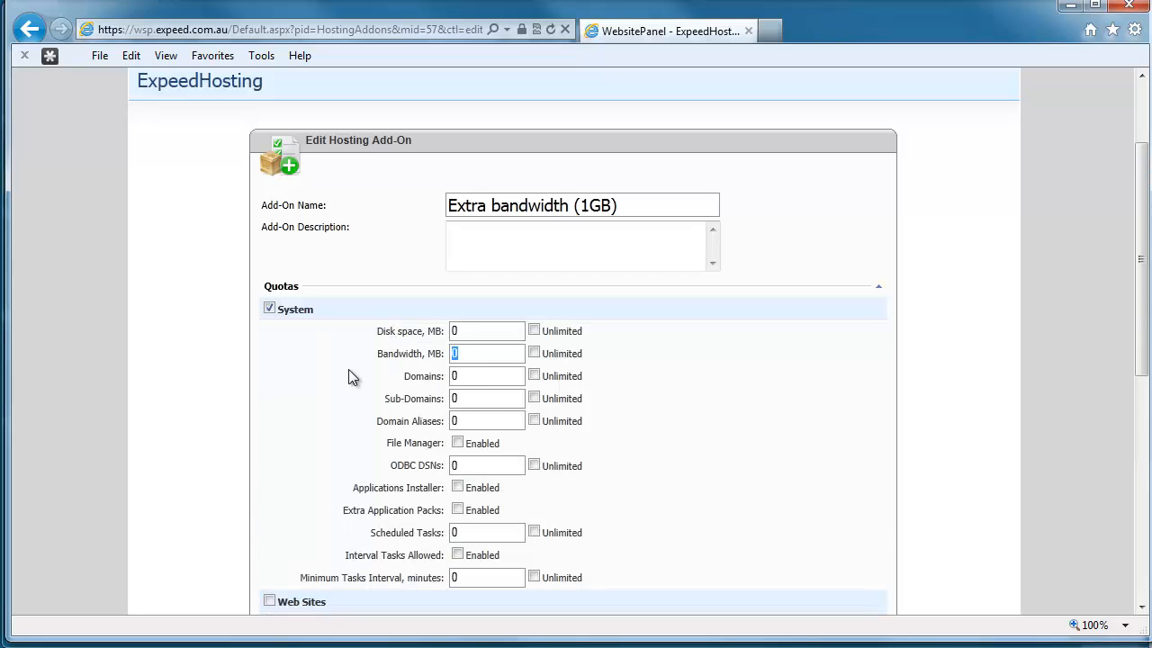
pyautogui.write('1000')
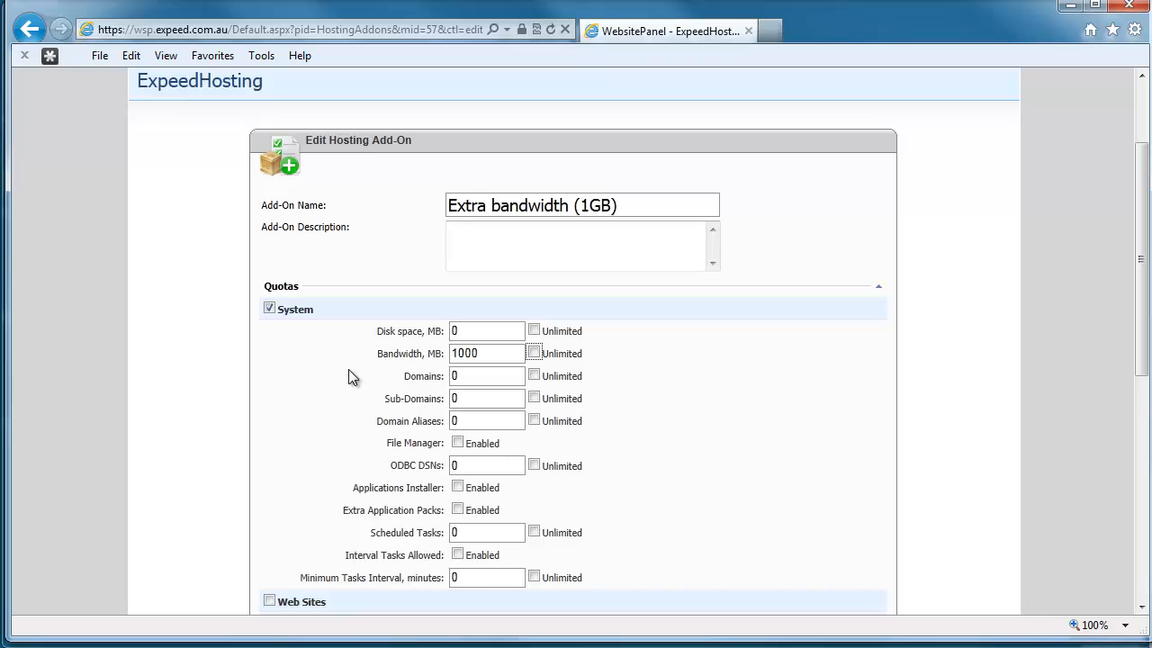
pyautogui.scroll(-3)
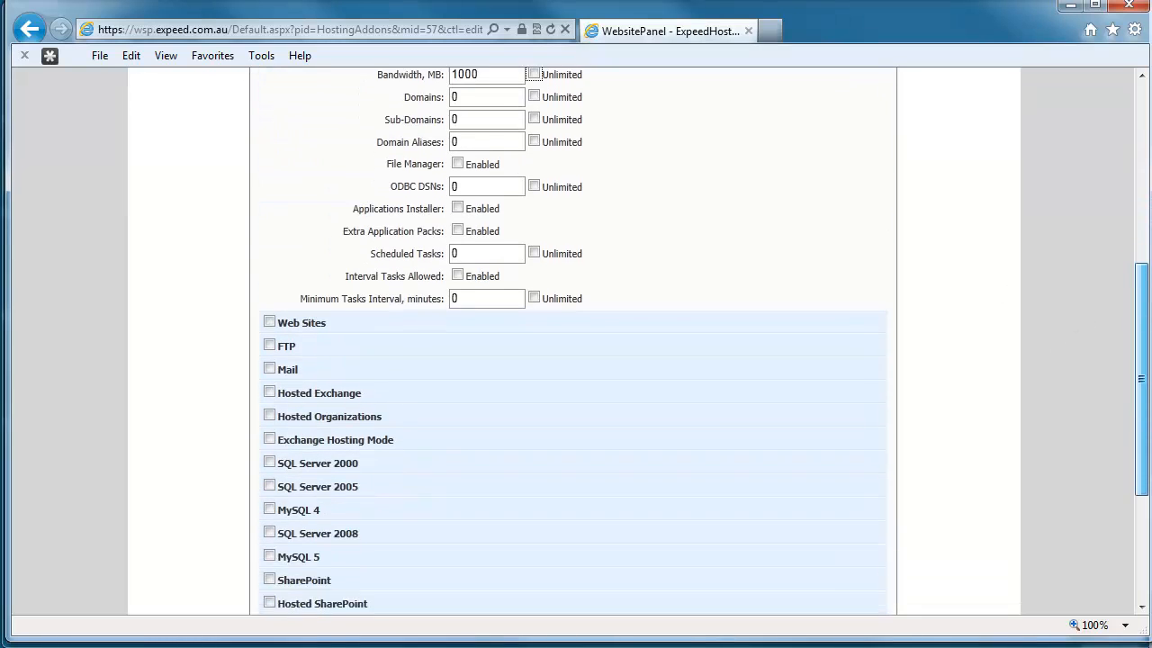
pyautogui.scroll(-3)
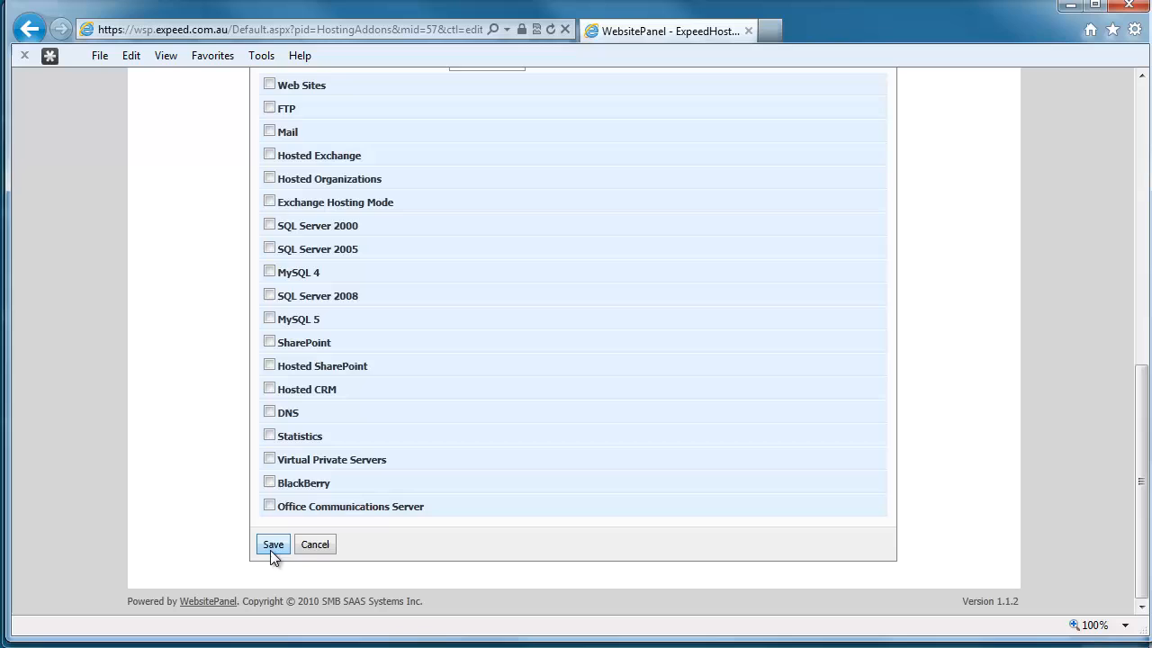
pyautogui.click(273, 543)
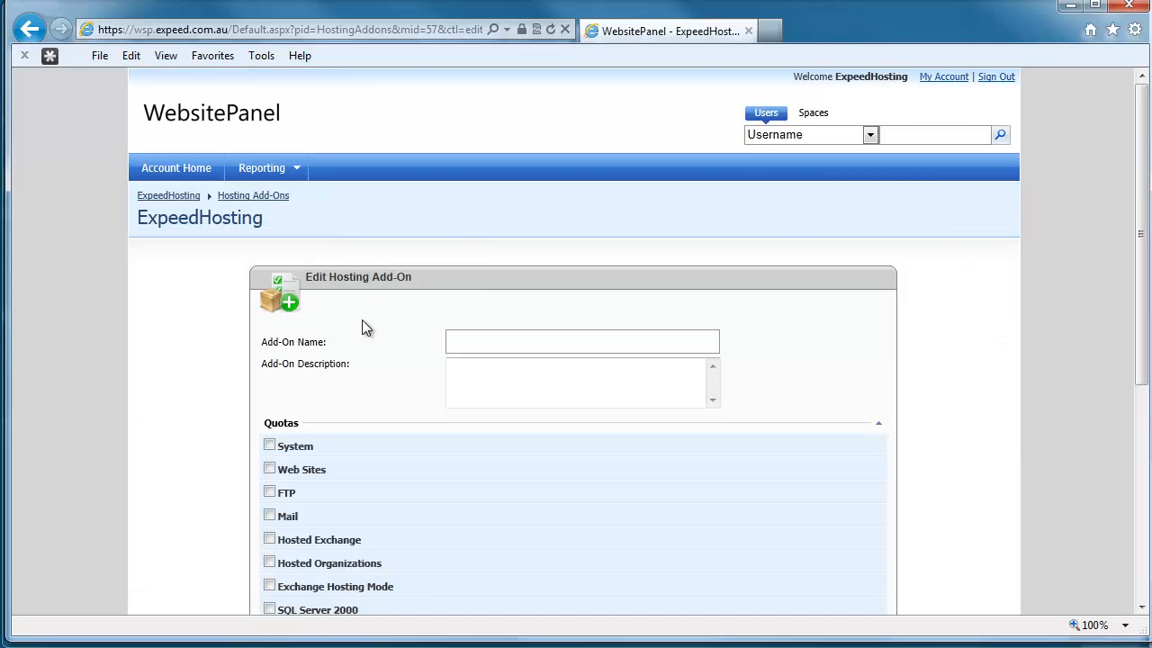
# Step: Name the new add-on 'Extra mailboxes (5)'
pyautogui.click(581, 342)
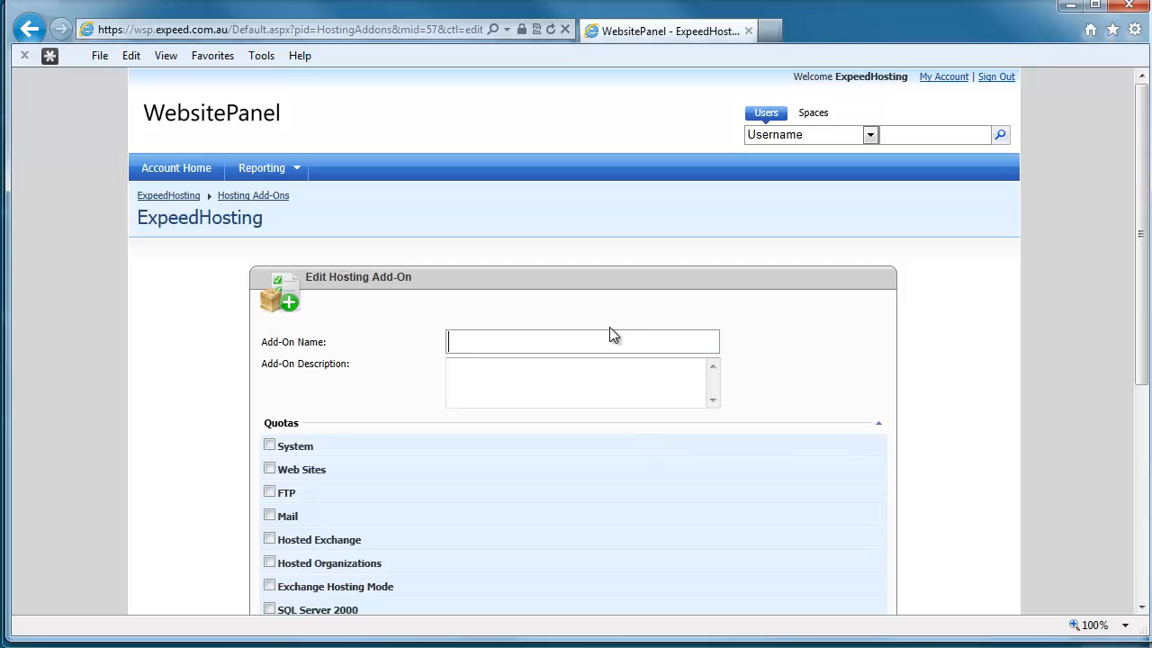
pyautogui.write('E')
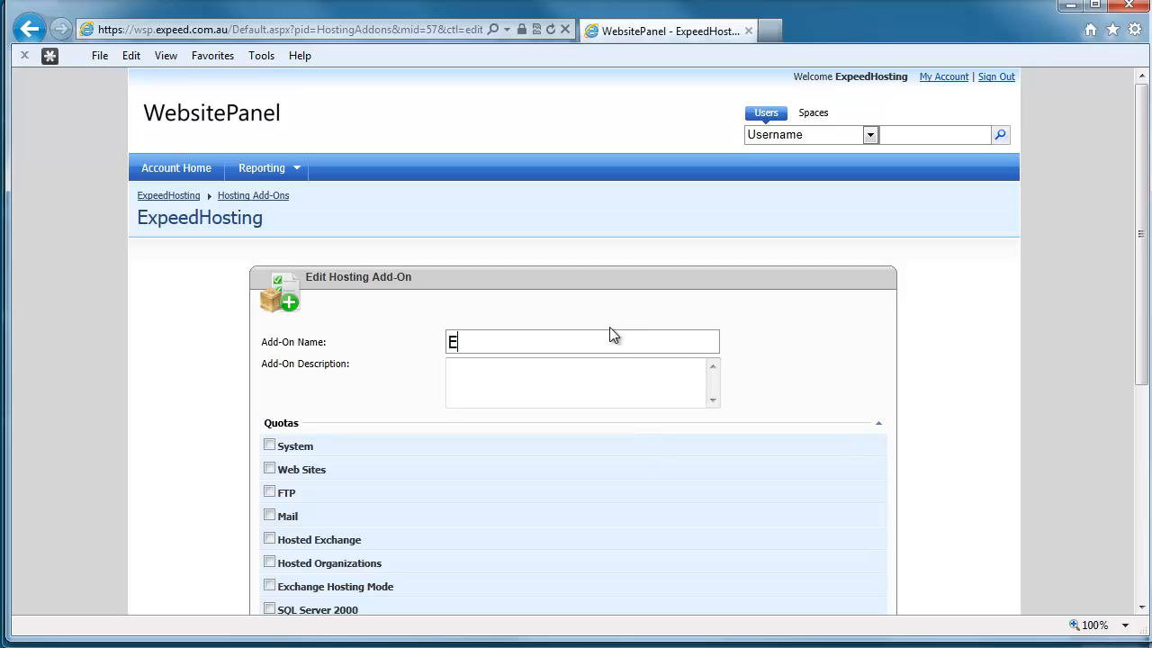
pyautogui.write('xtra')
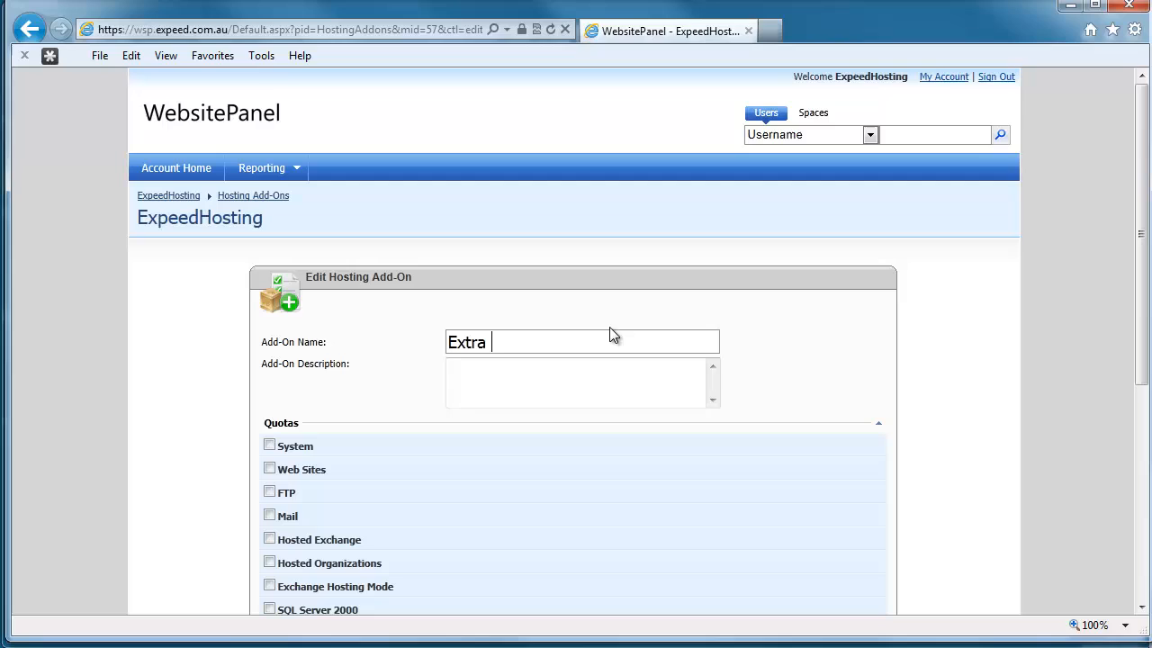
pyautogui.write('mailboxes')
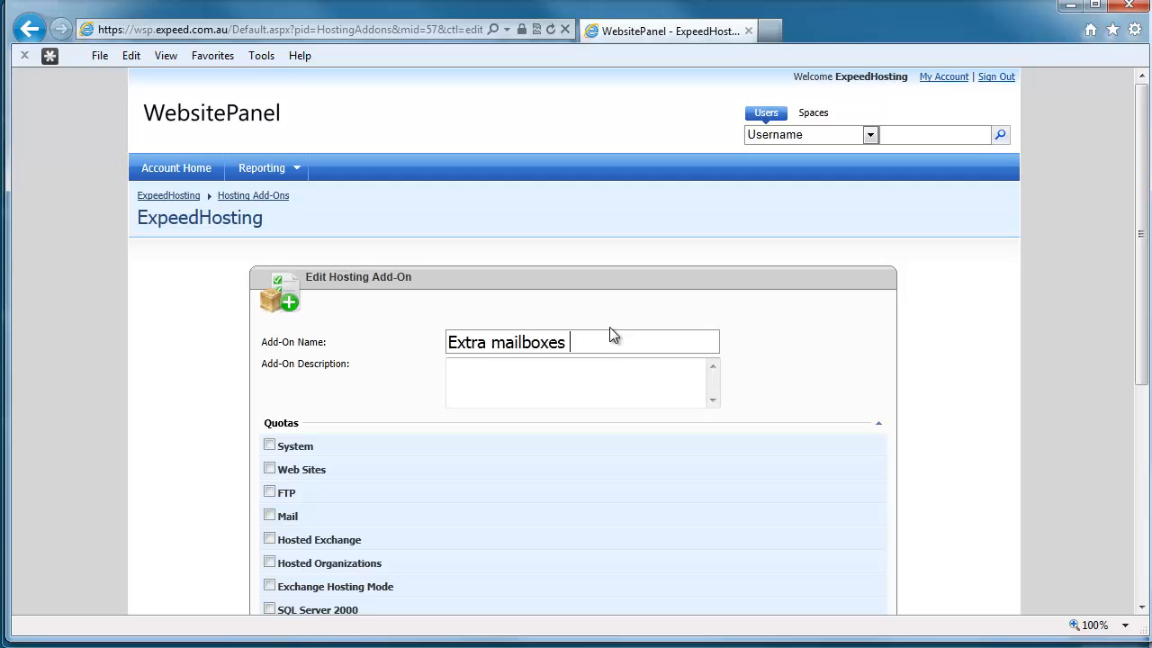
pyautogui.write('(5)')
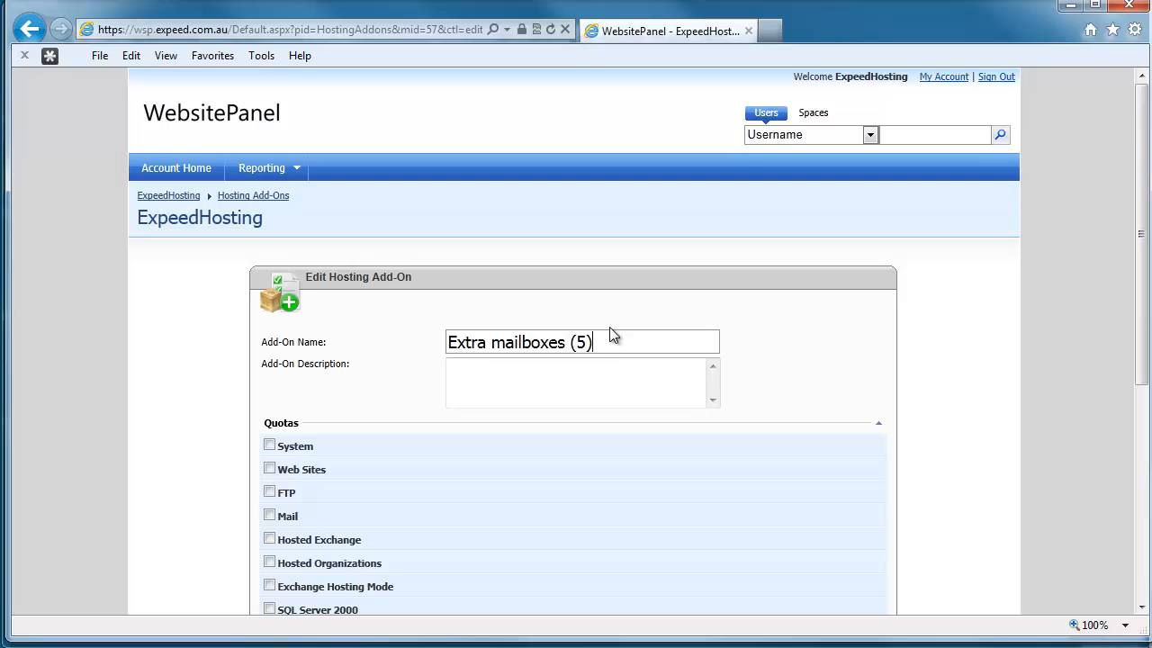
pyautogui.moveTo(1101, 274)
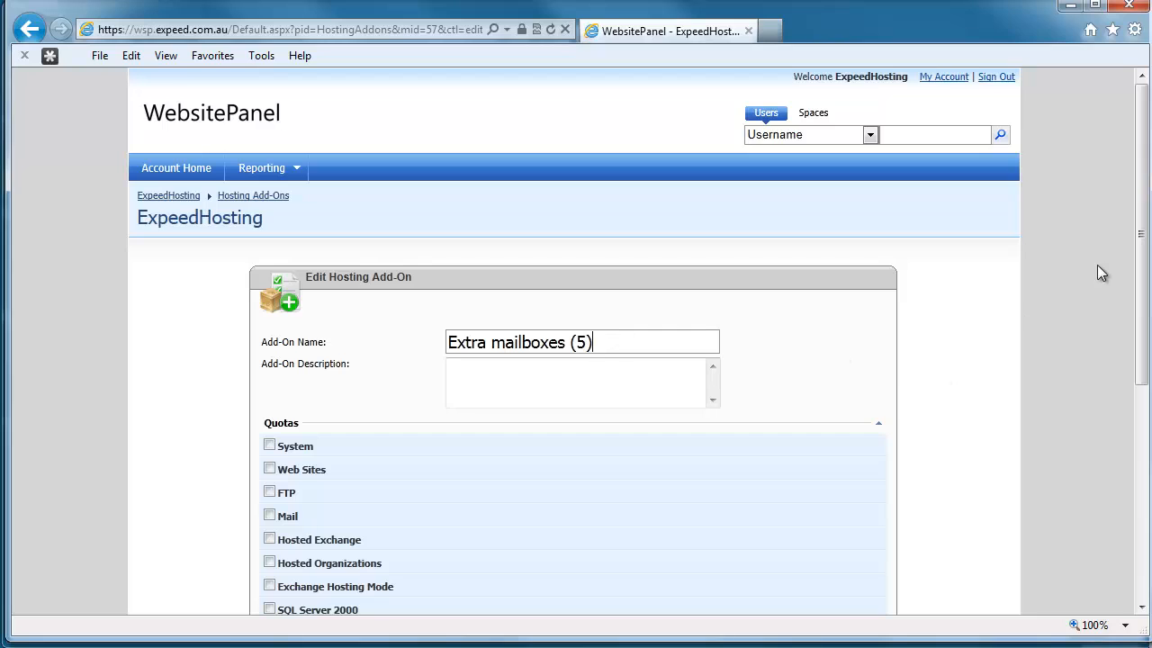
# Step: Enable Mail with 5 mail accounts of 50 MB max size, other quotas unlimited, and save the add-on
pyautogui.click(270, 515)
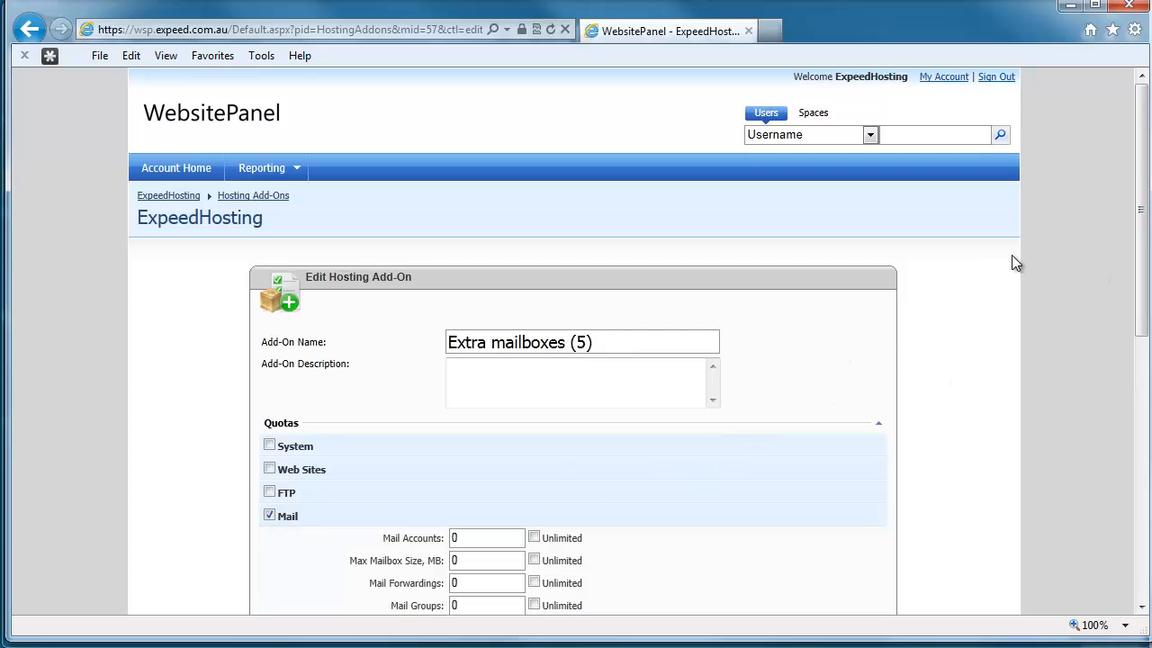
pyautogui.scroll(-3)
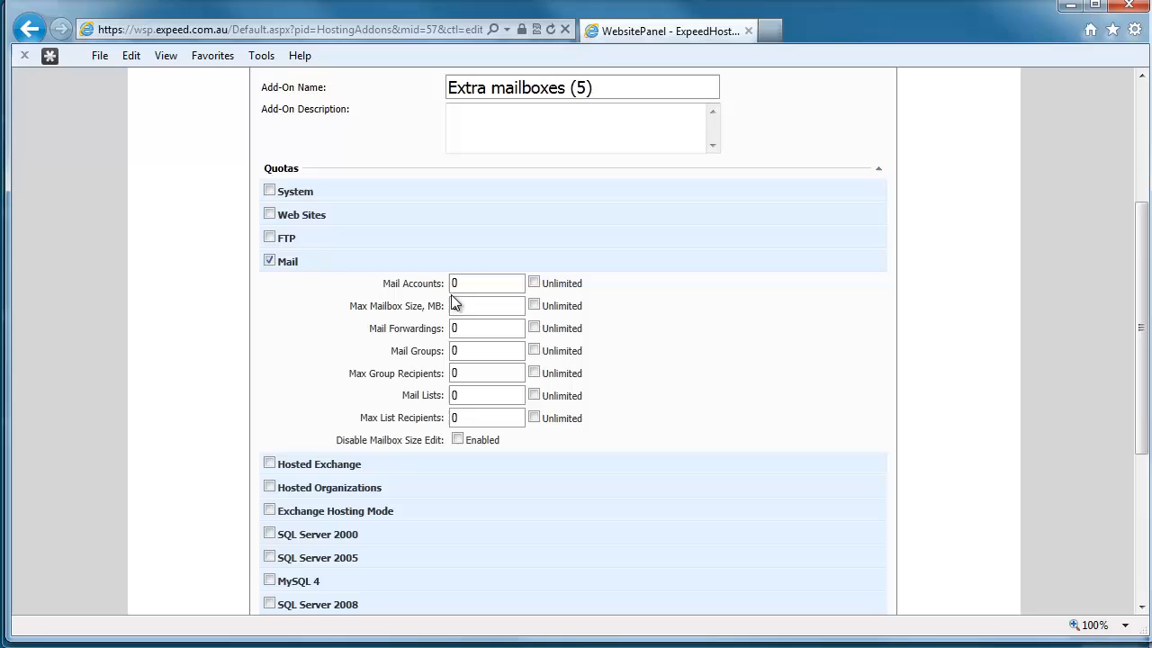
pyautogui.write('5')
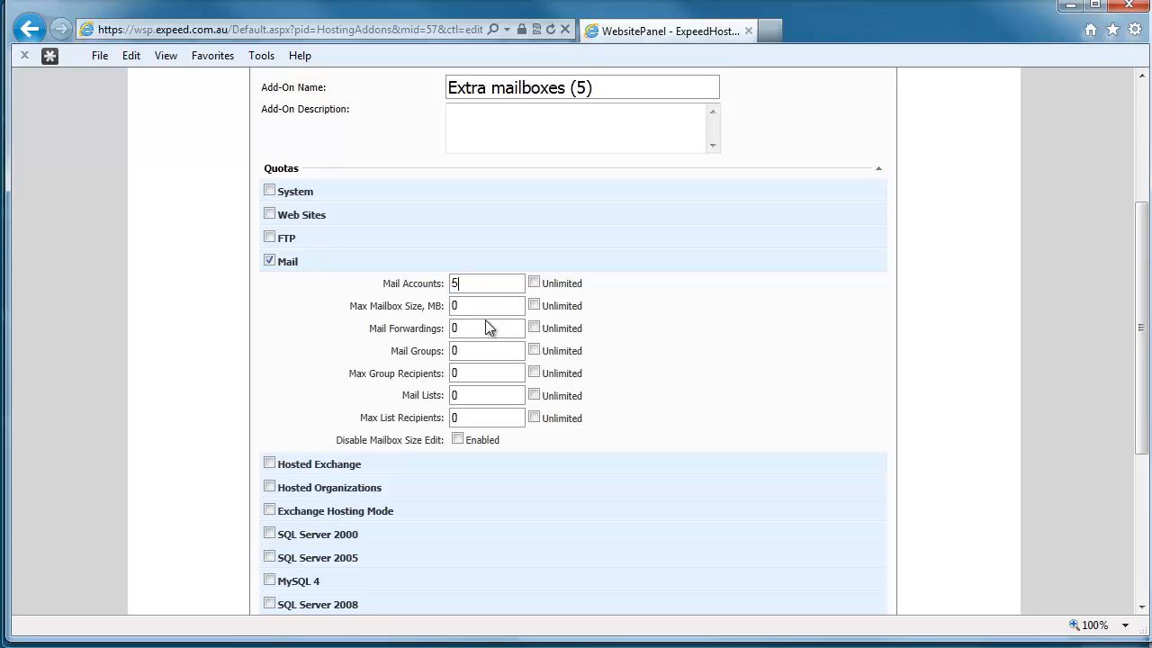
pyautogui.write('50')
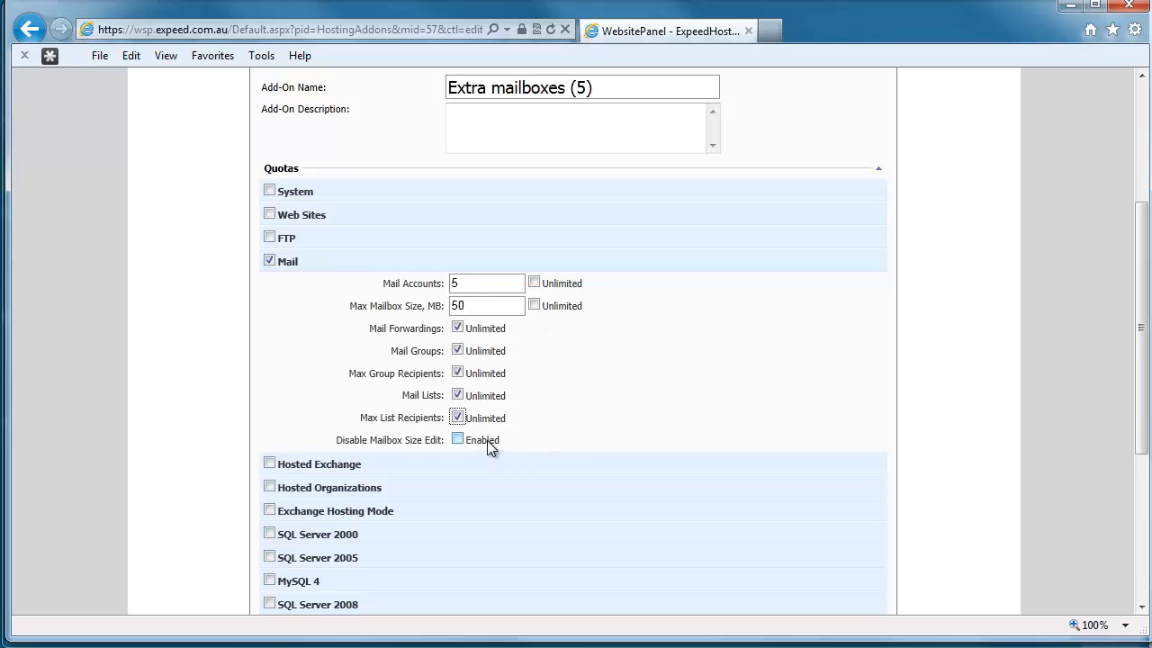
pyautogui.click(457, 439)
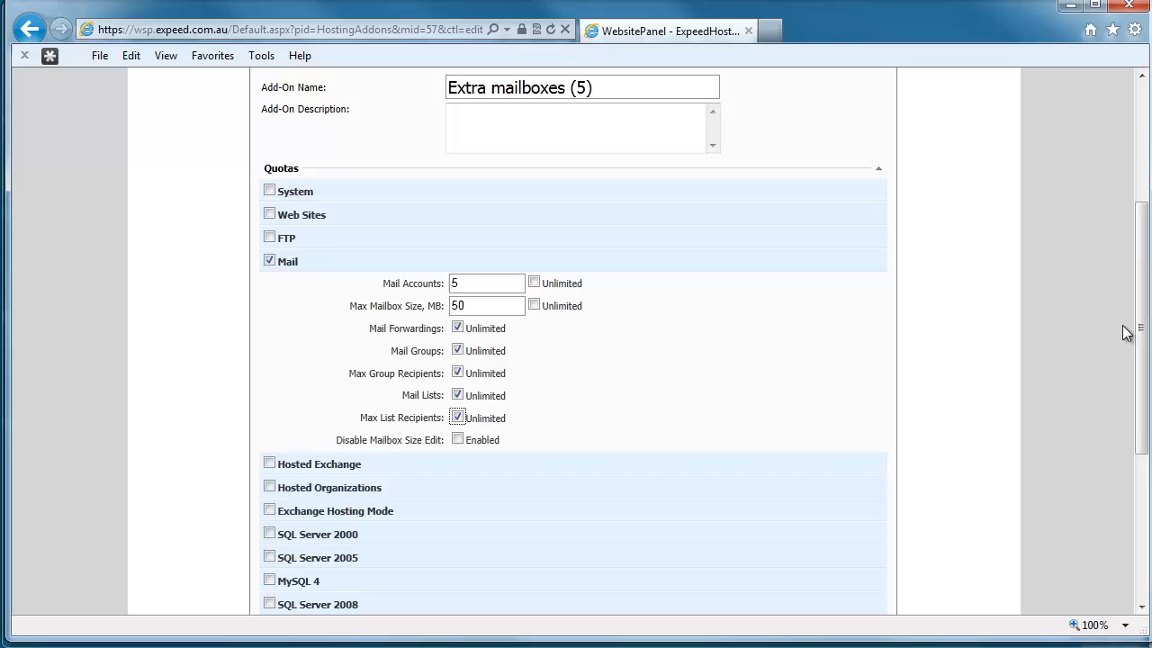
pyautogui.scroll(-3)
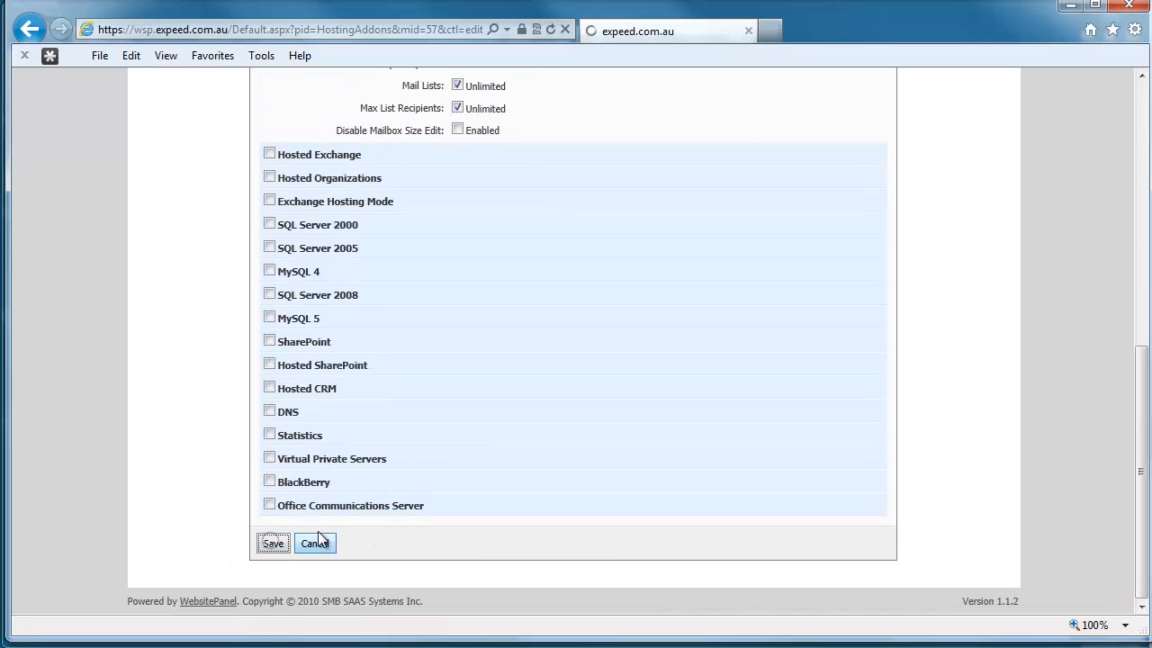
pyautogui.click(313, 543)
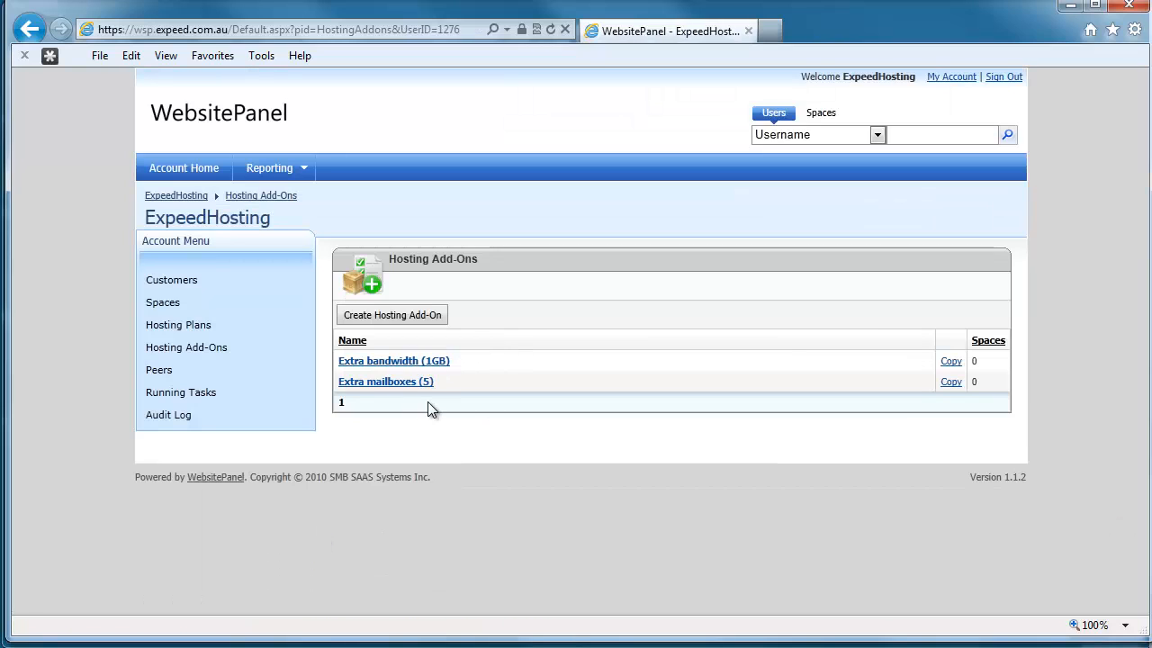
pyautogui.moveTo(123, 507)
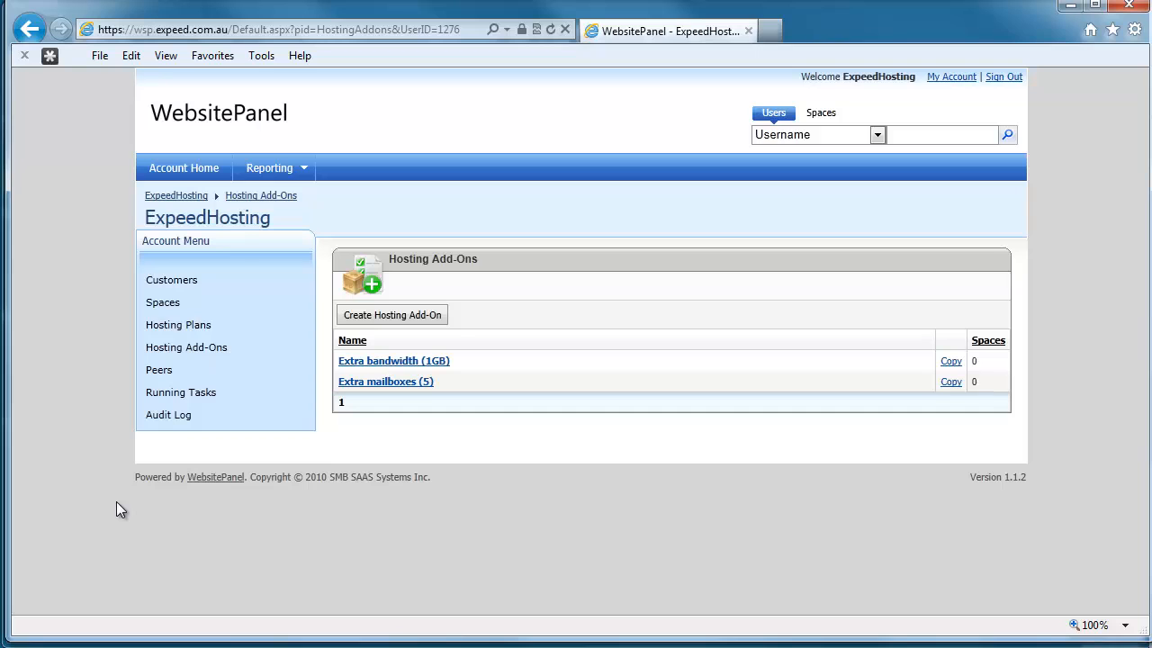